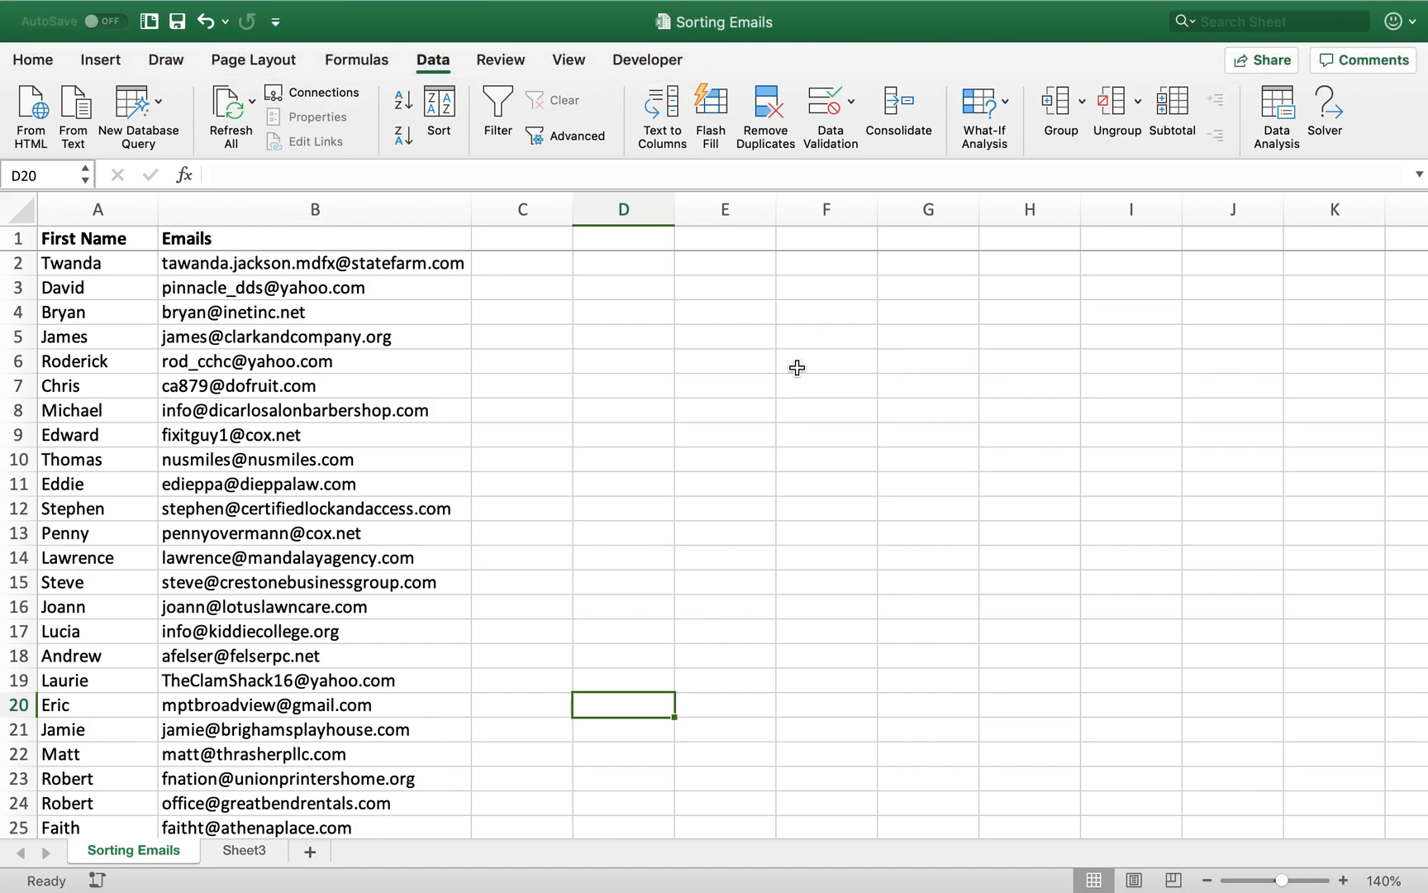
mouse_move(91, 480)
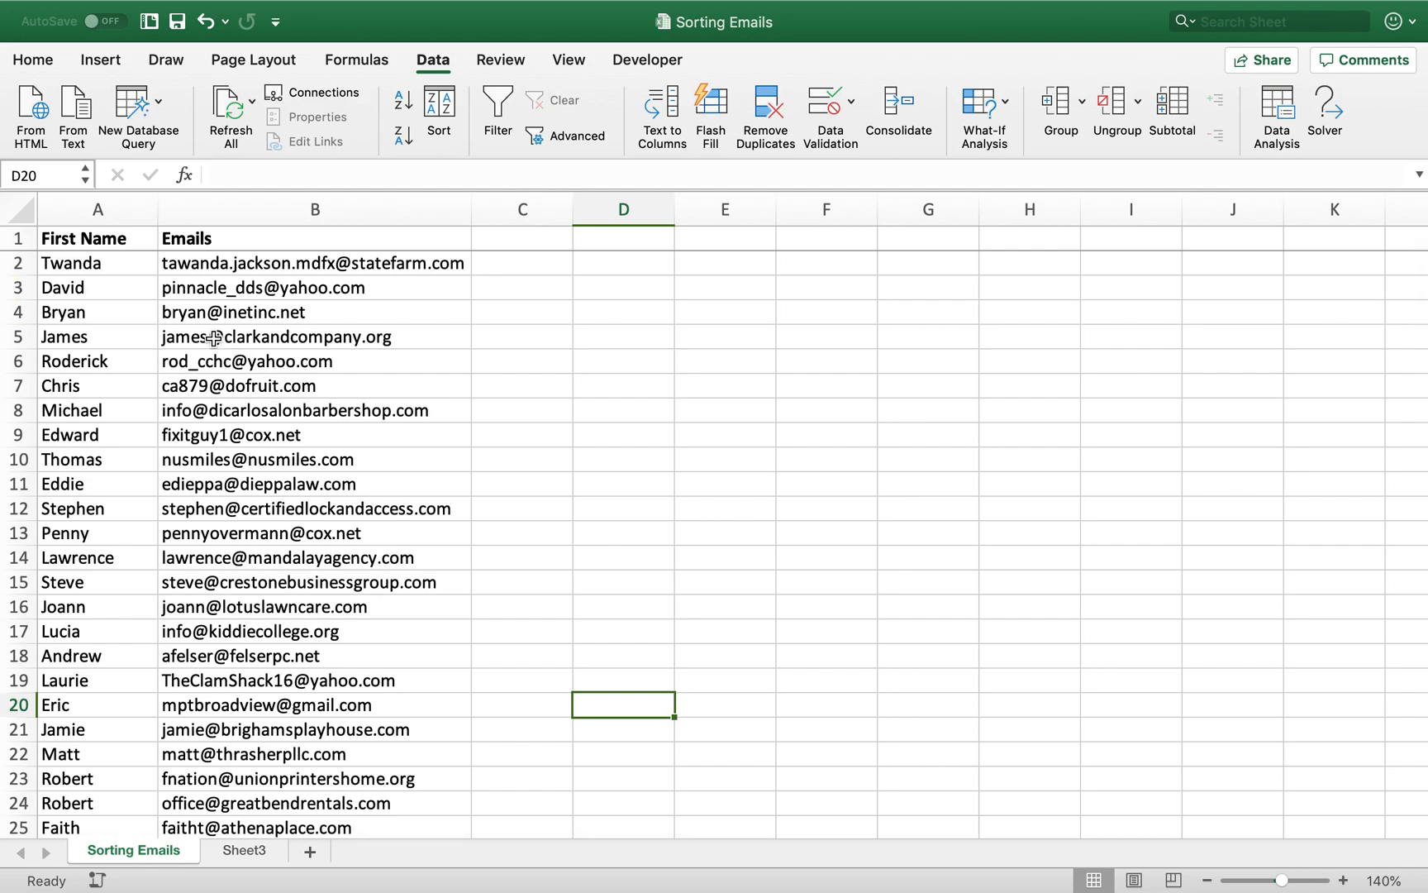
Sort the name and email list A to Z by First Name, expanding the selection to keep emails aligned
left_click(98, 208)
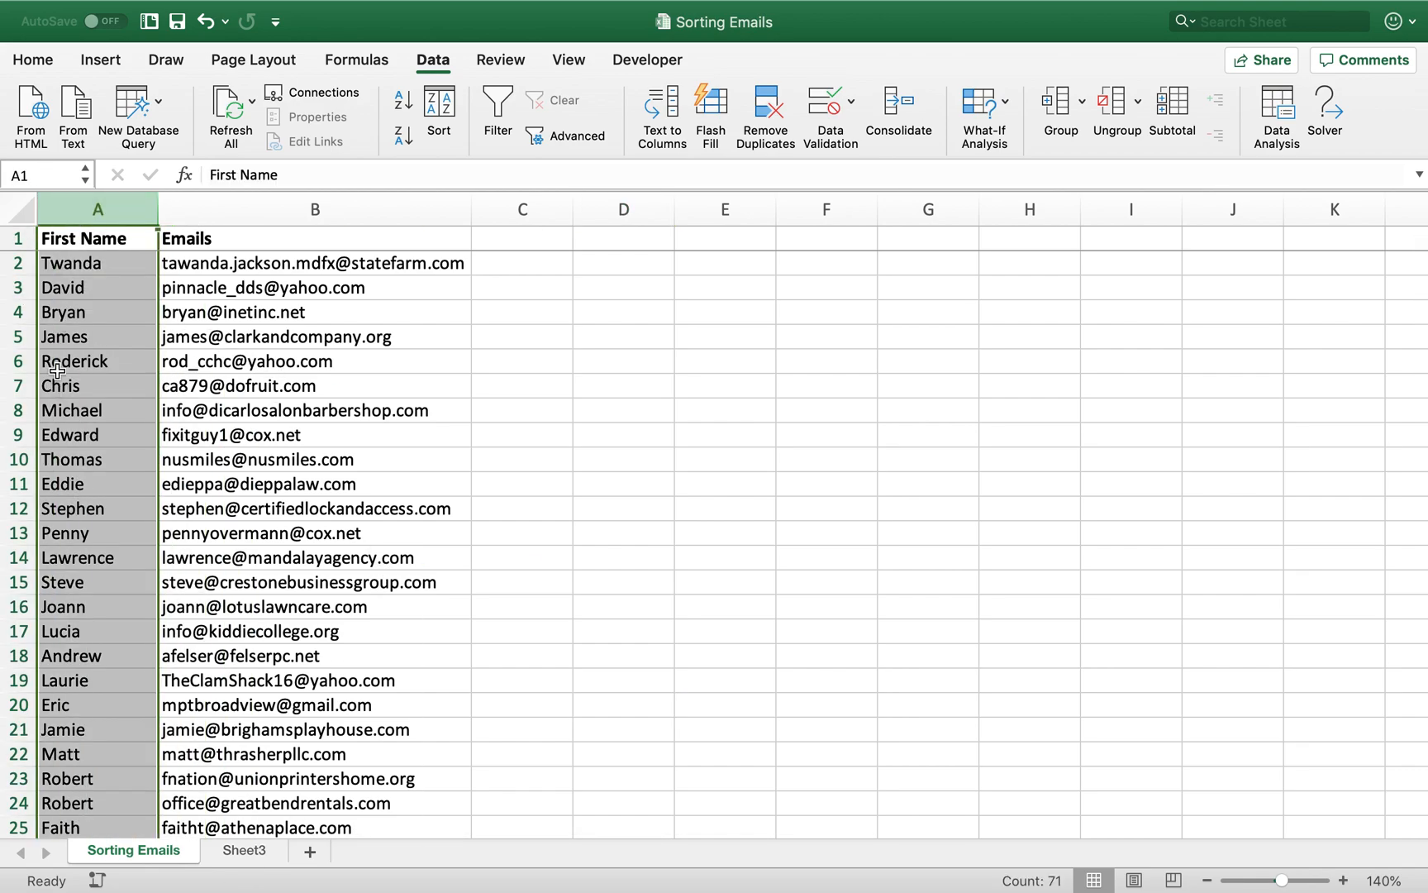
left_click(400, 133)
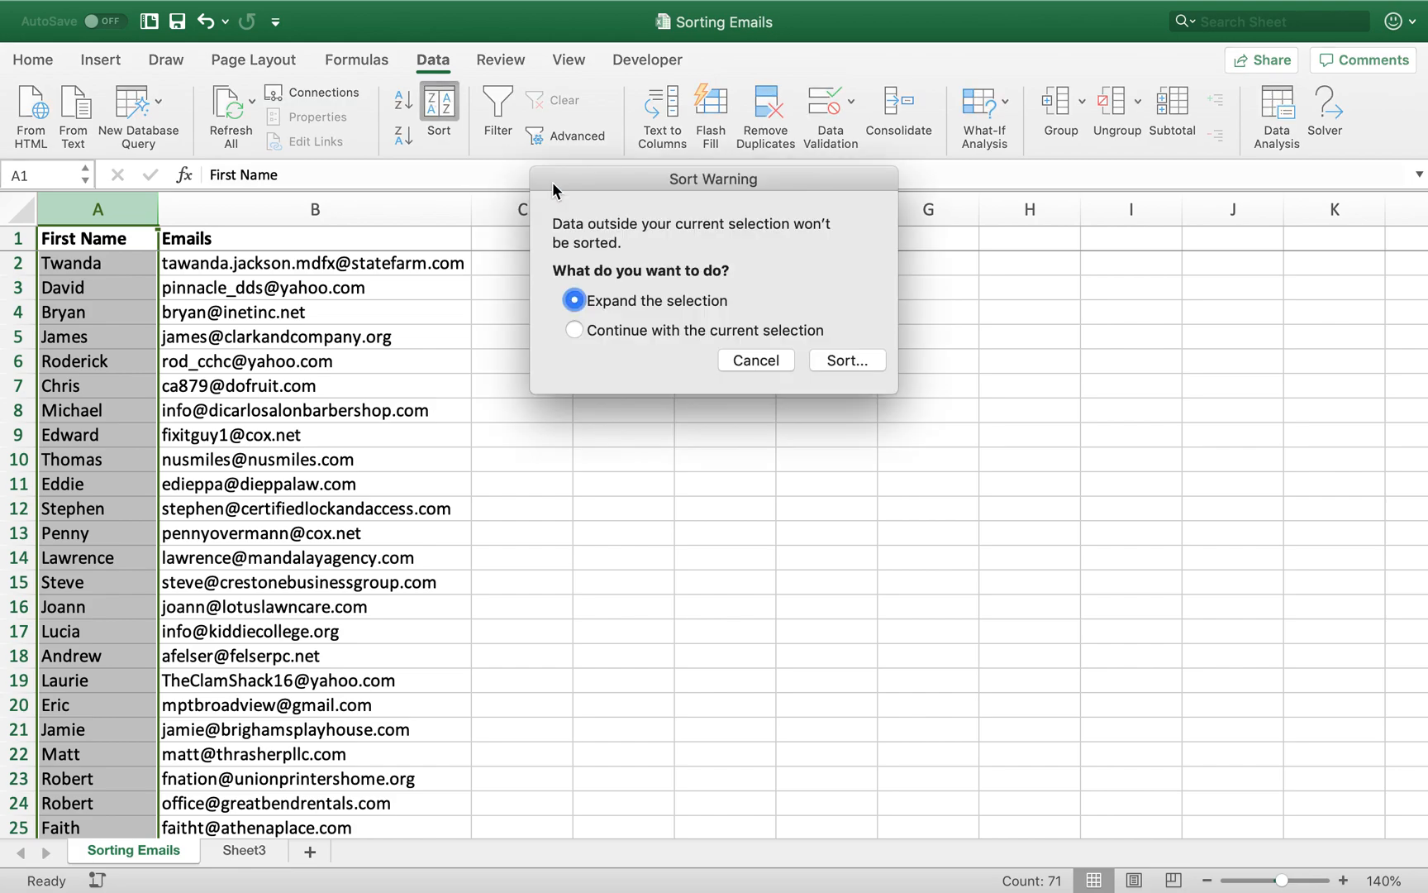
left_click(845, 358)
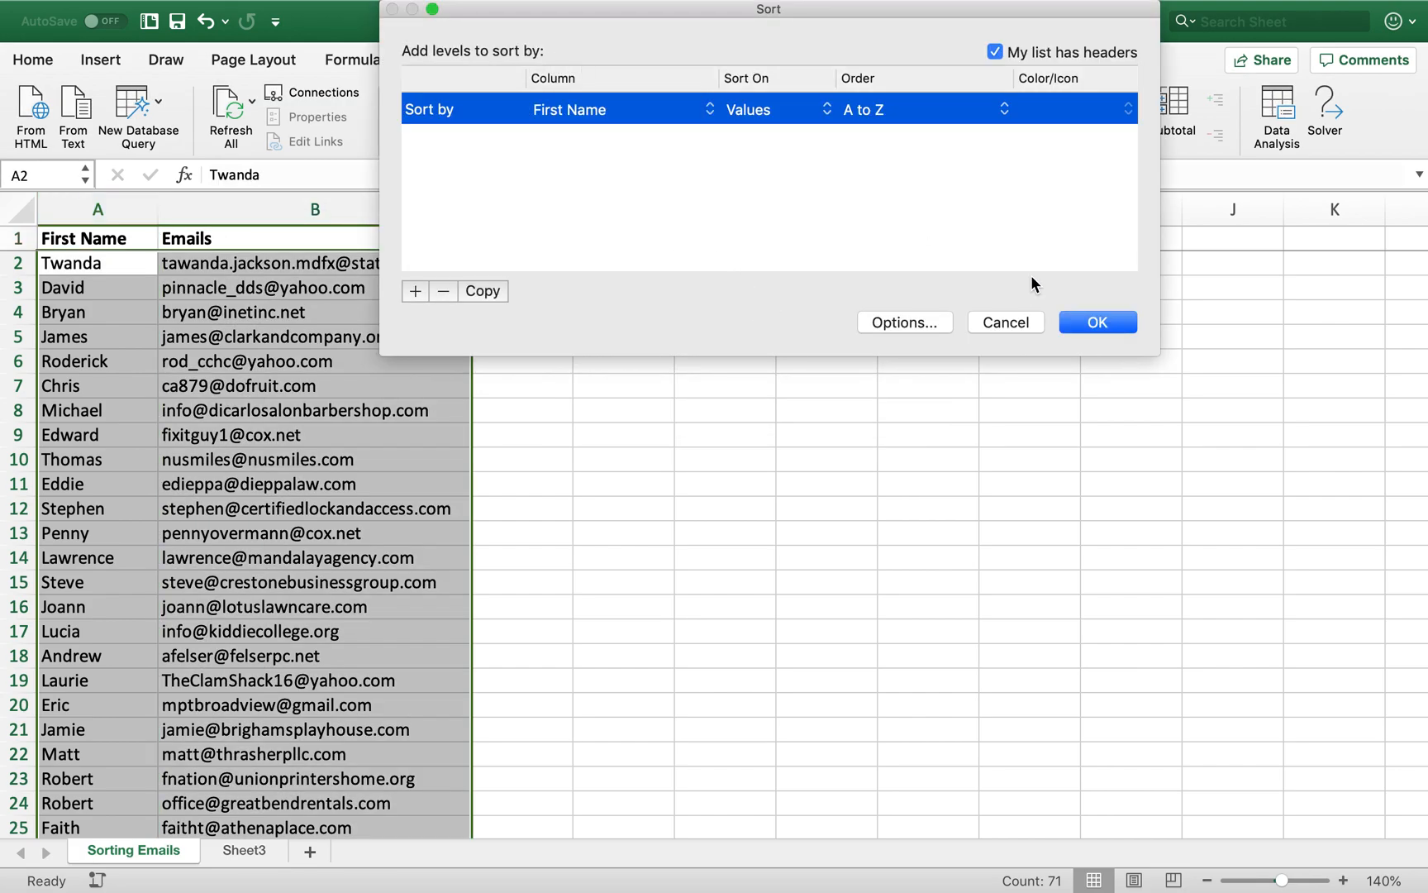
left_click(1096, 322)
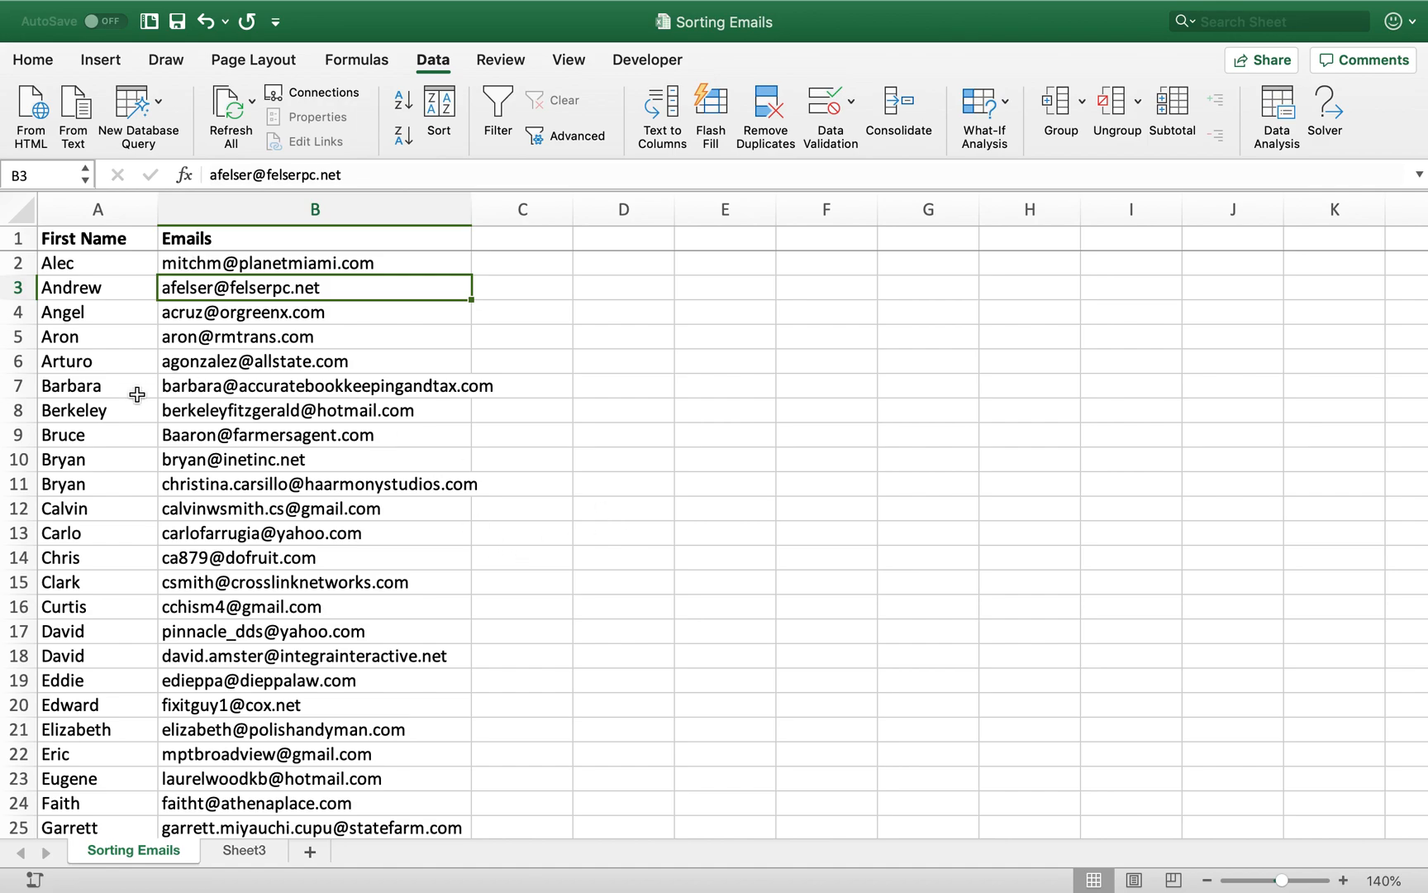
Undo the sort so the list returns to its original order and clear the selection
left_click(438, 116)
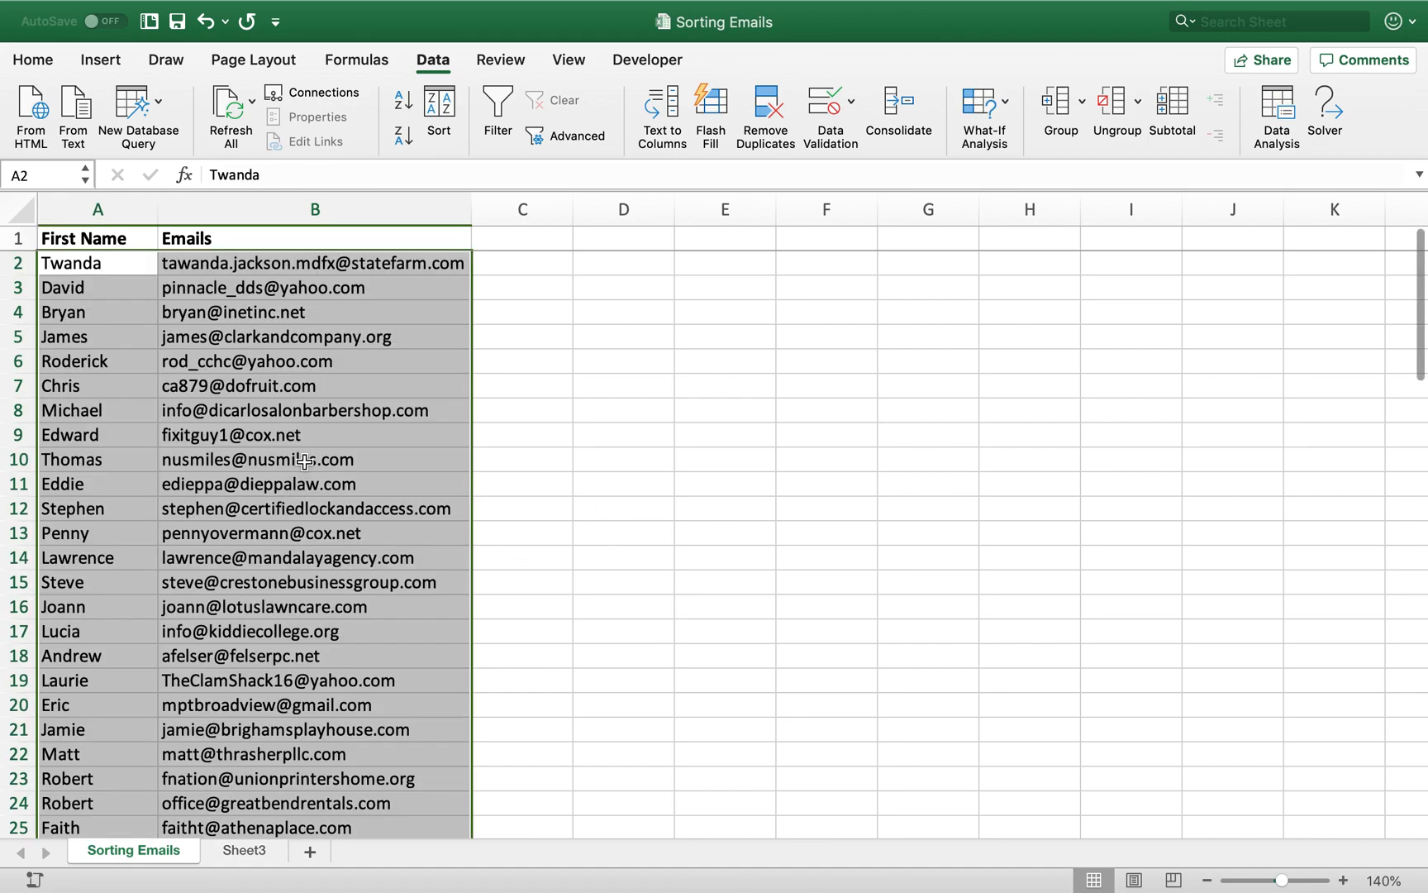
left_click(314, 288)
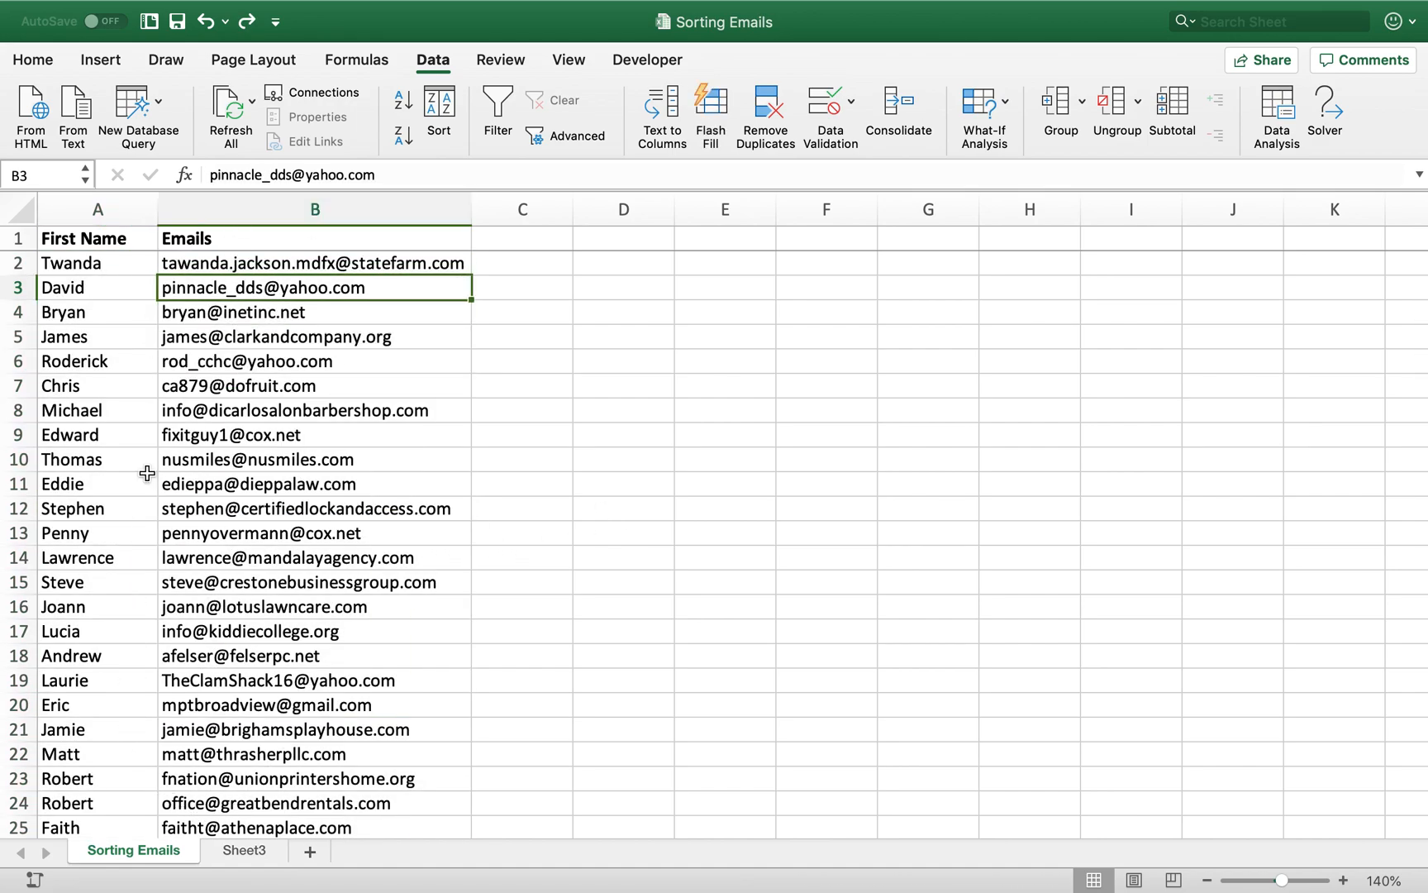
mouse_move(261, 418)
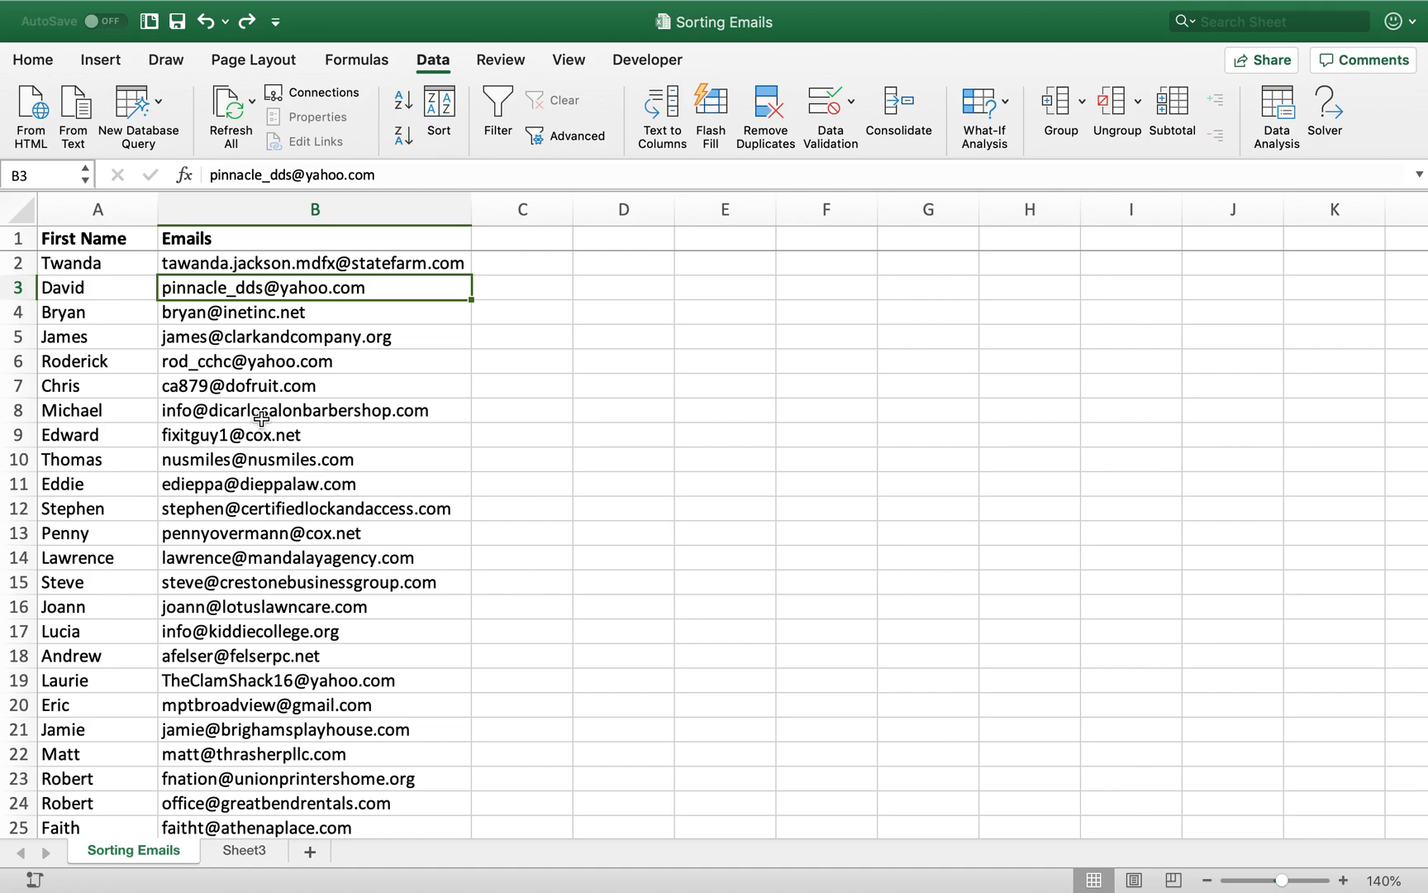
mouse_move(303, 312)
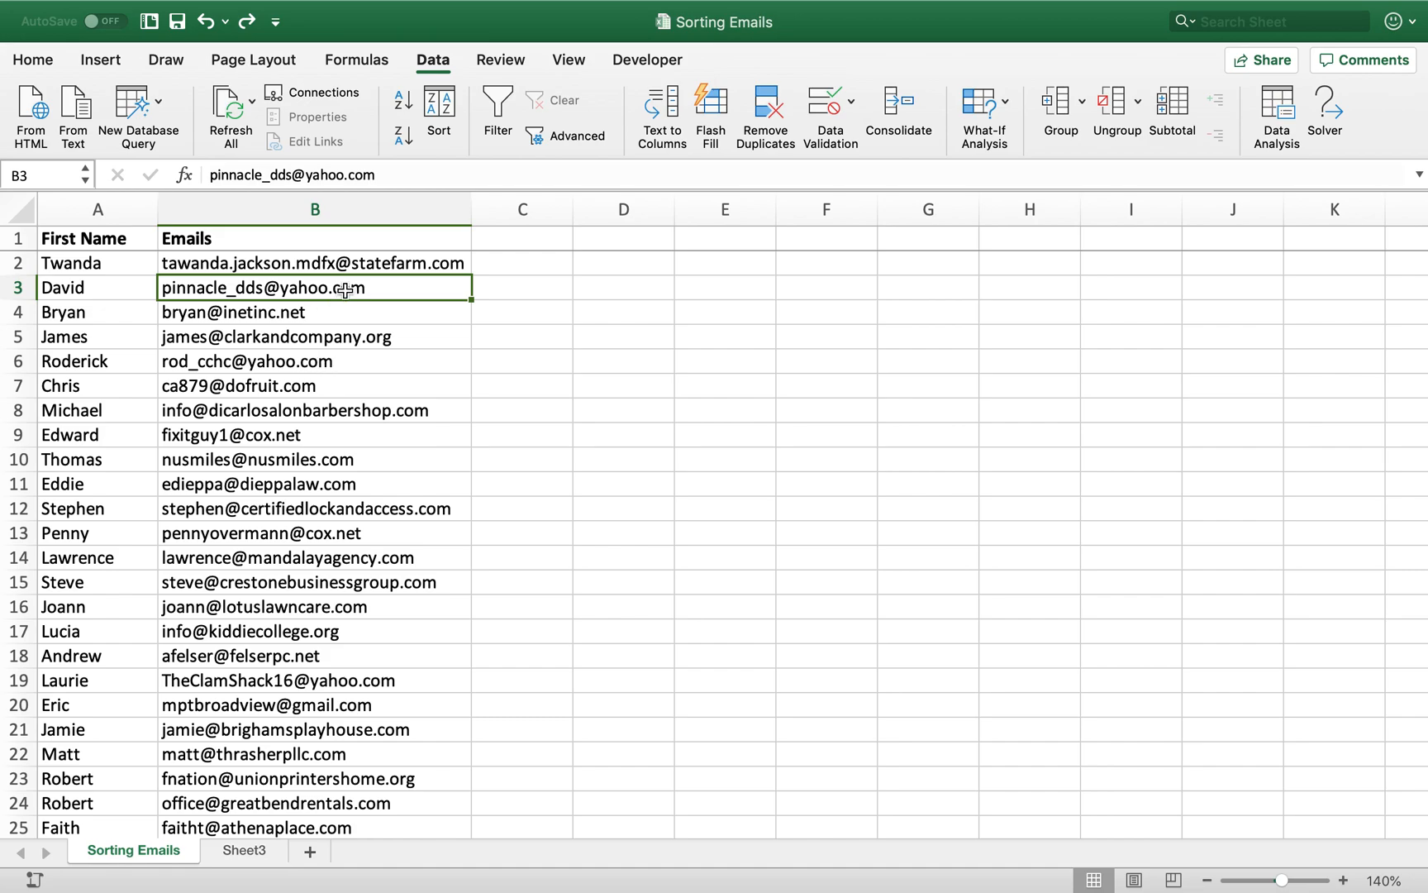
mouse_move(230, 316)
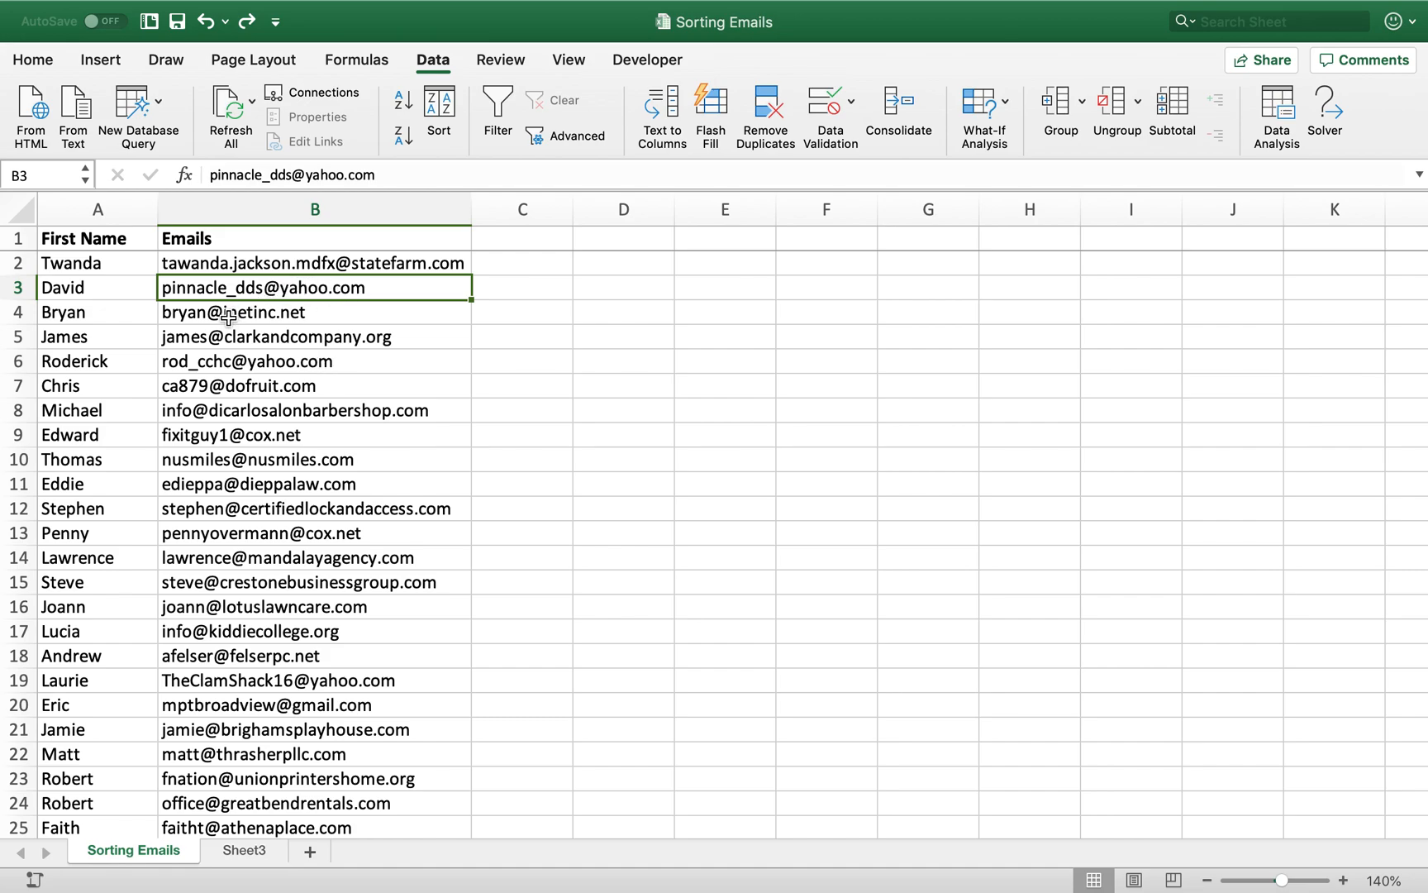
mouse_move(259, 363)
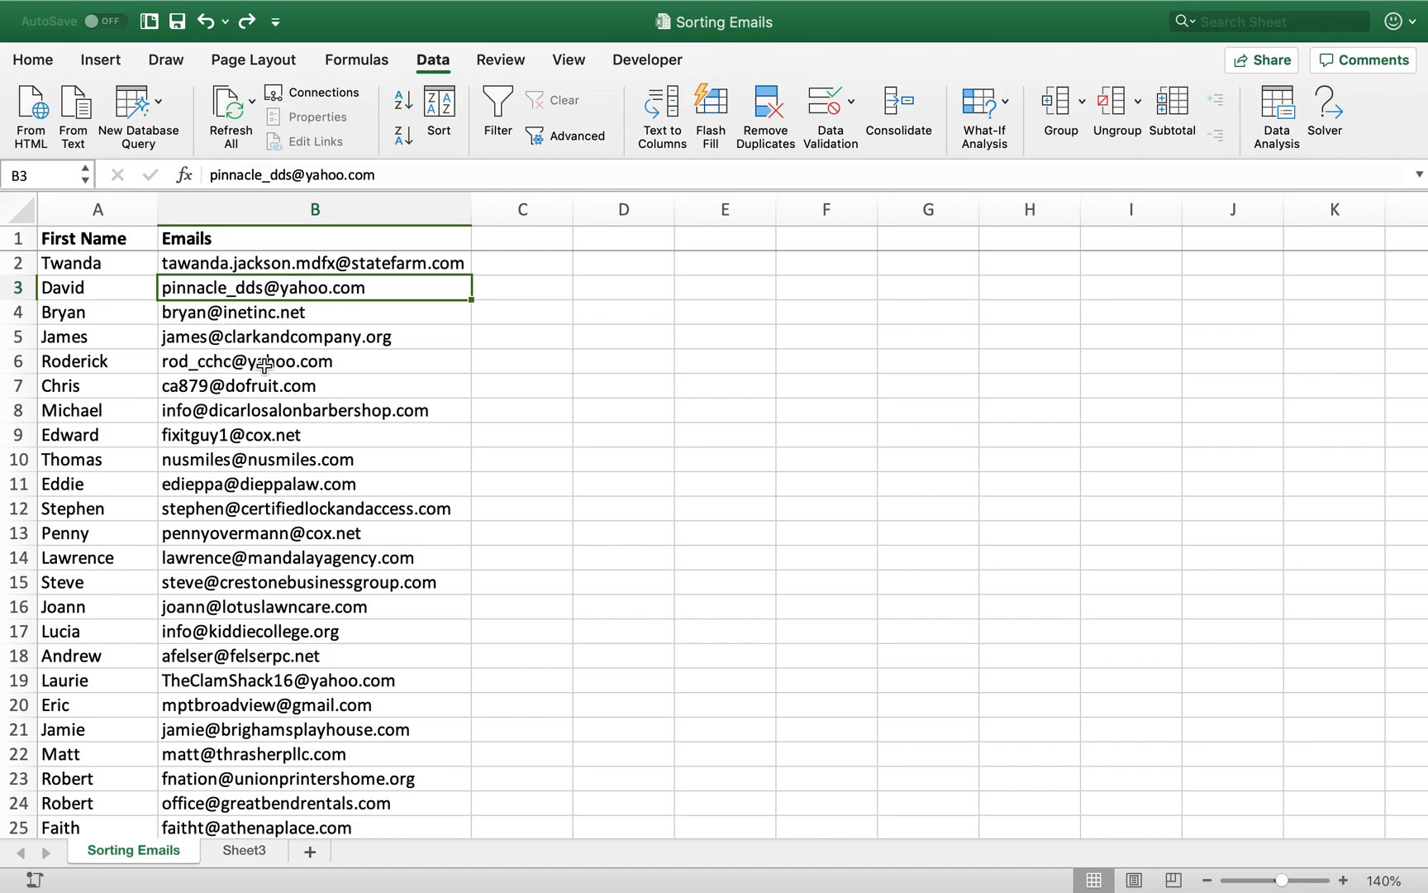
mouse_move(285, 410)
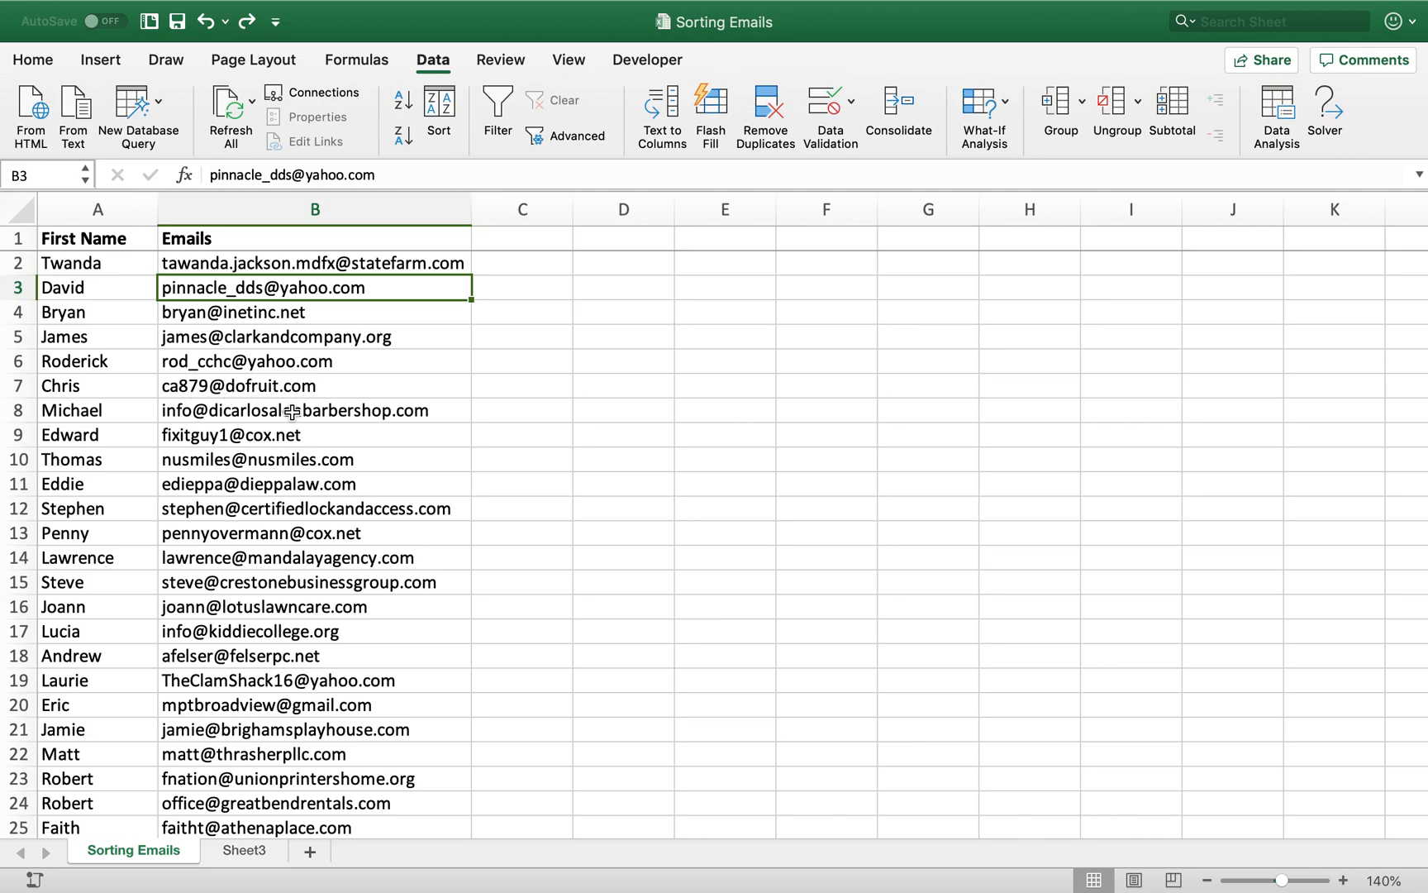
scroll("down", 3)
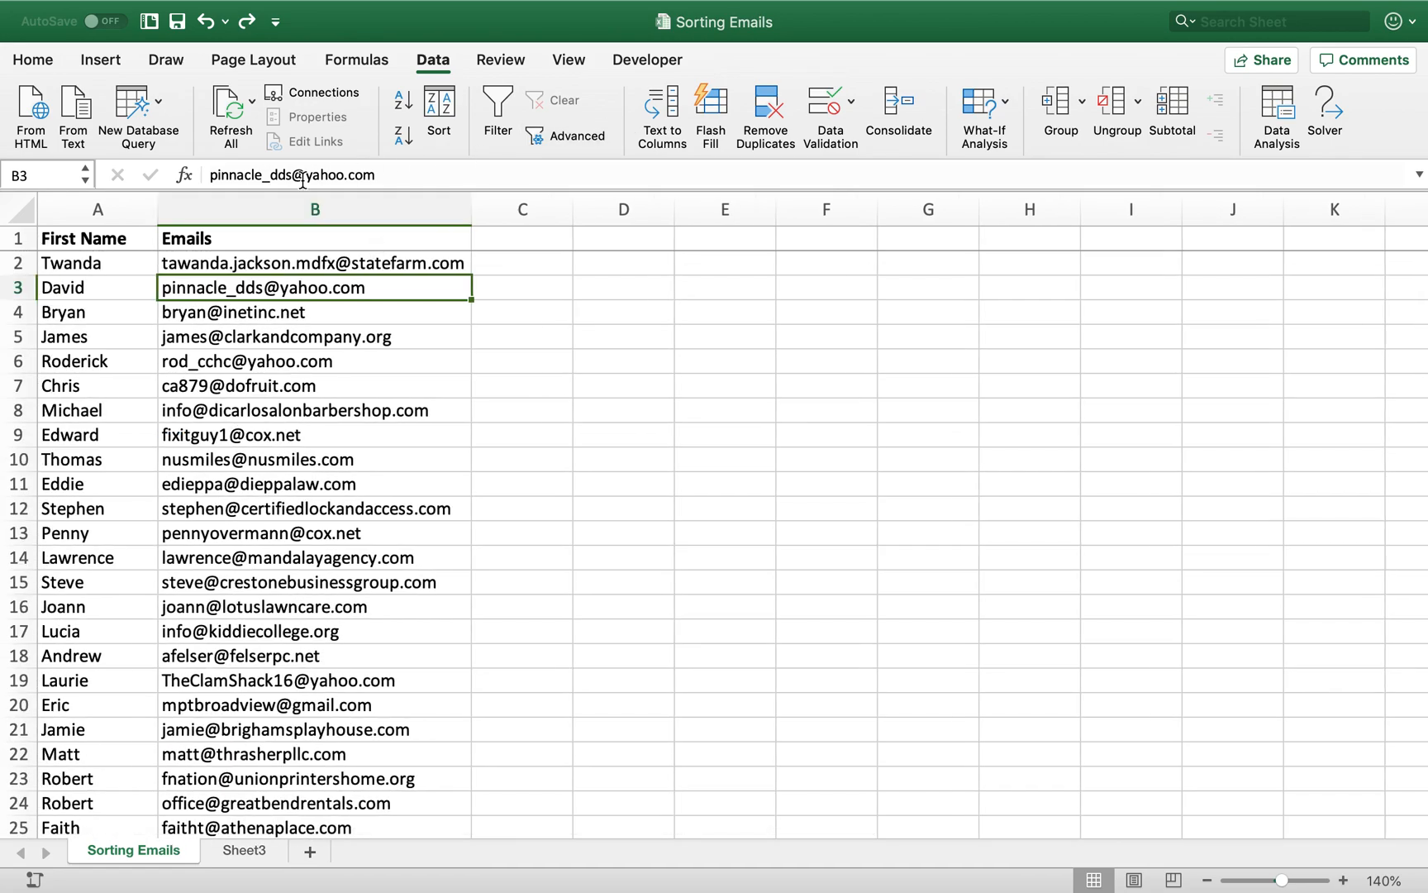
Select the whole Emails column B as the data to split
left_click(314, 210)
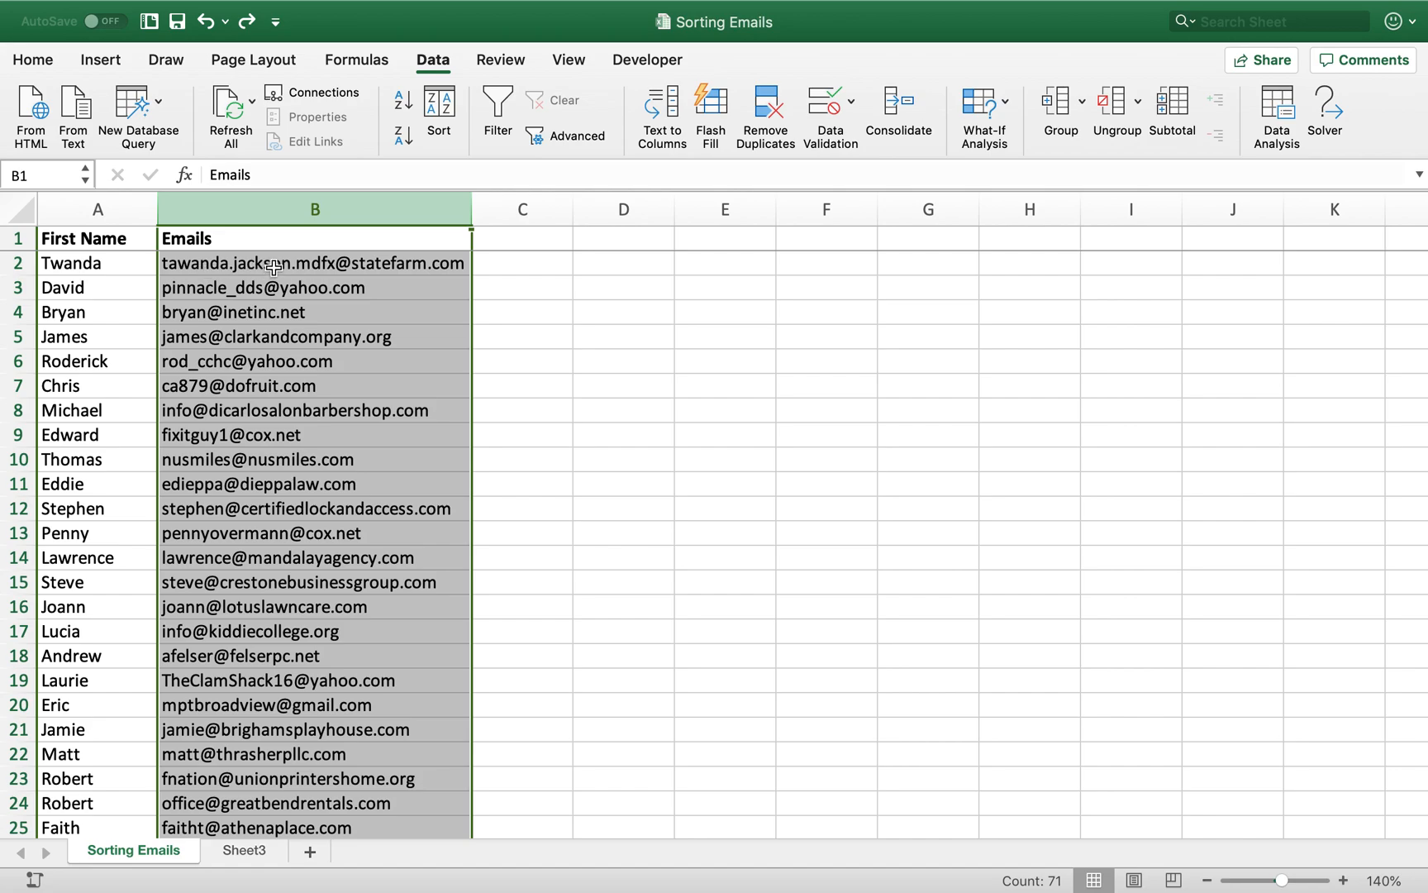
mouse_move(520, 265)
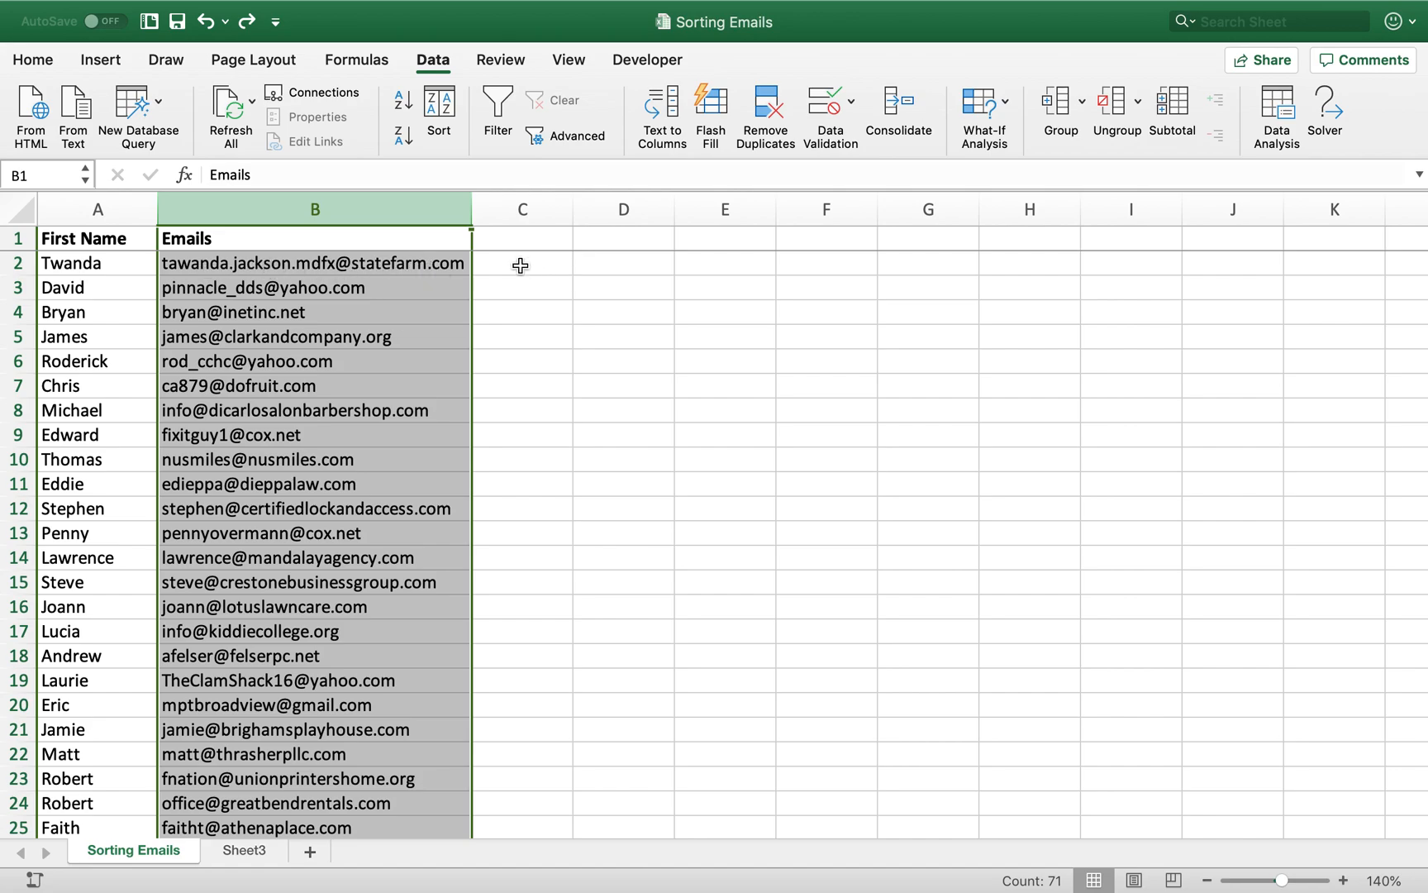
mouse_move(448, 270)
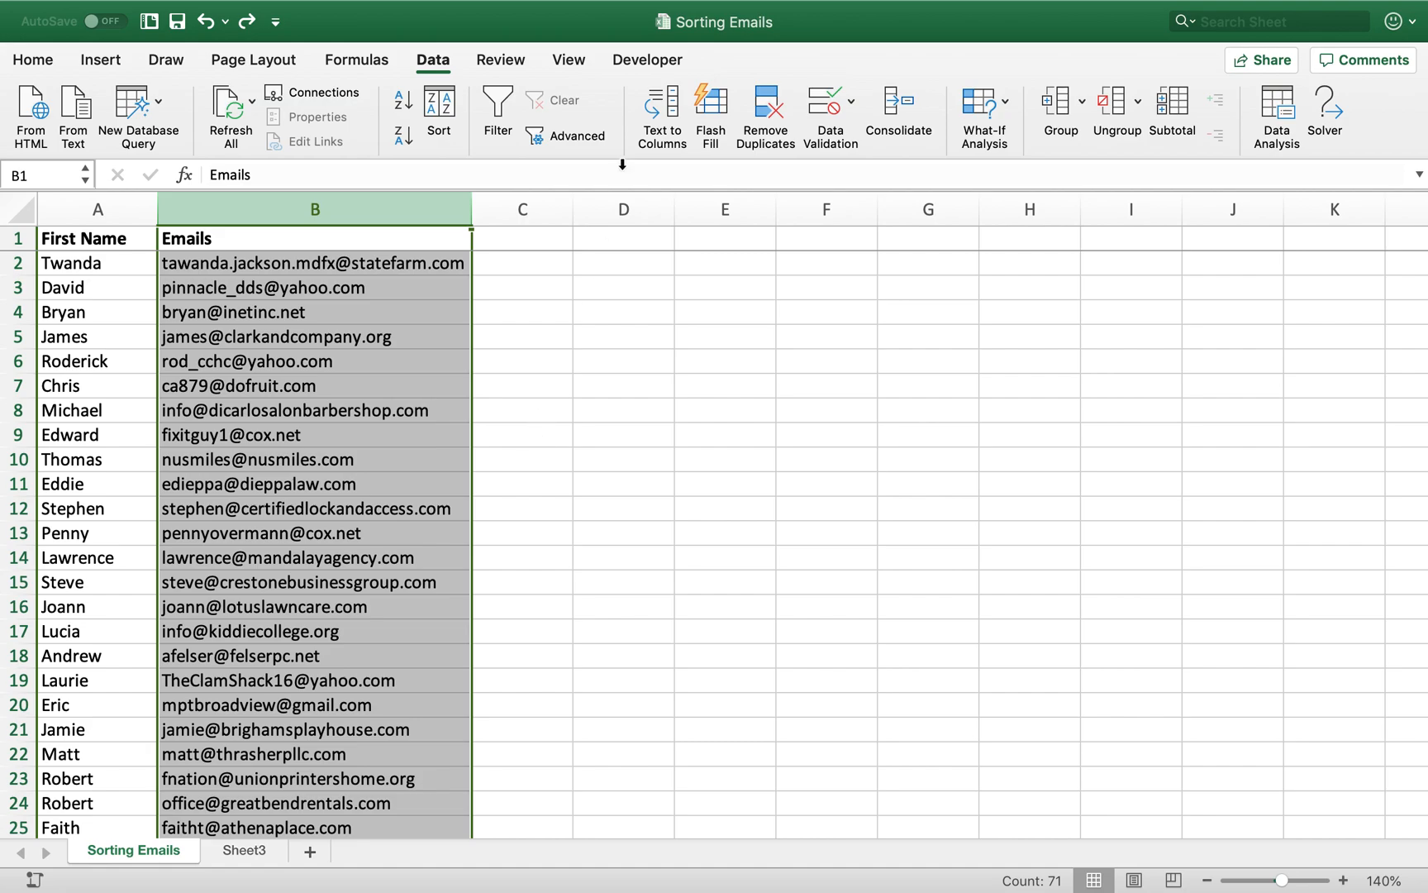
mouse_move(626, 136)
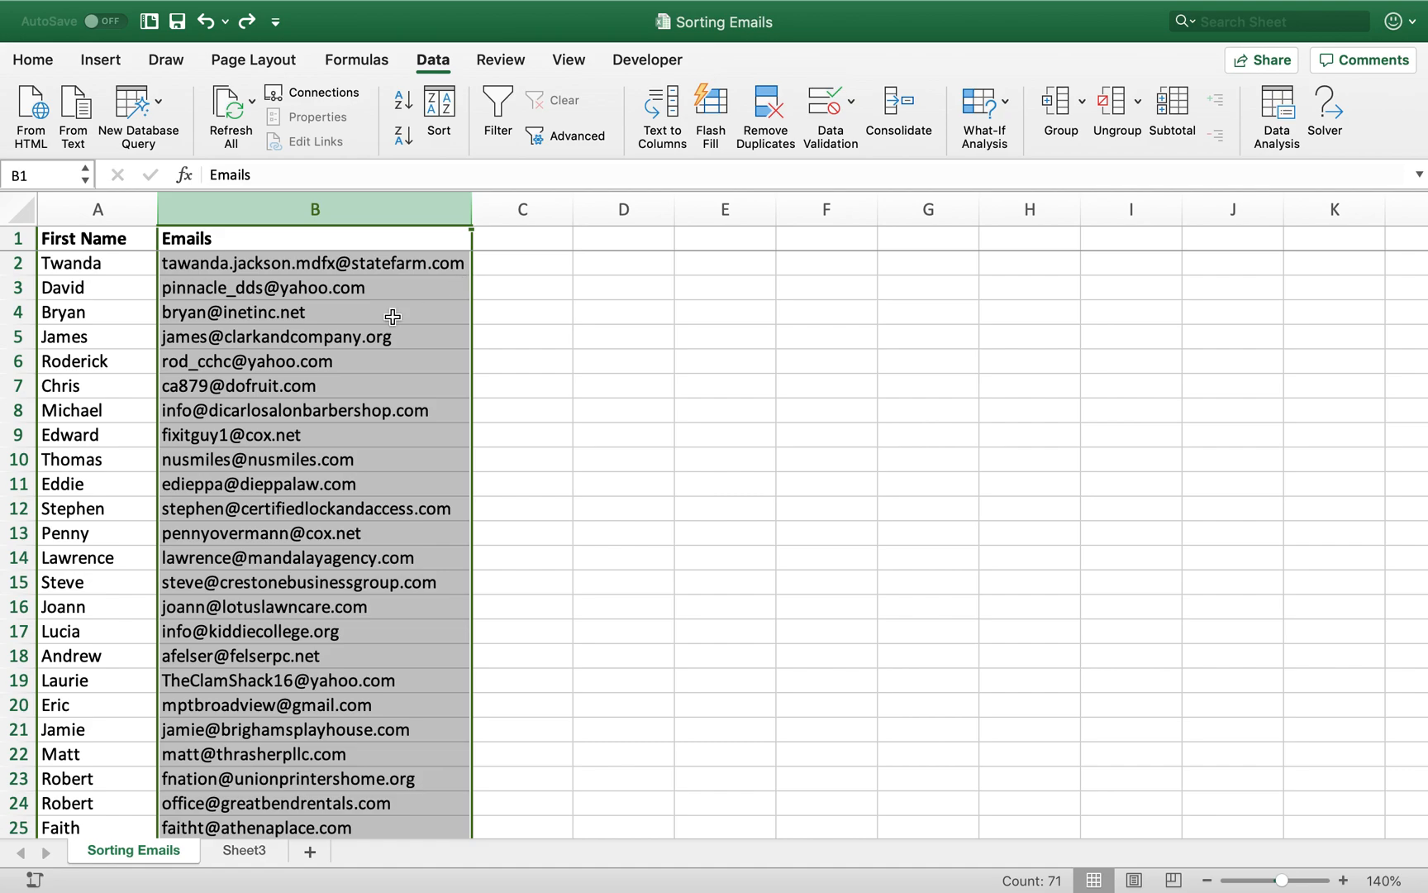
mouse_move(293, 460)
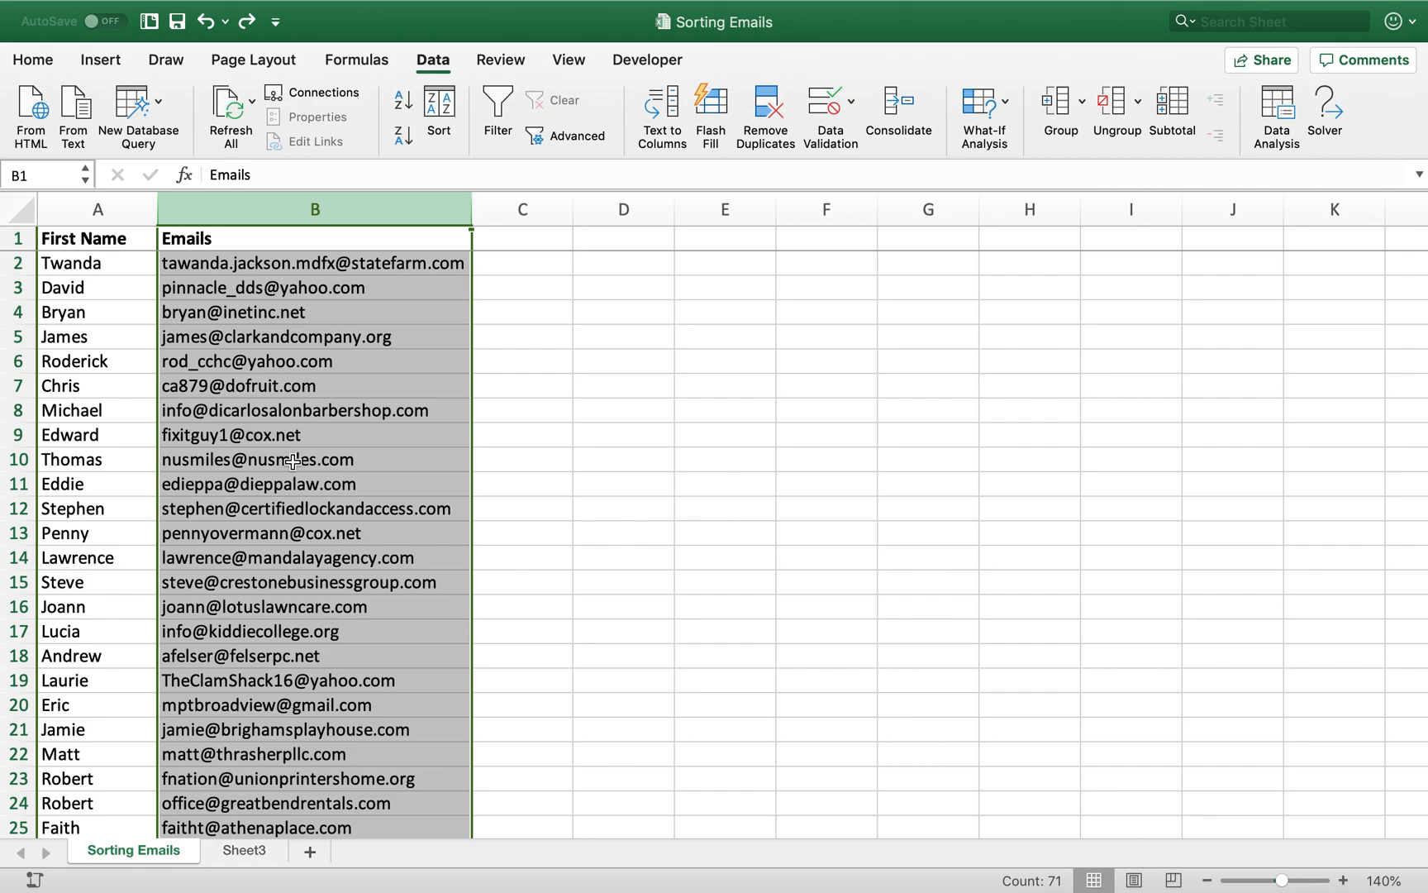
mouse_move(298, 389)
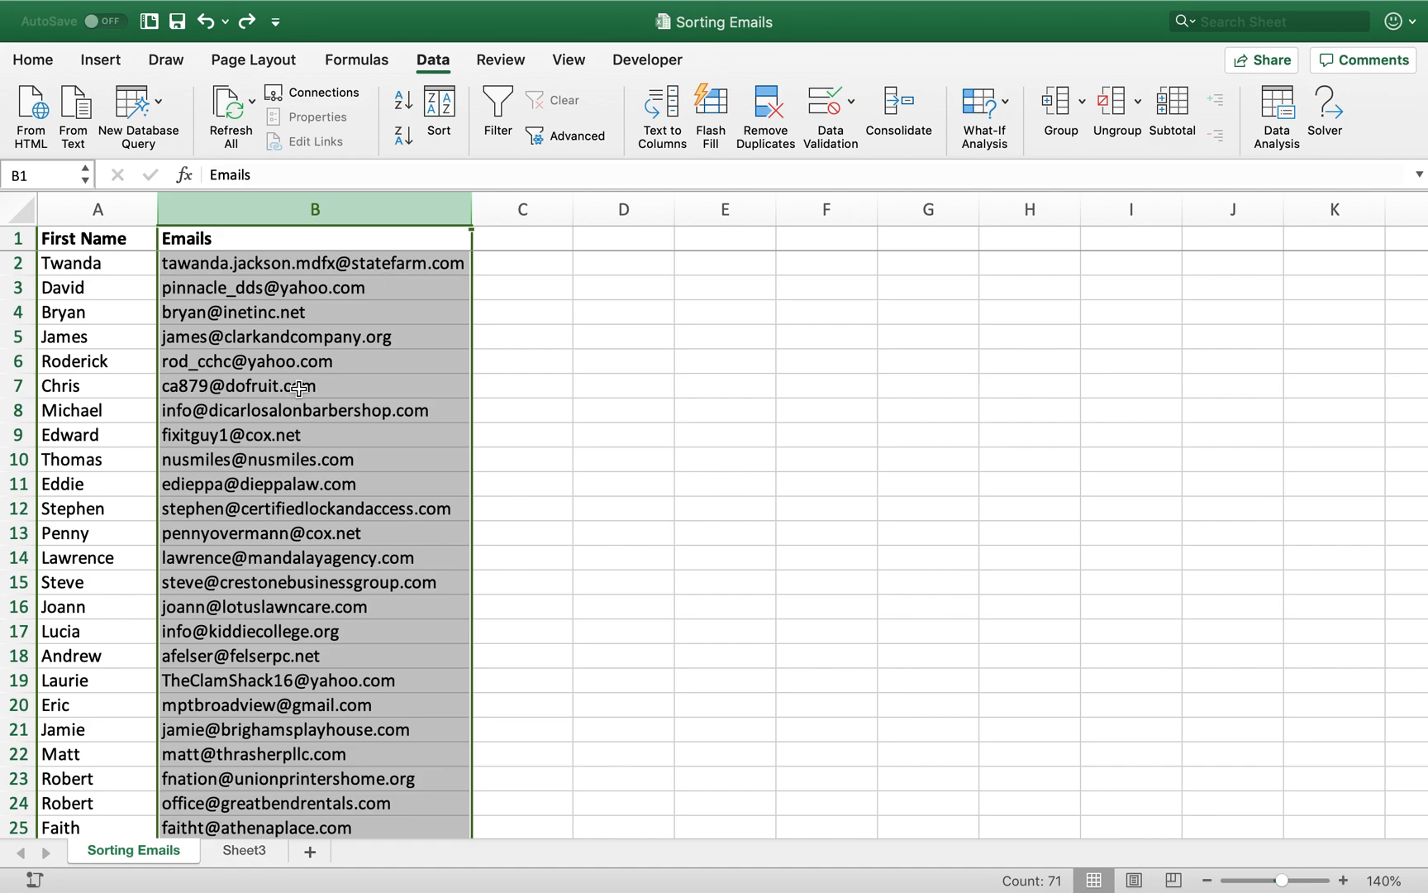
mouse_move(294, 391)
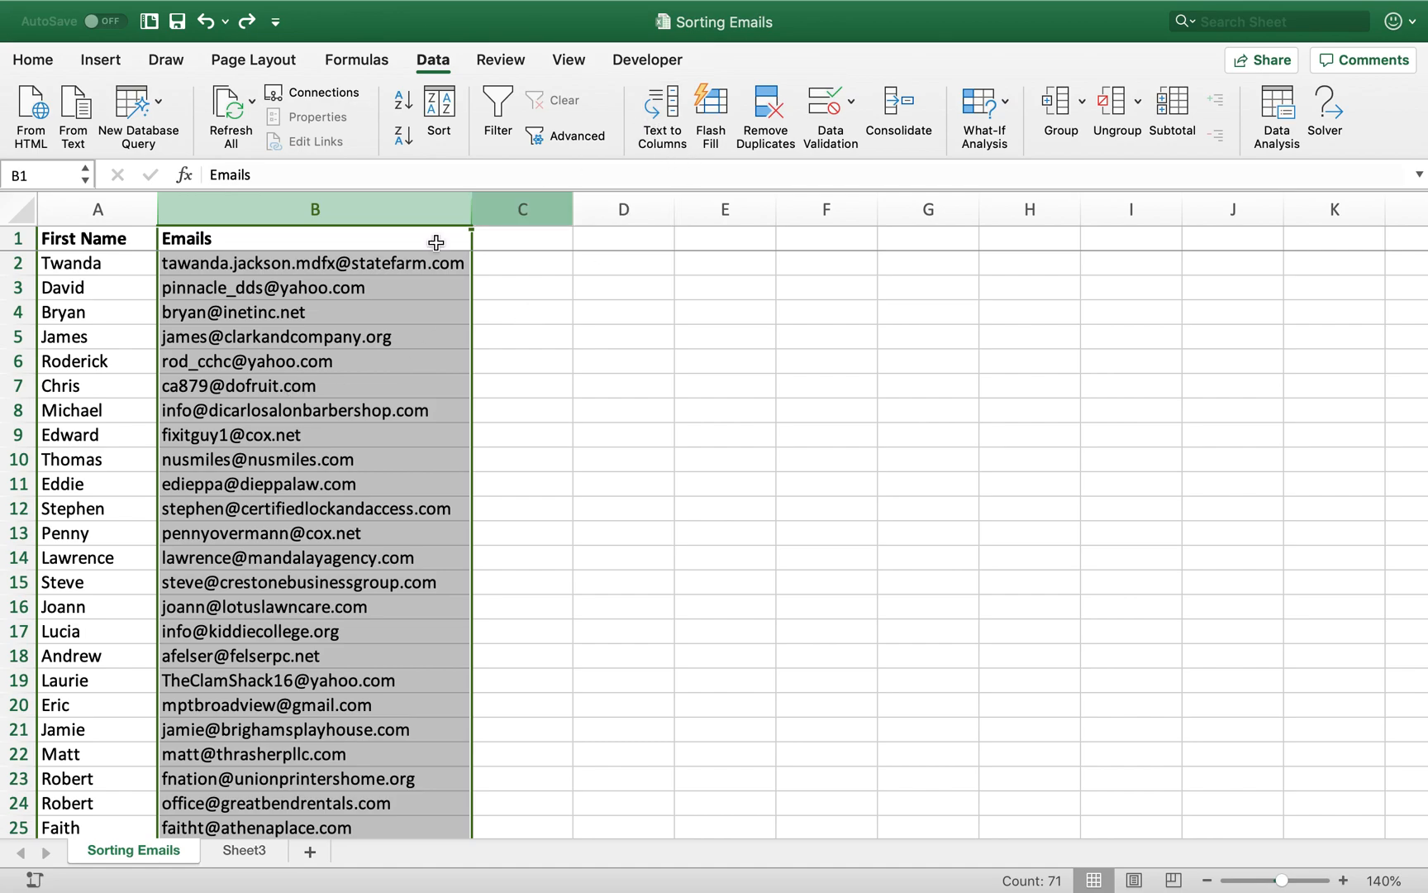
left_click(314, 311)
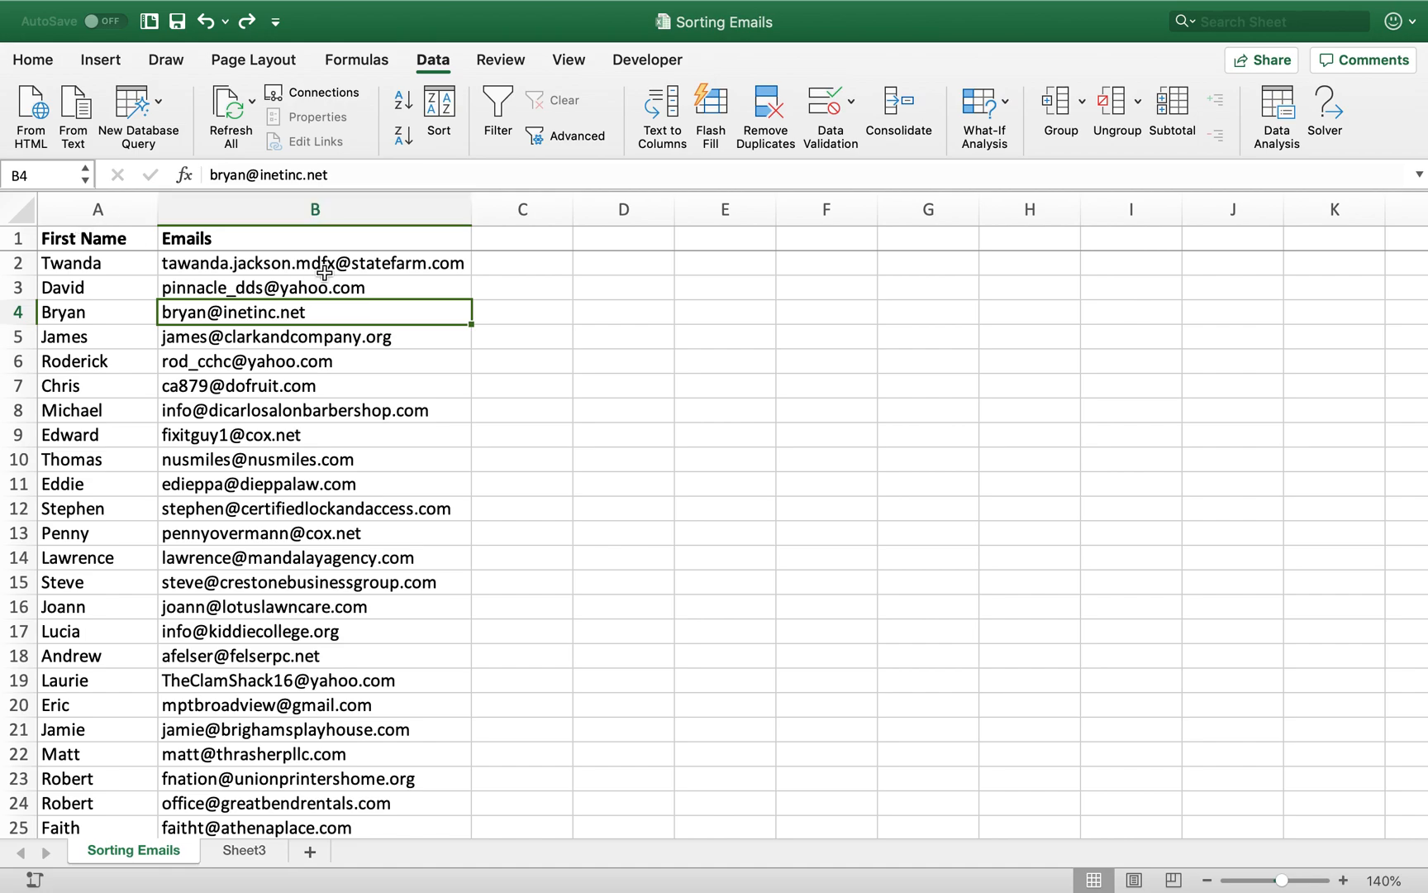
mouse_move(187, 274)
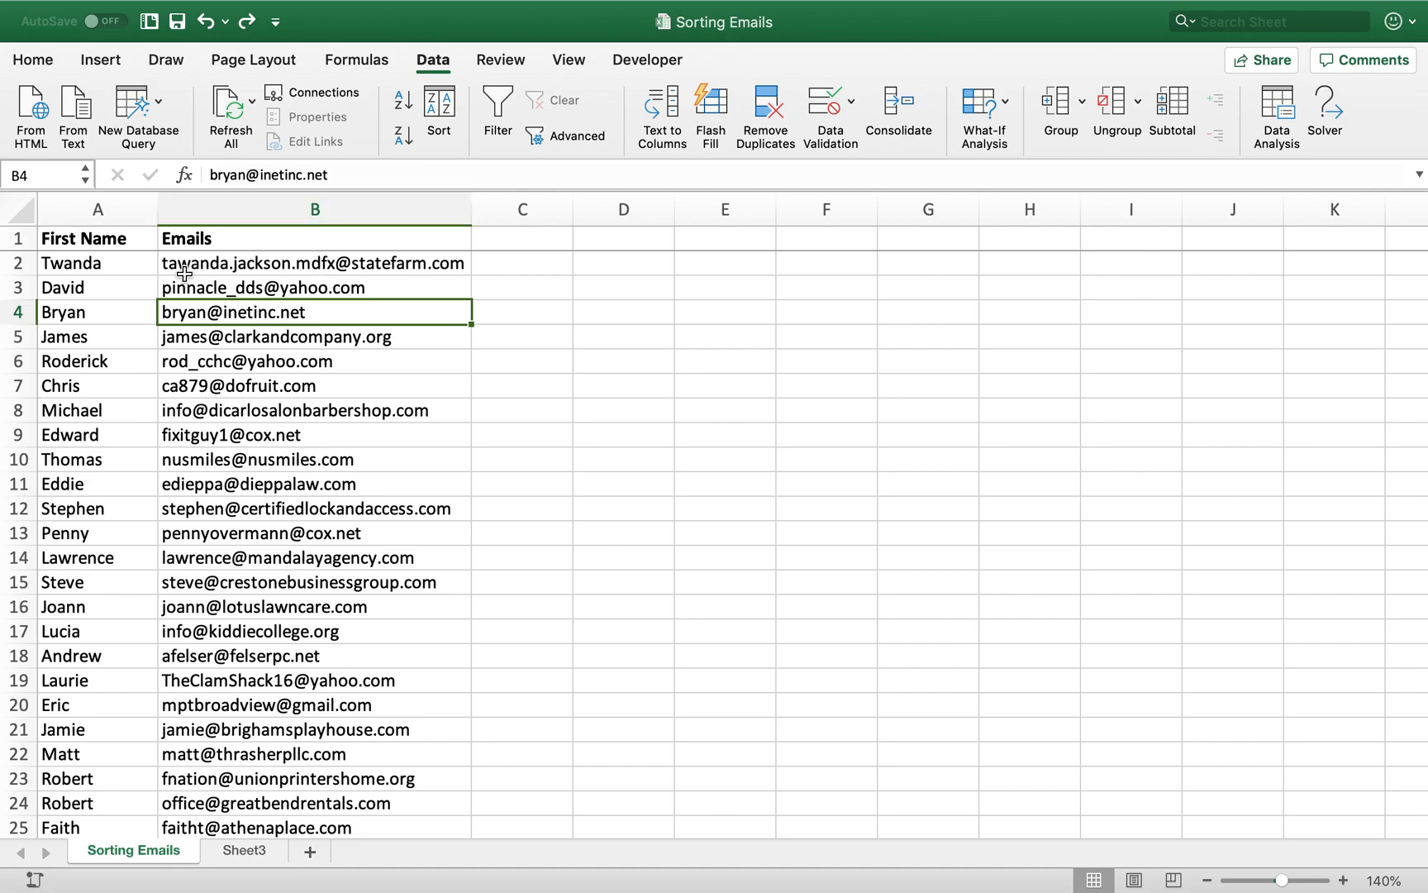
mouse_move(199, 459)
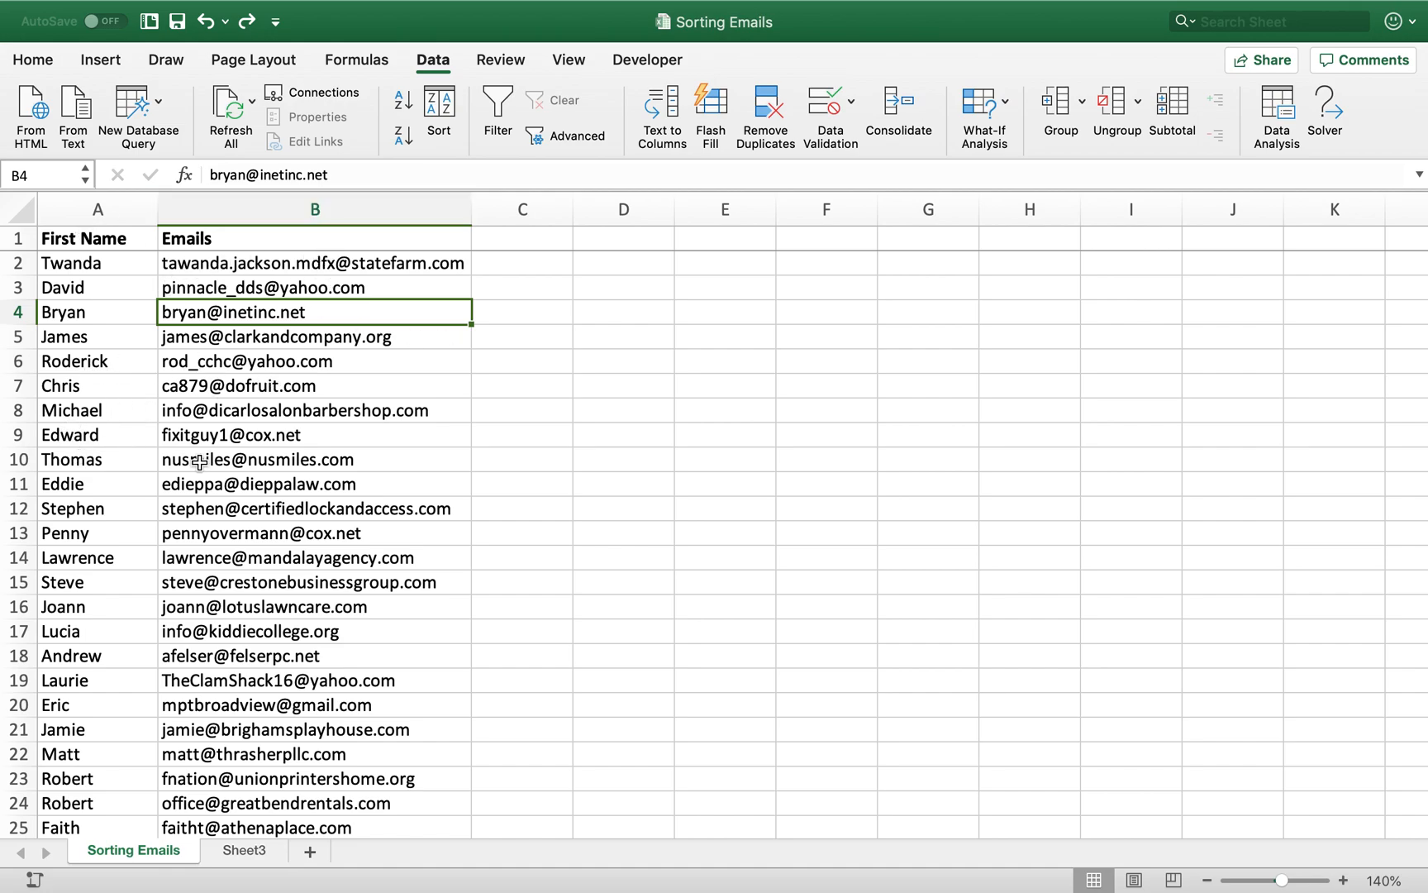
left_click(314, 208)
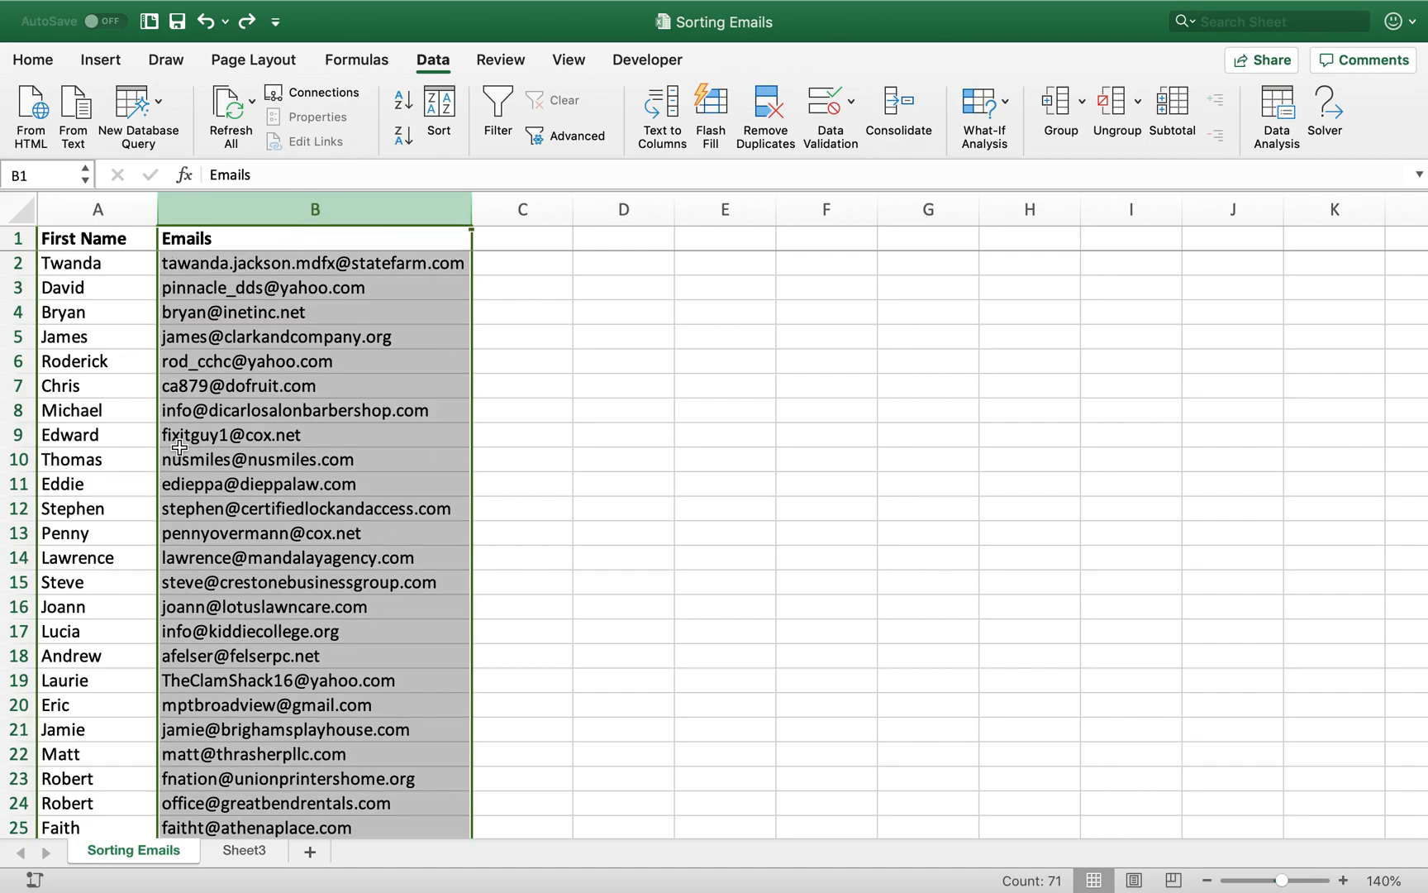
mouse_move(241, 327)
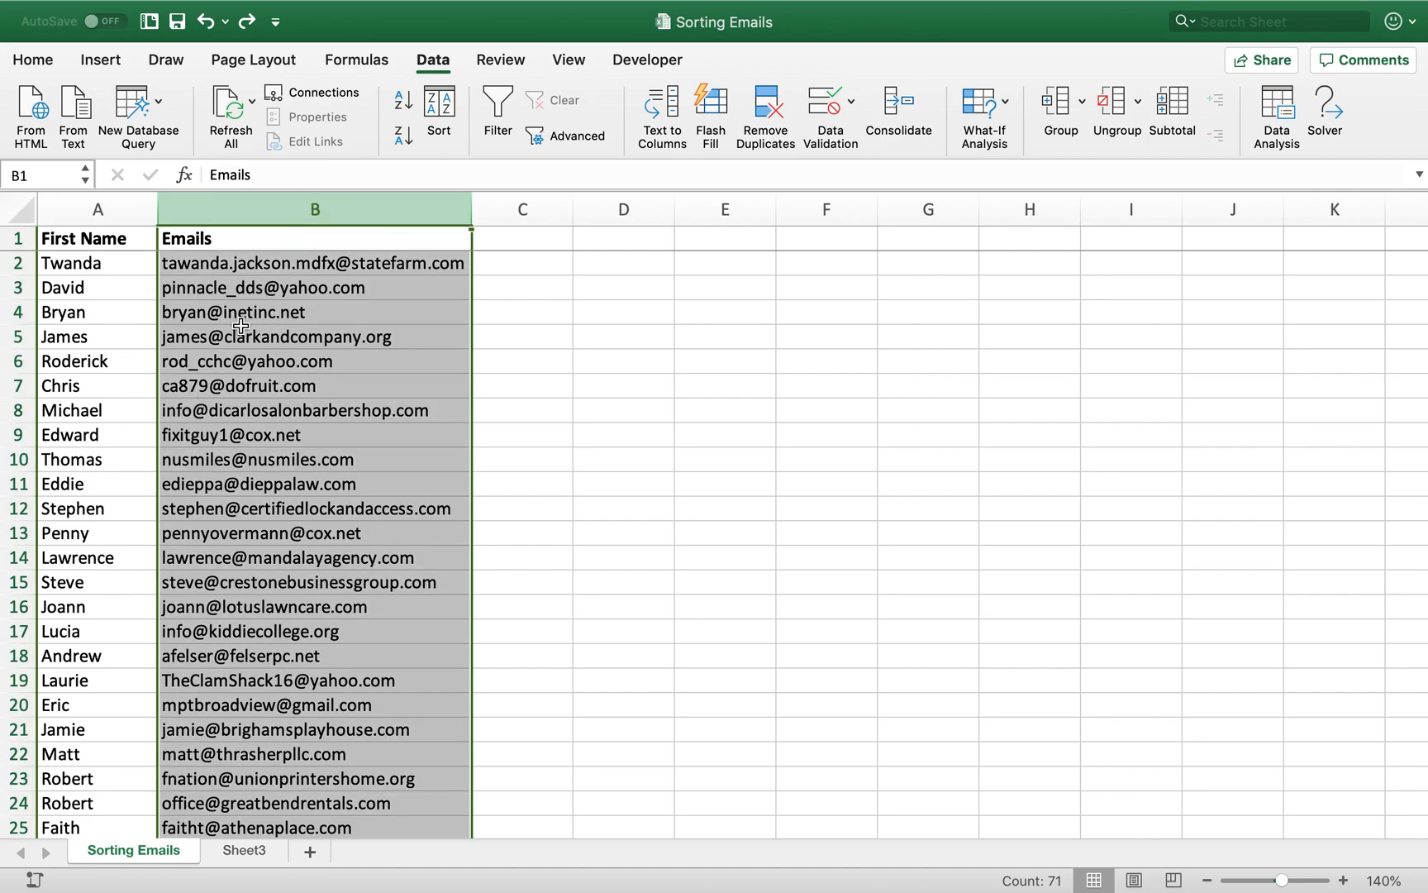
mouse_move(342, 230)
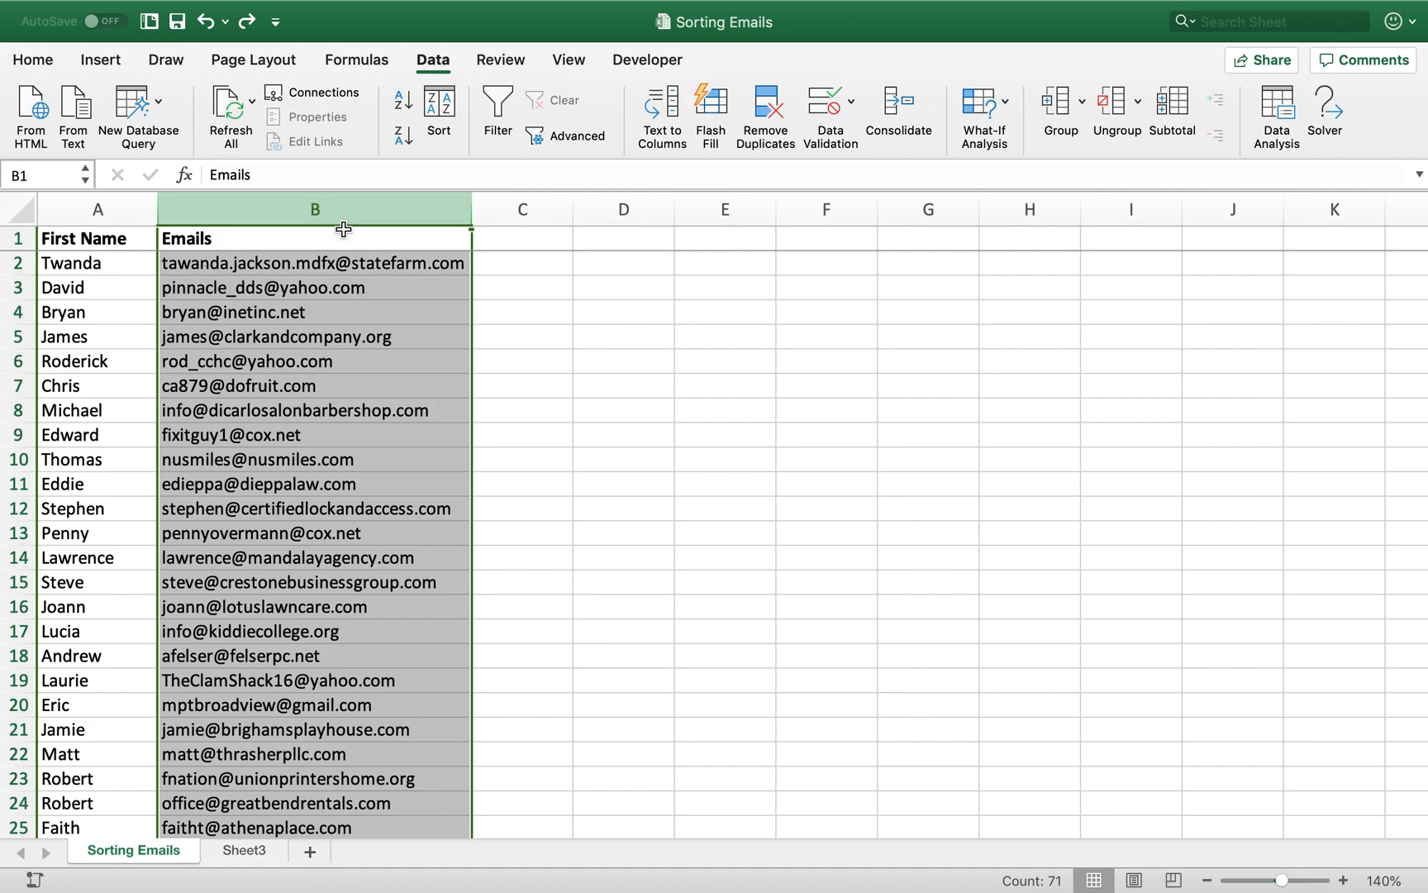
mouse_move(661, 118)
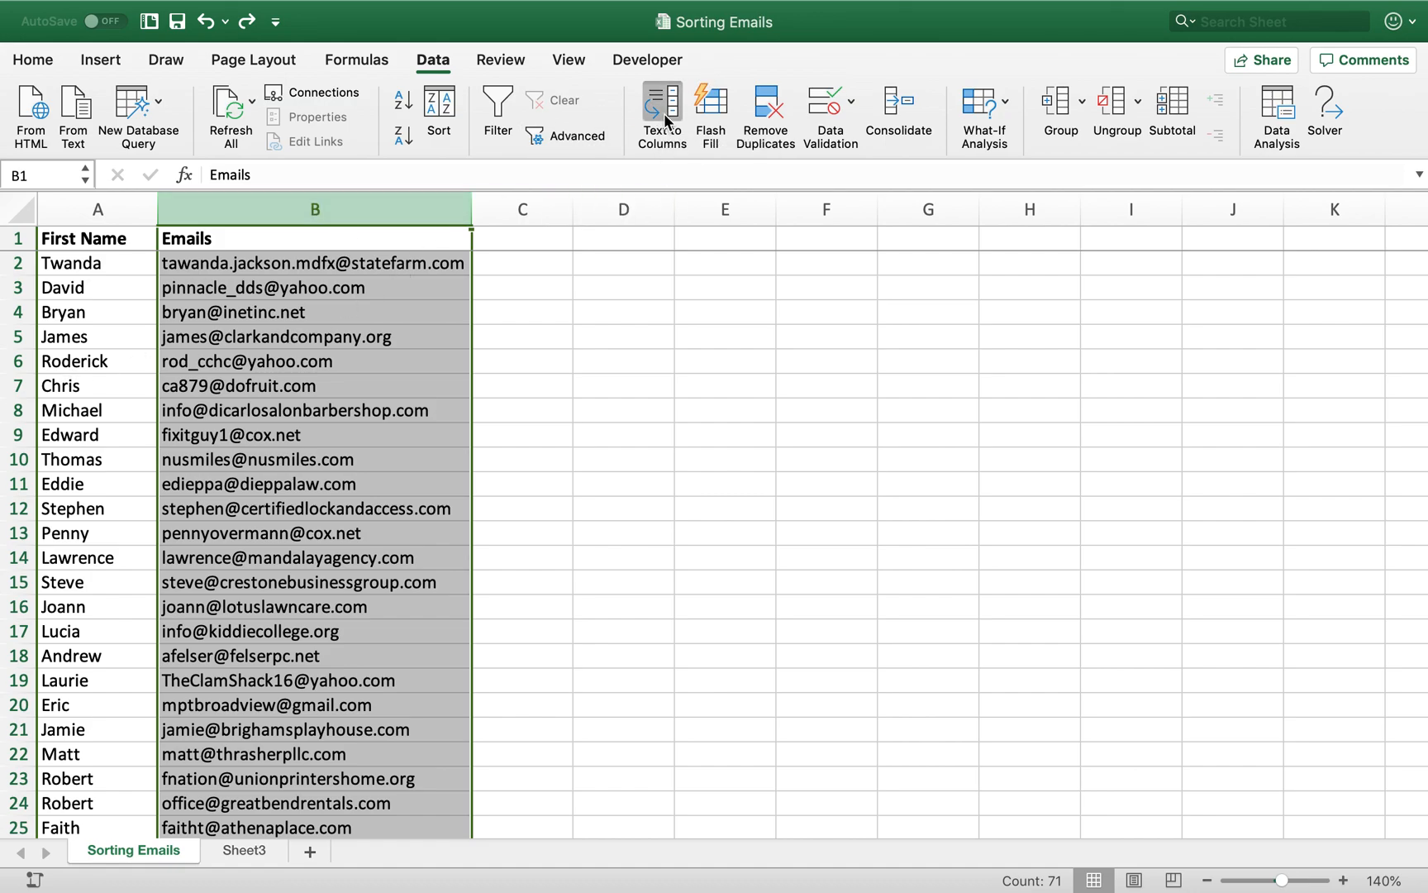
Split the emails at the @ sign with Text to Columns, giving username and Domain columns
left_click(659, 112)
type("@")
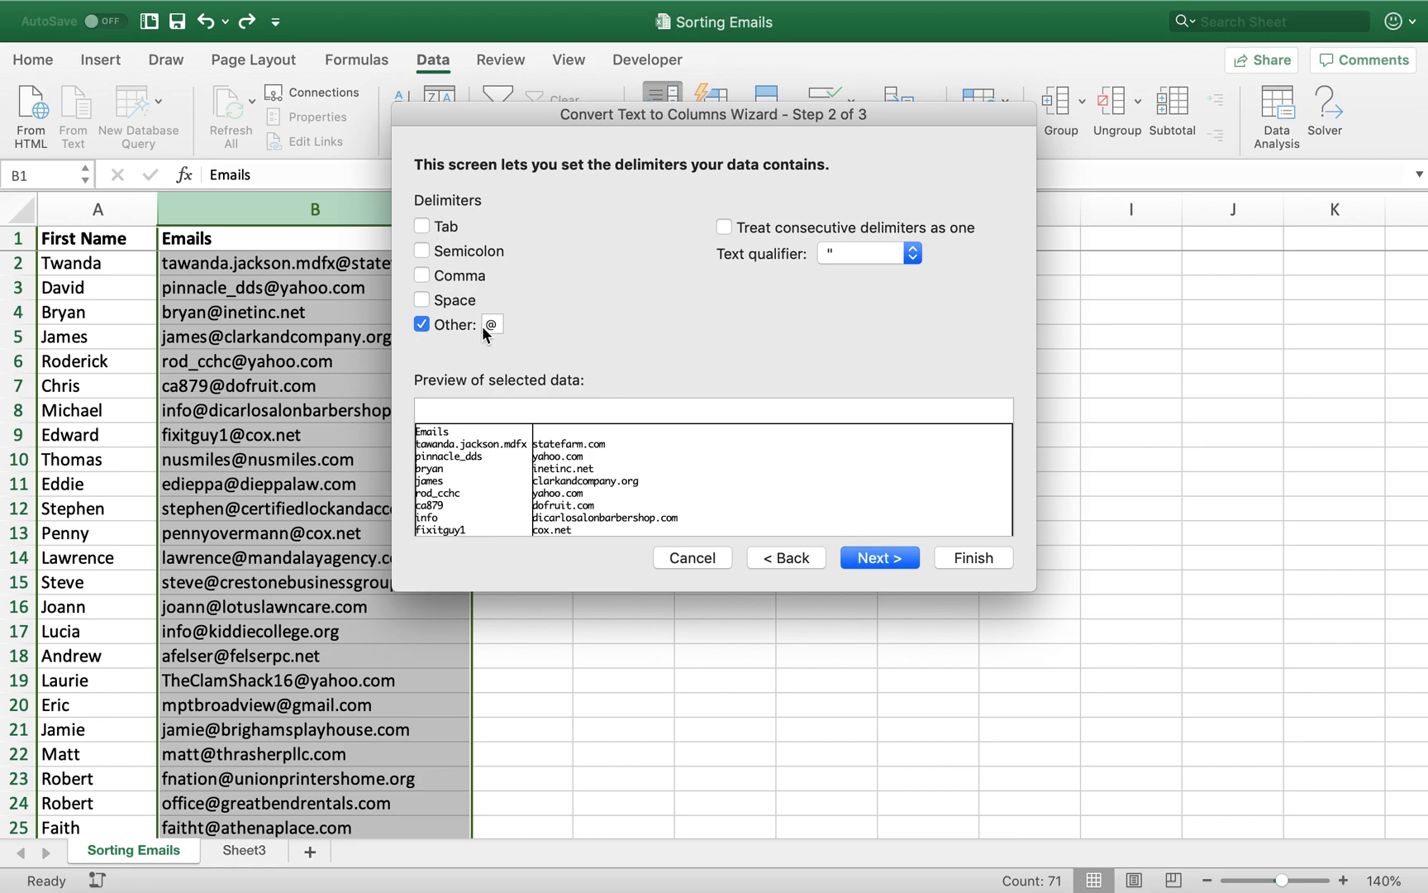
mouse_move(446, 338)
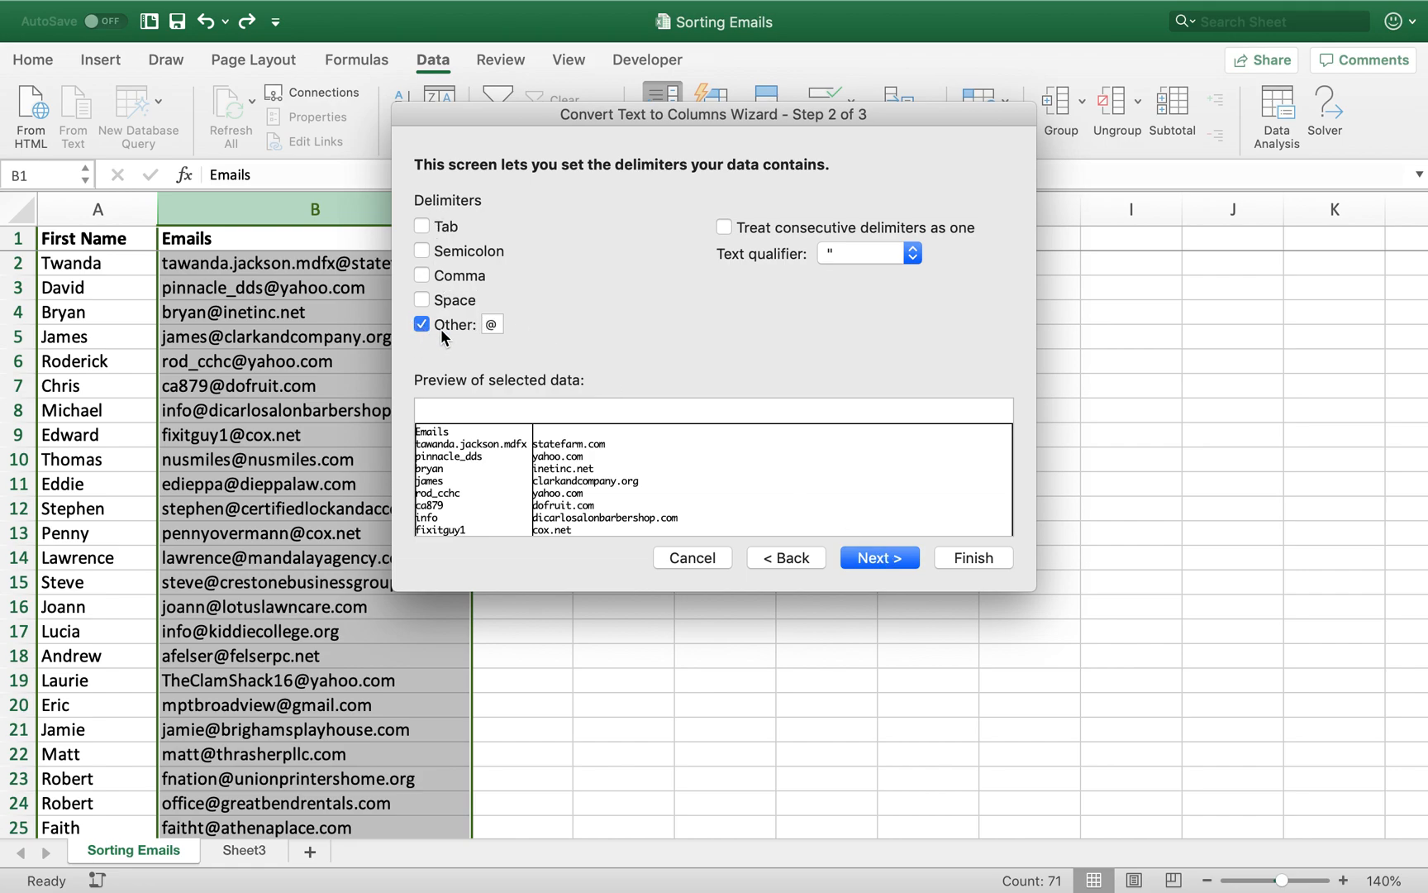
mouse_move(258, 405)
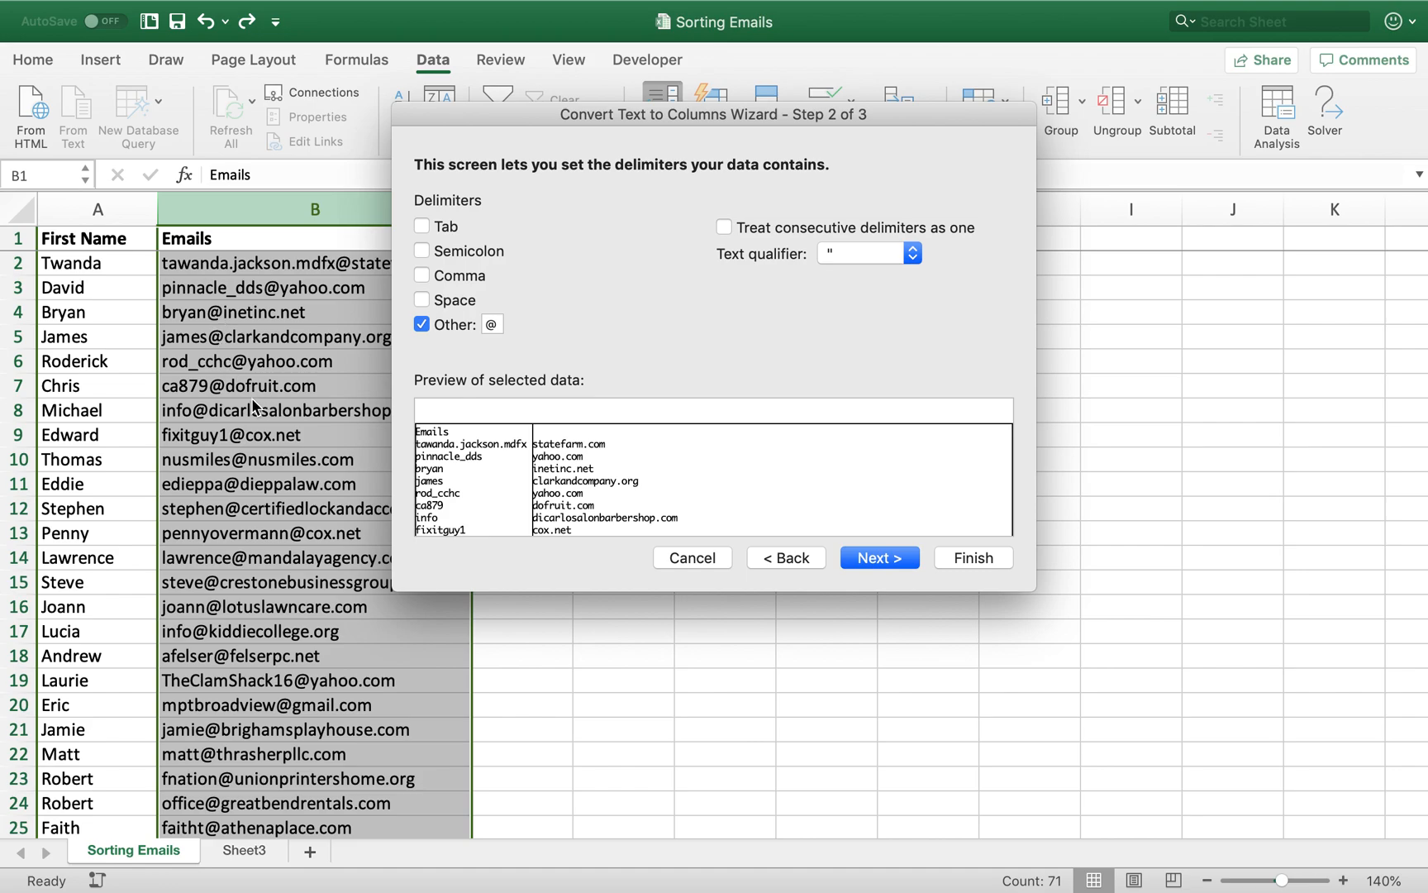
mouse_move(423, 342)
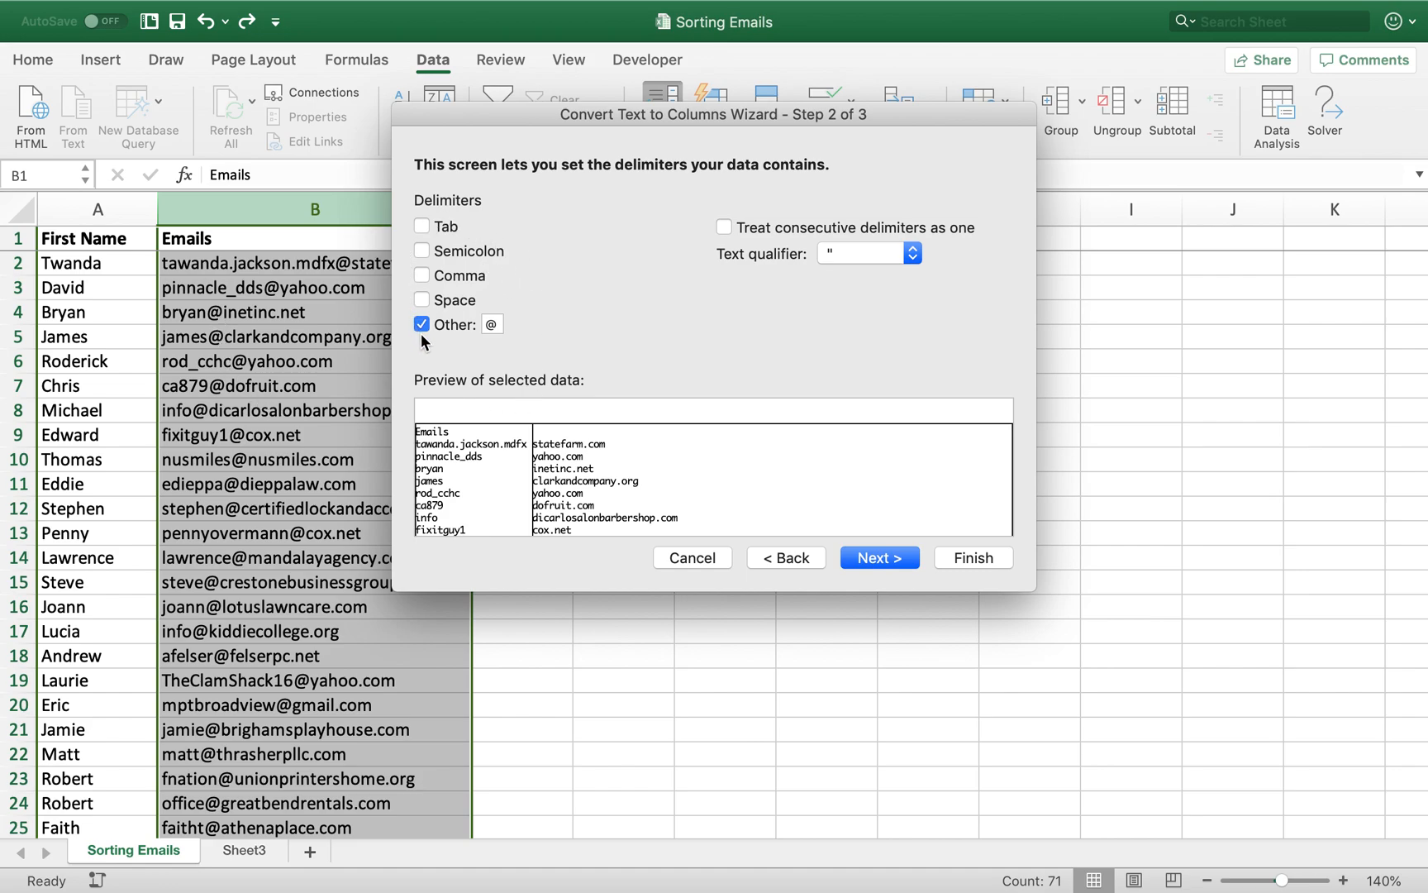
mouse_move(475, 400)
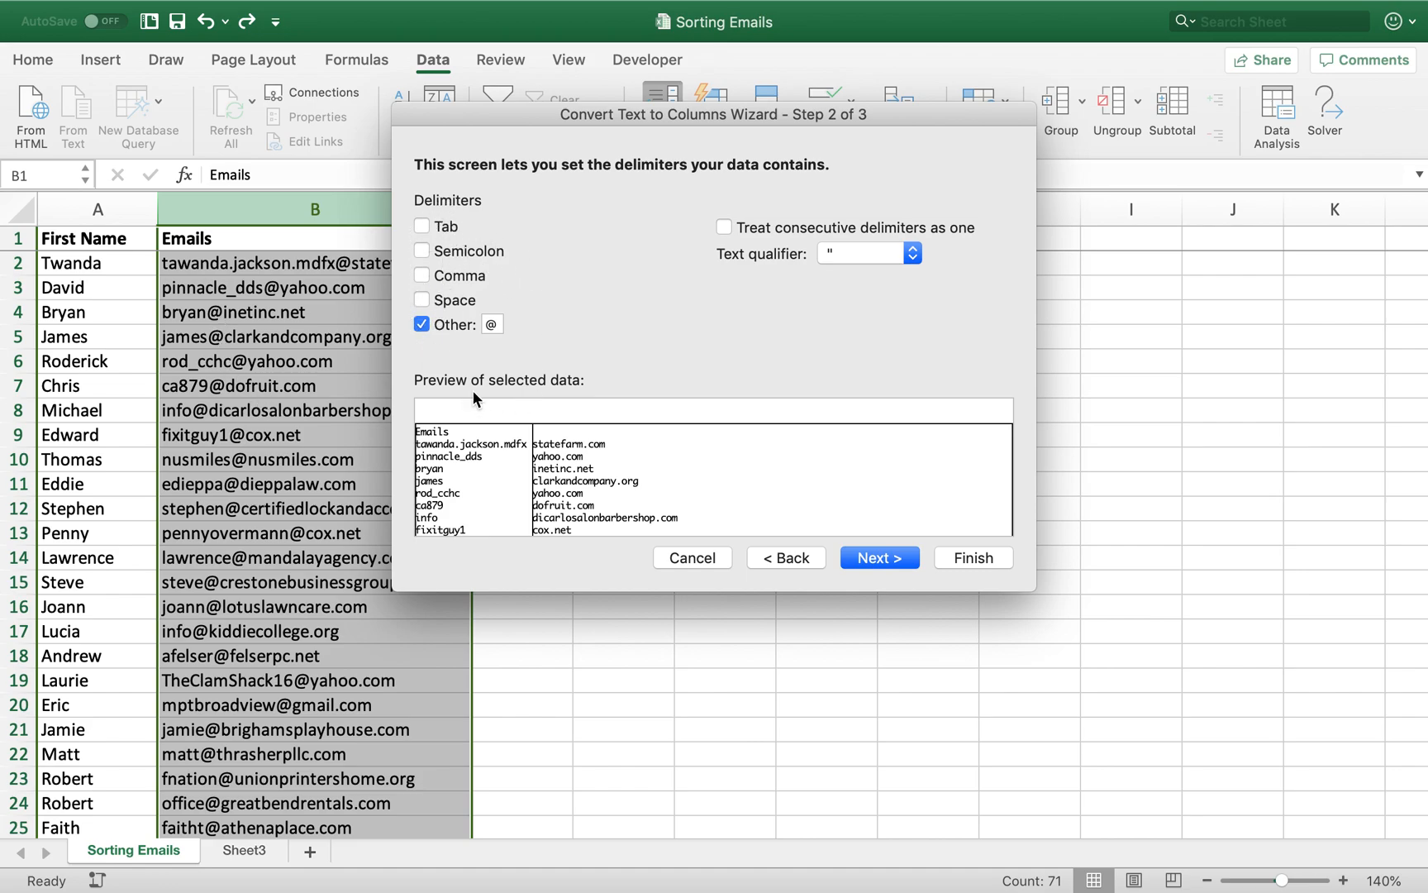
mouse_move(853, 544)
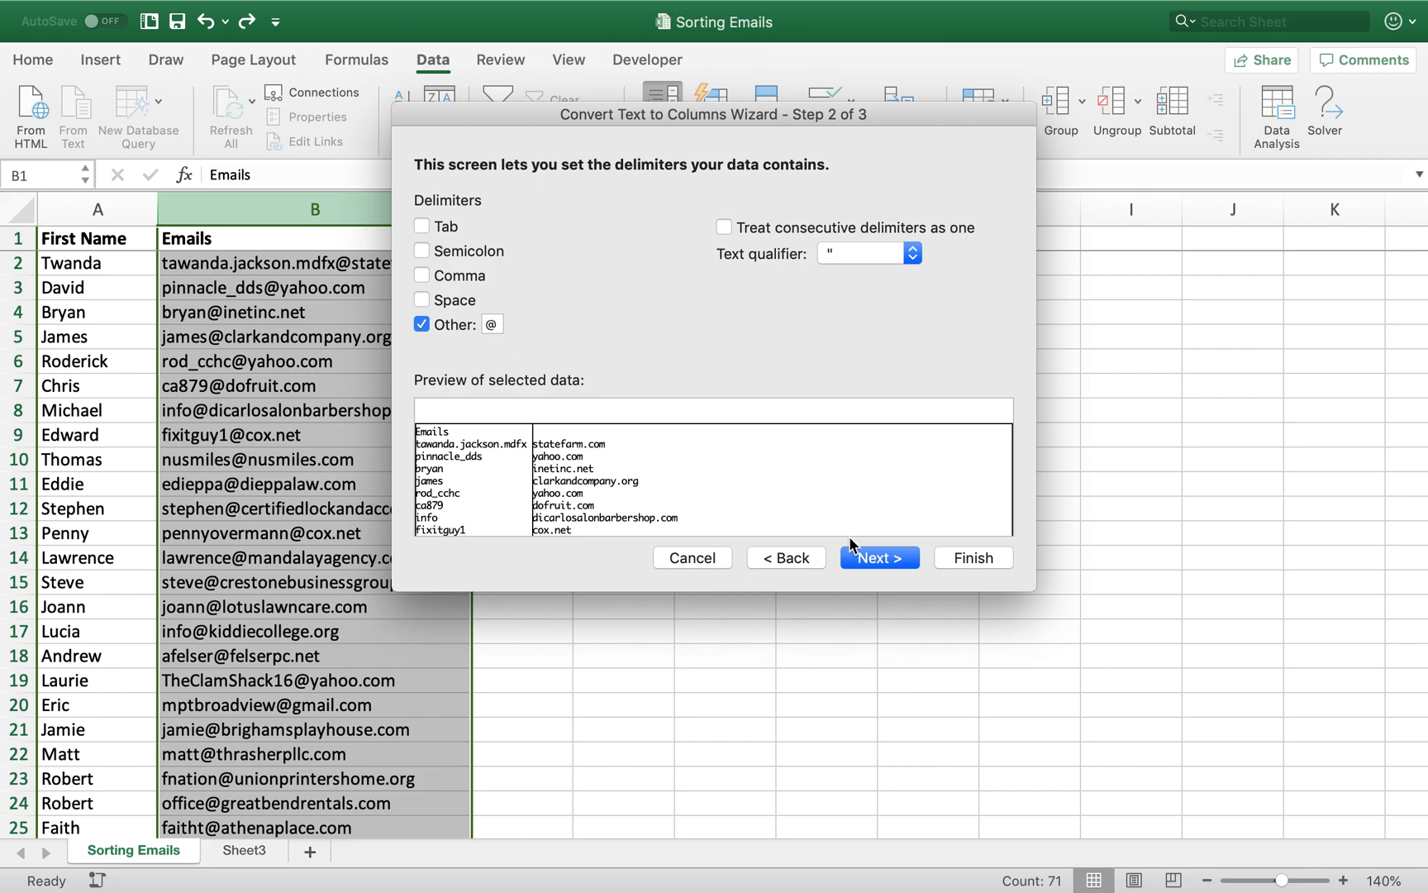
left_click(878, 557)
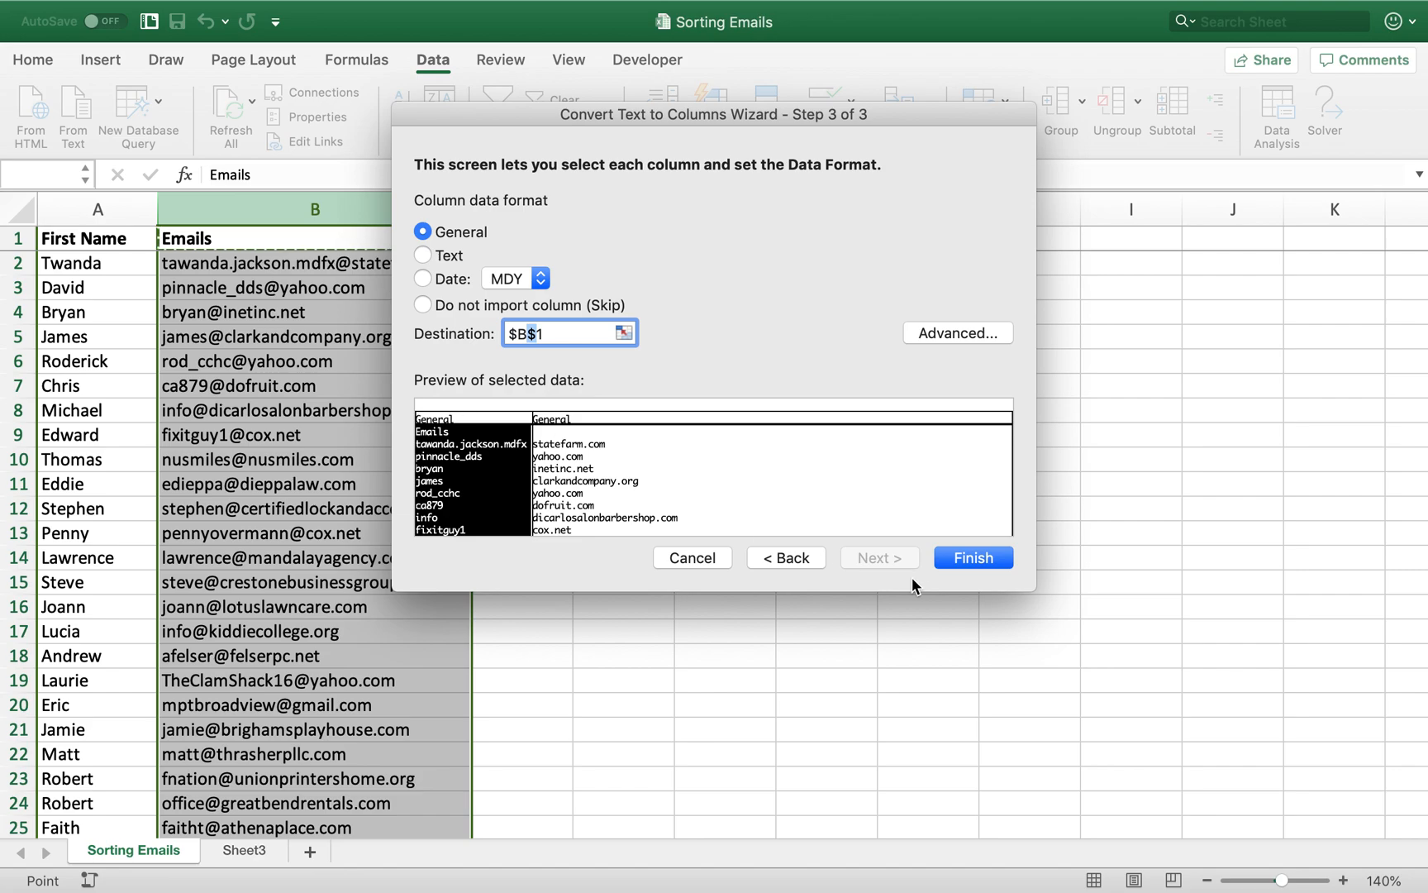
left_click(972, 557)
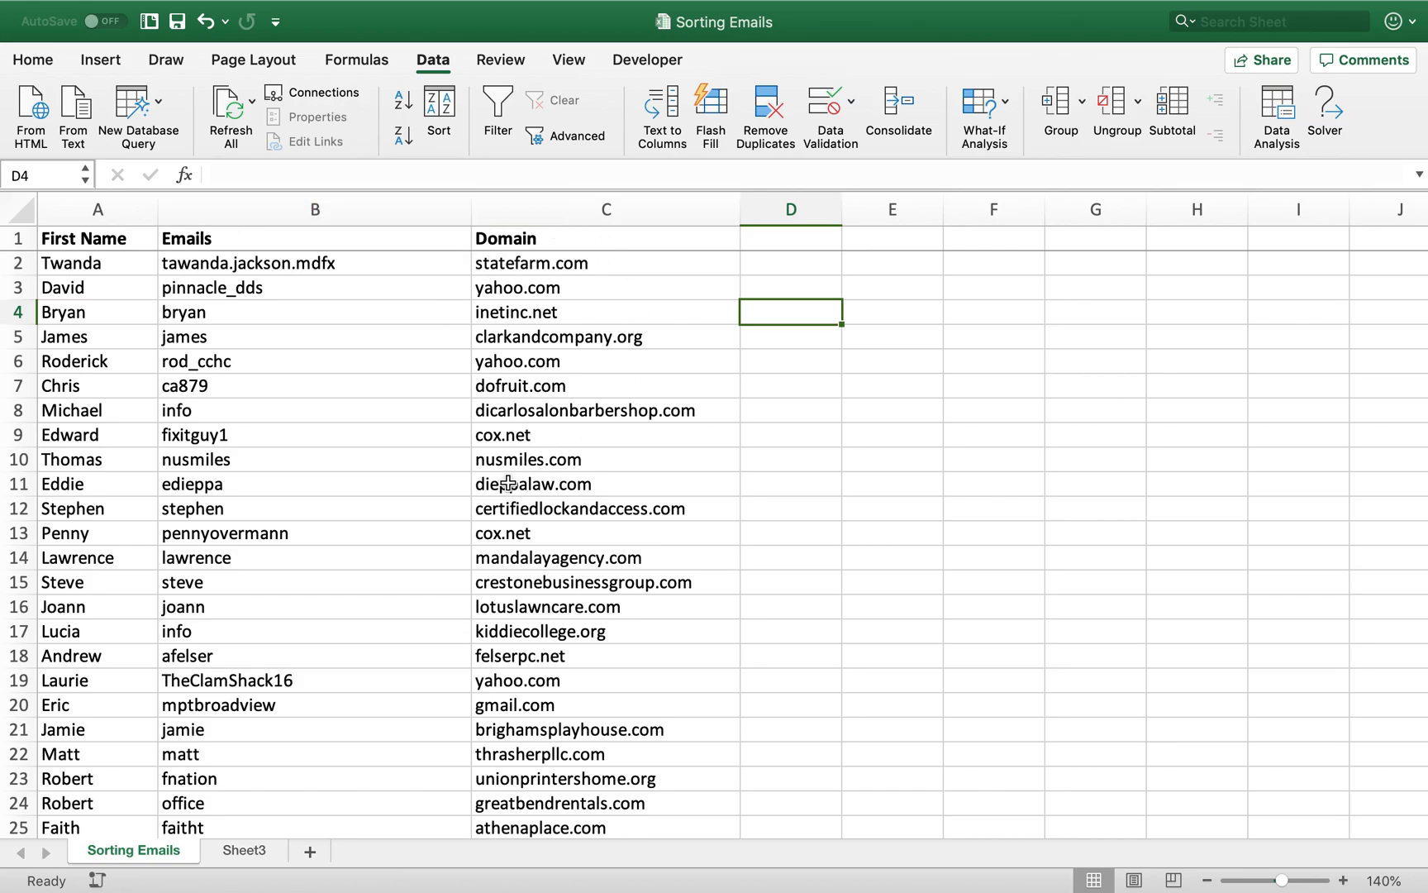
mouse_move(590, 444)
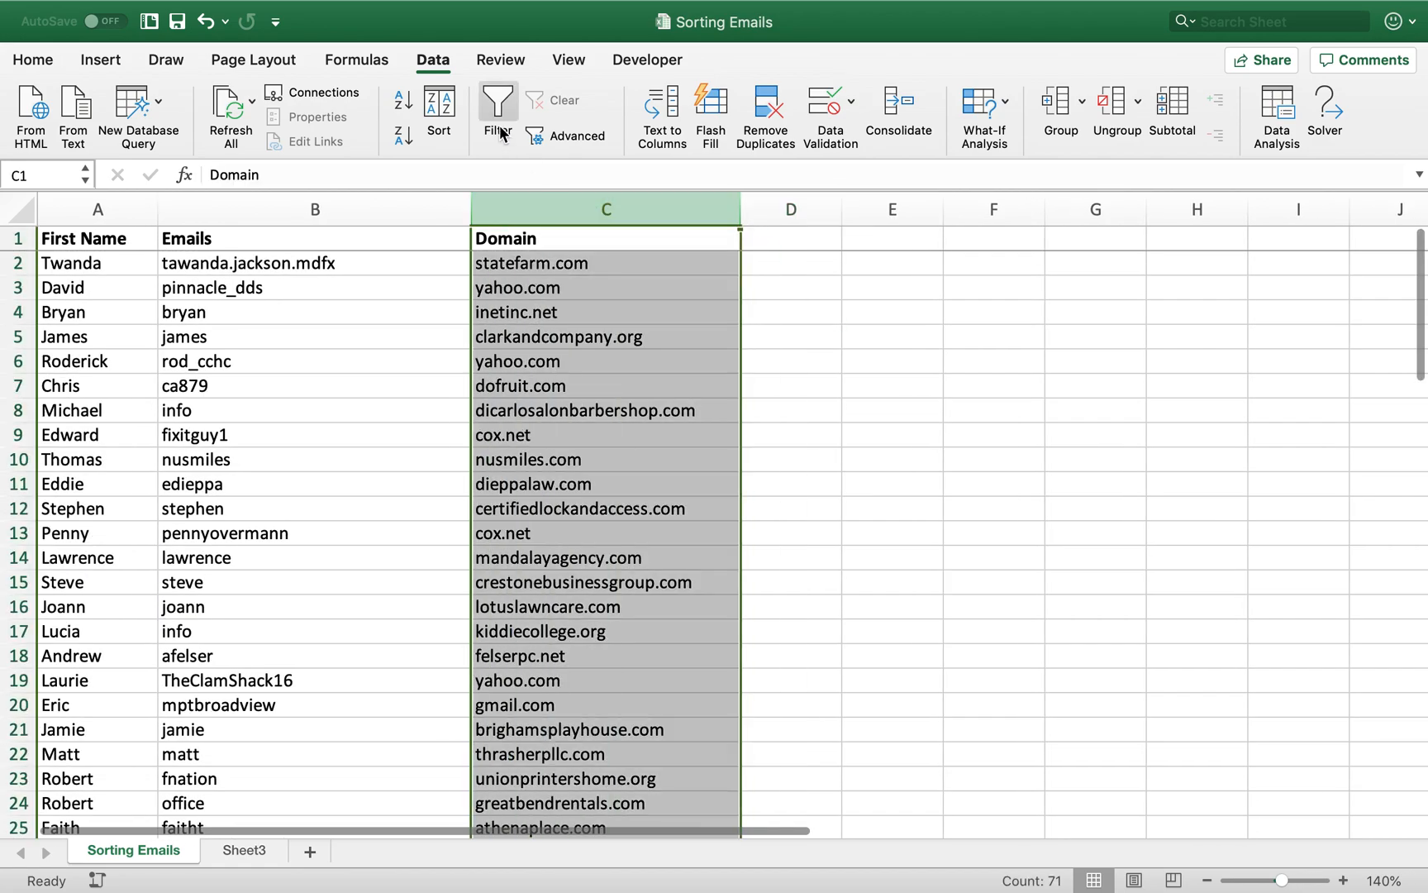
Sort the whole list A to Z by Domain, expanding the selection to keep rows together
left_click(400, 105)
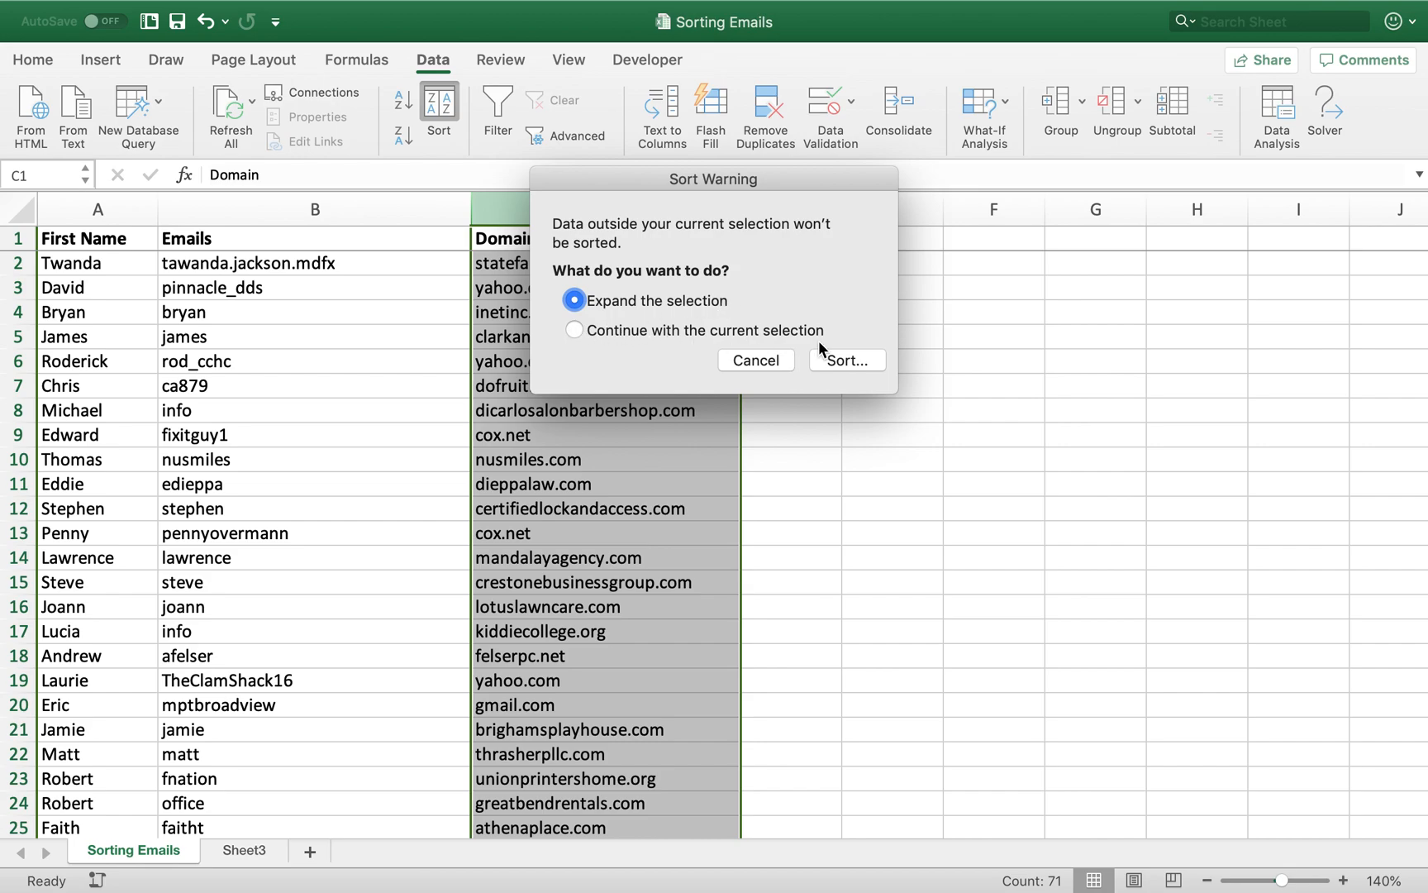
mouse_move(501, 287)
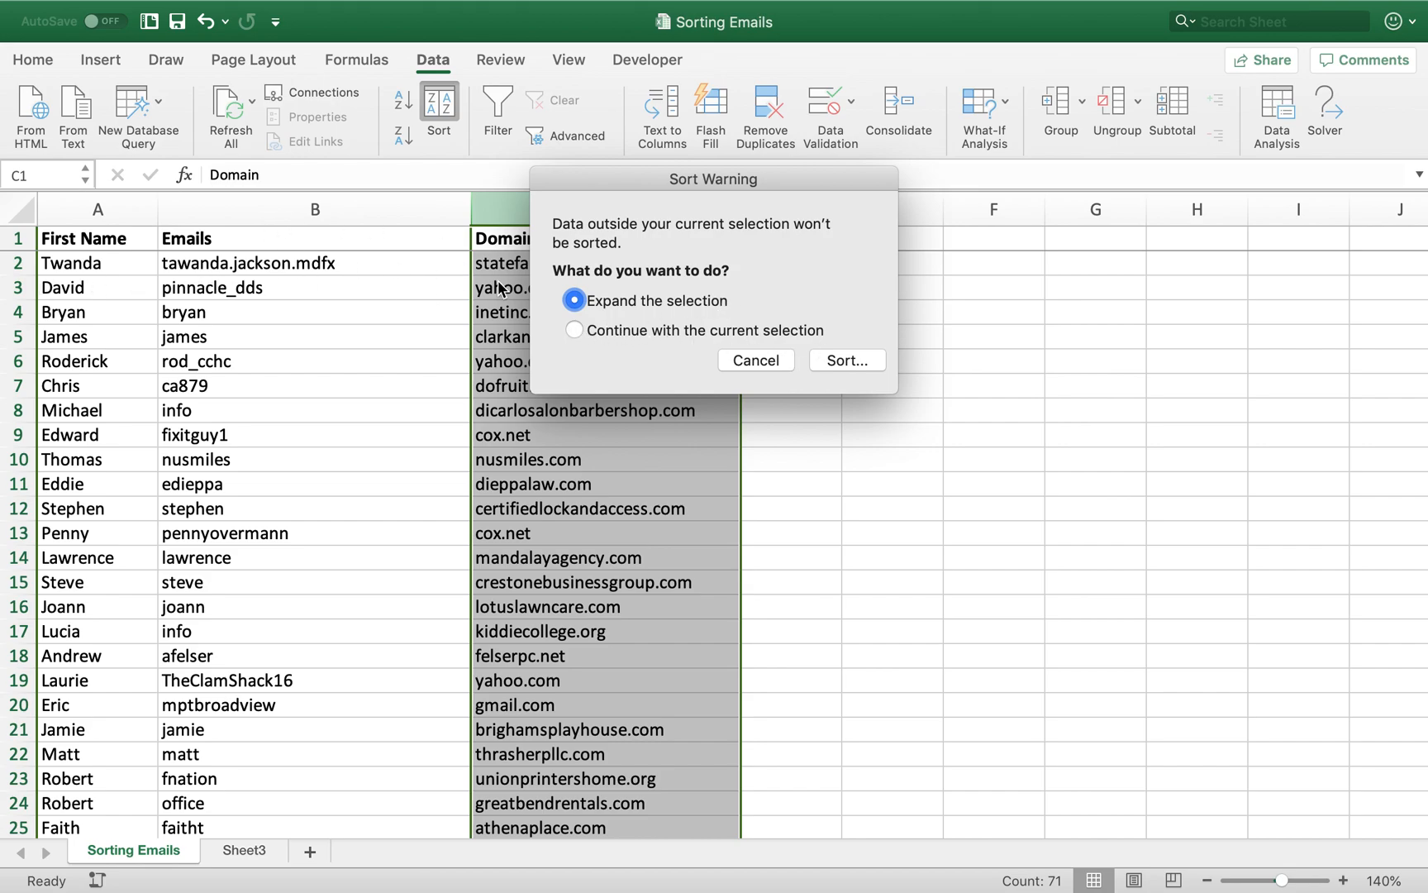
left_click(846, 361)
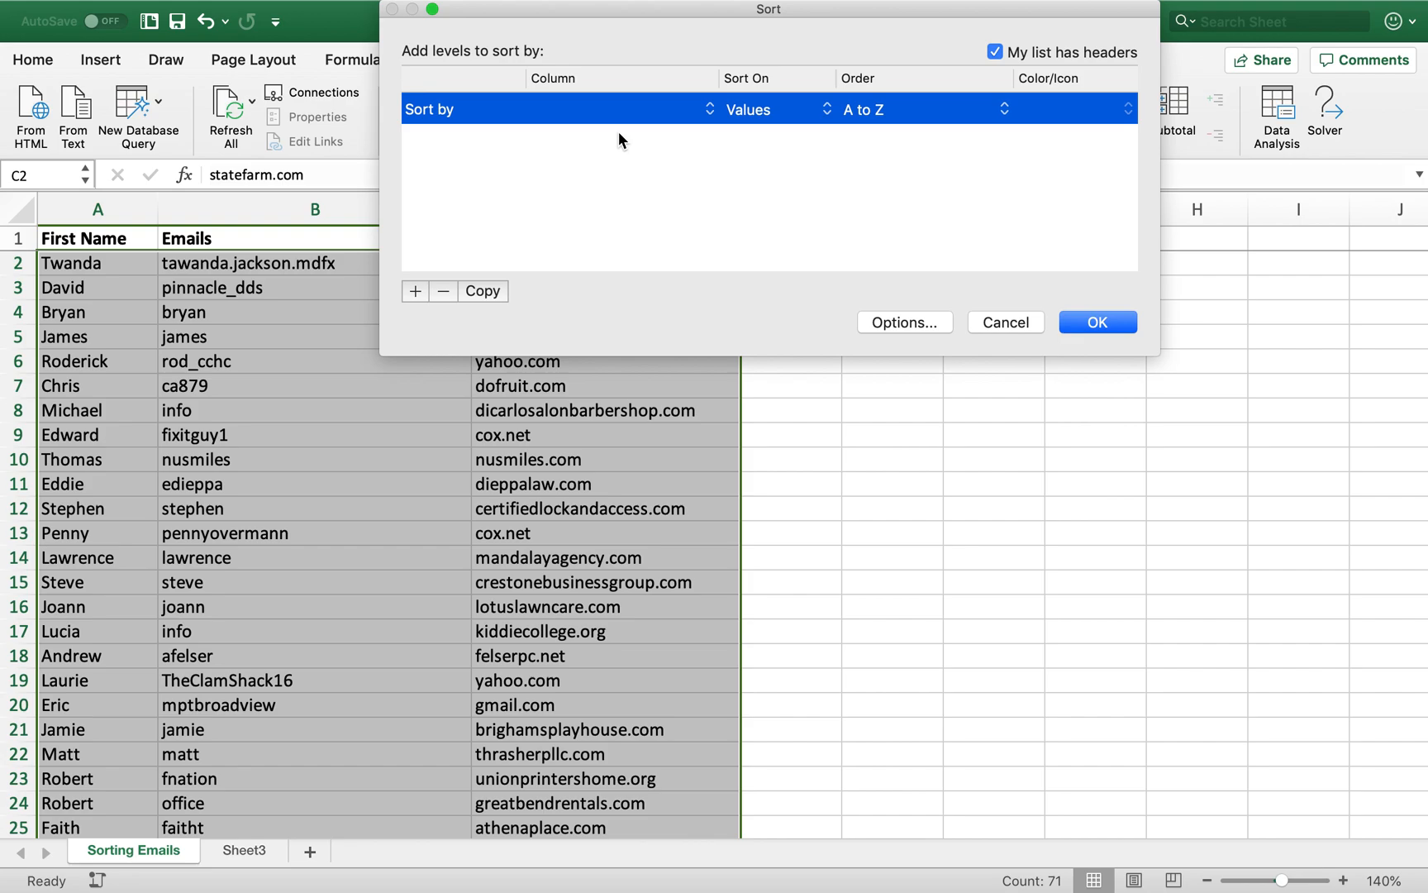
left_click(621, 109)
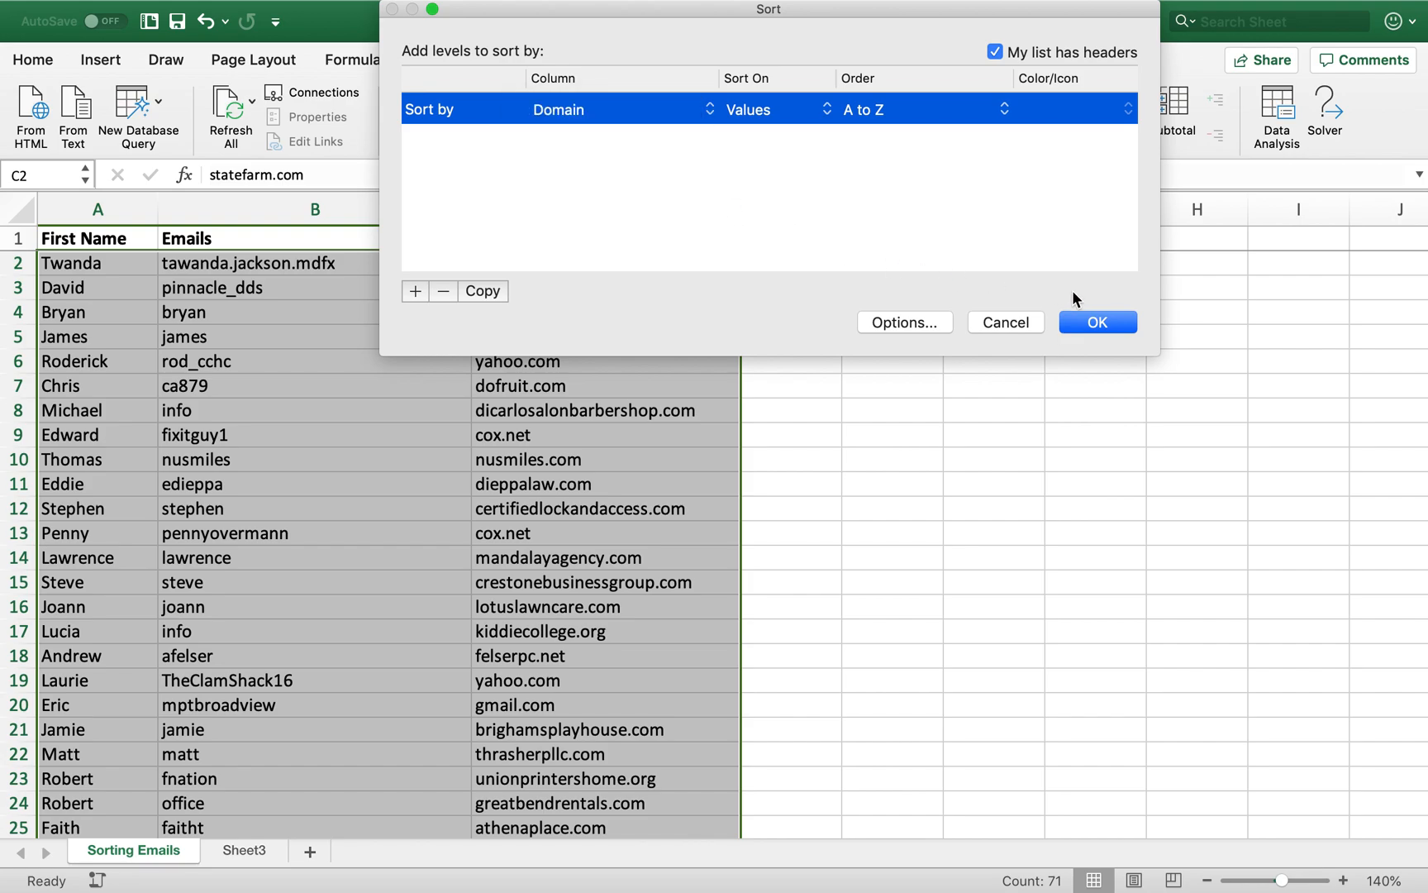
left_click(1096, 323)
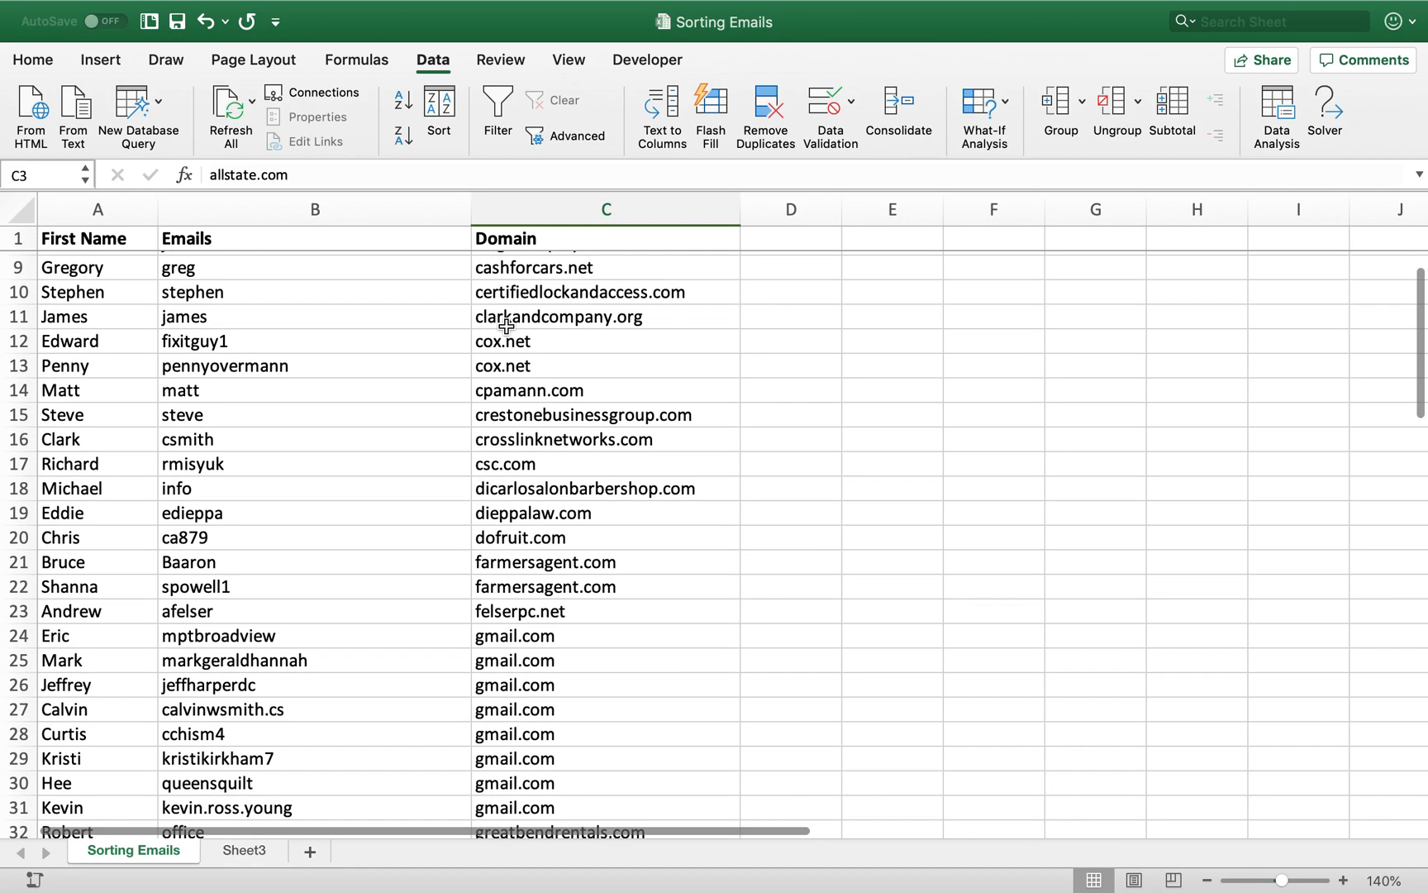
scroll("down", 3)
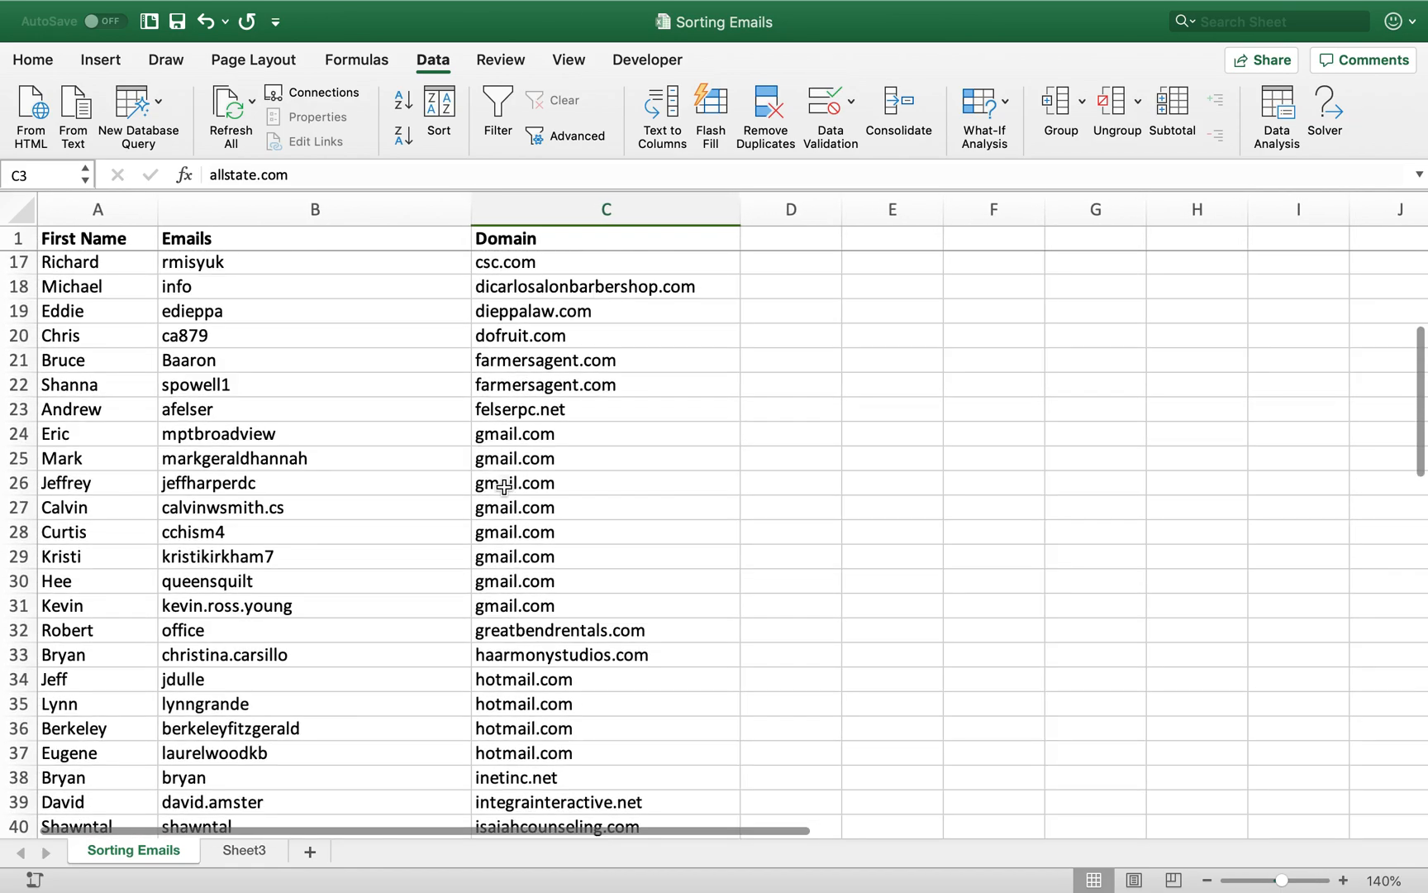
scroll("down", 3)
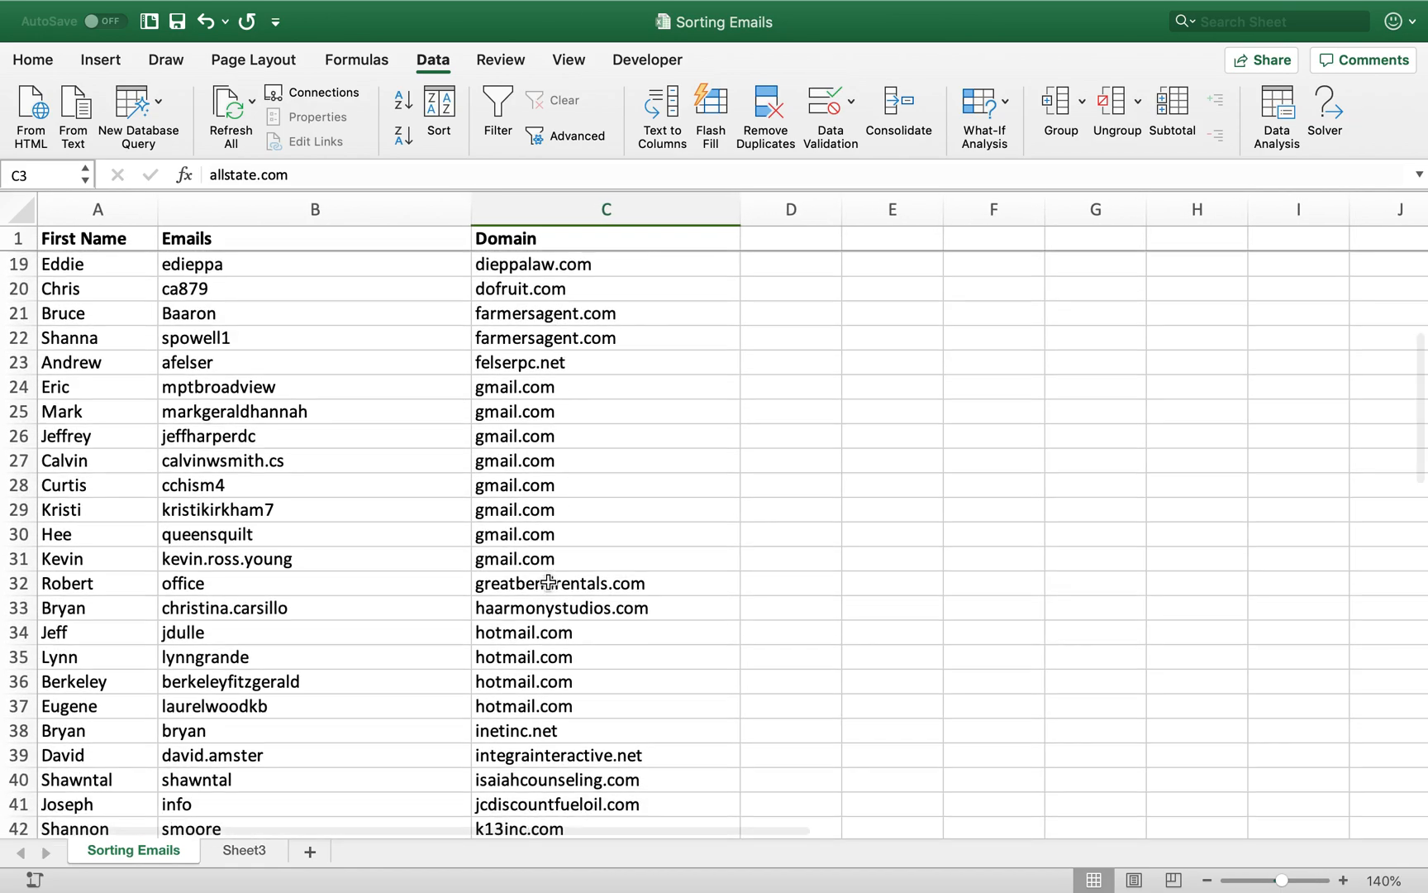
scroll("down", 3)
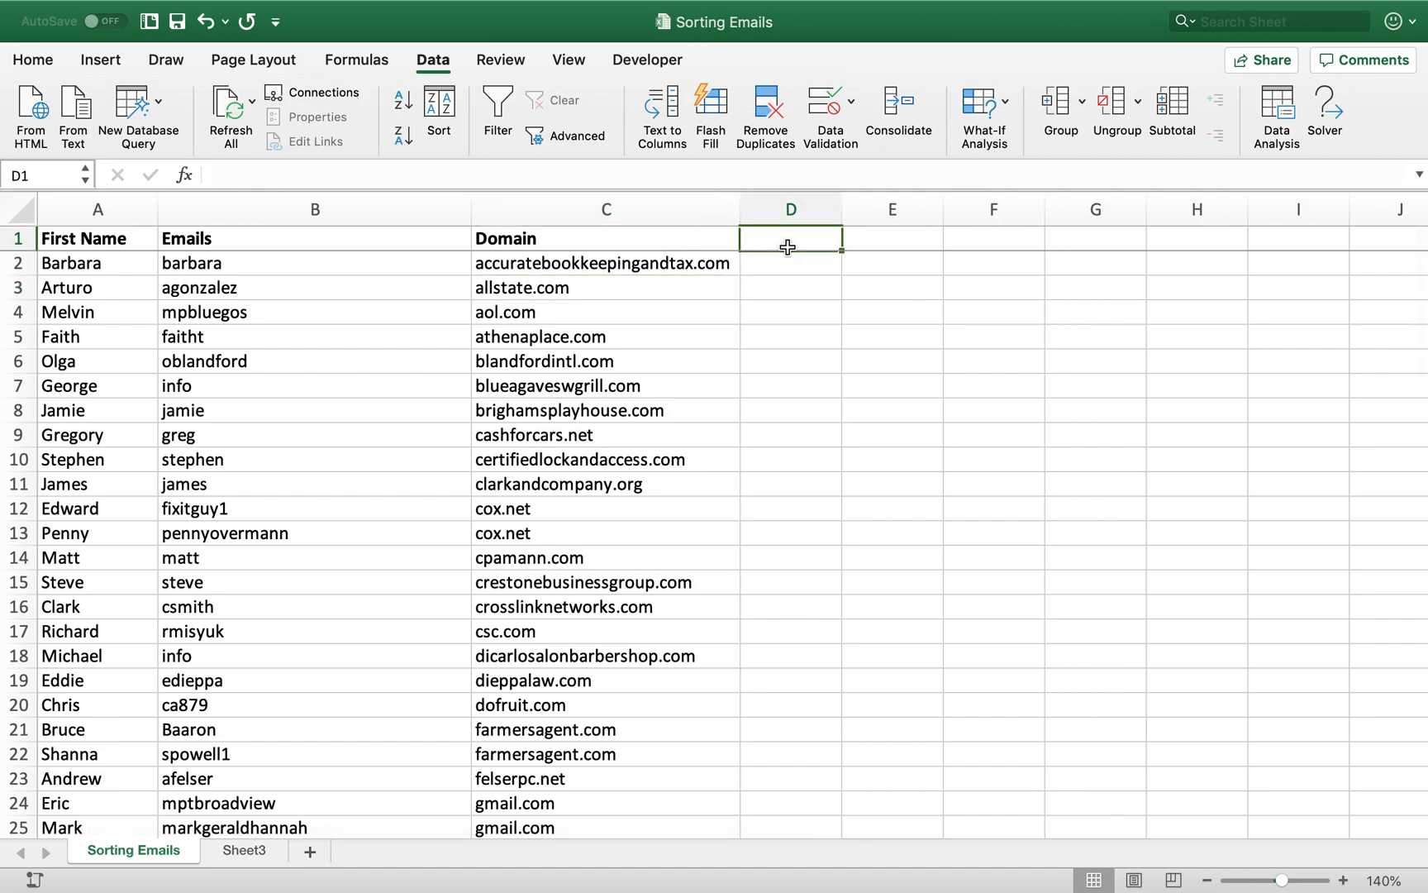
Add a Recombined header and build the D2 formula =B2&"@"&C2 joining username and domain
type("Recombined")
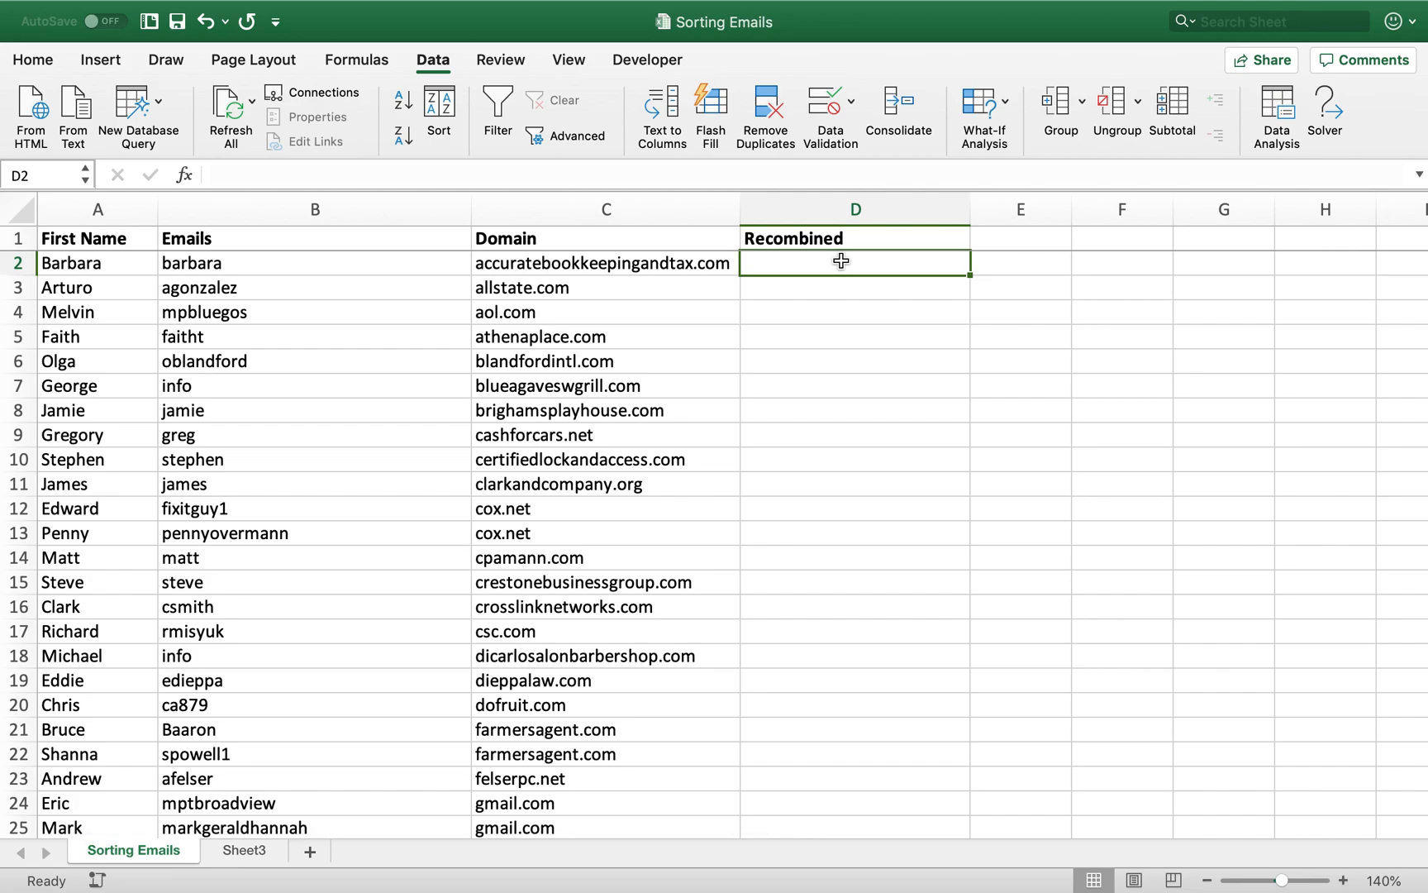
type("=")
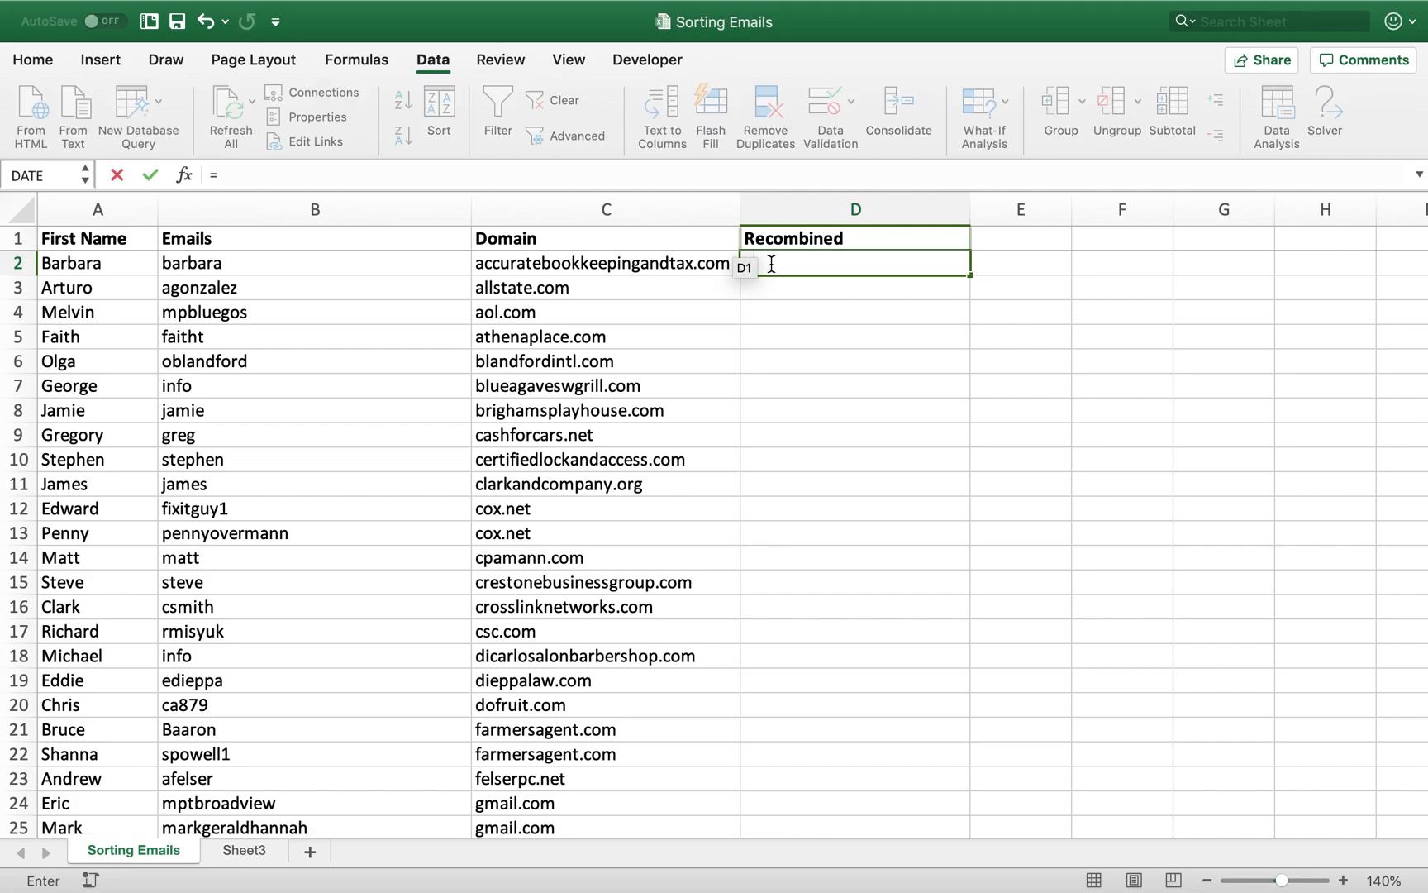
left_click(314, 263)
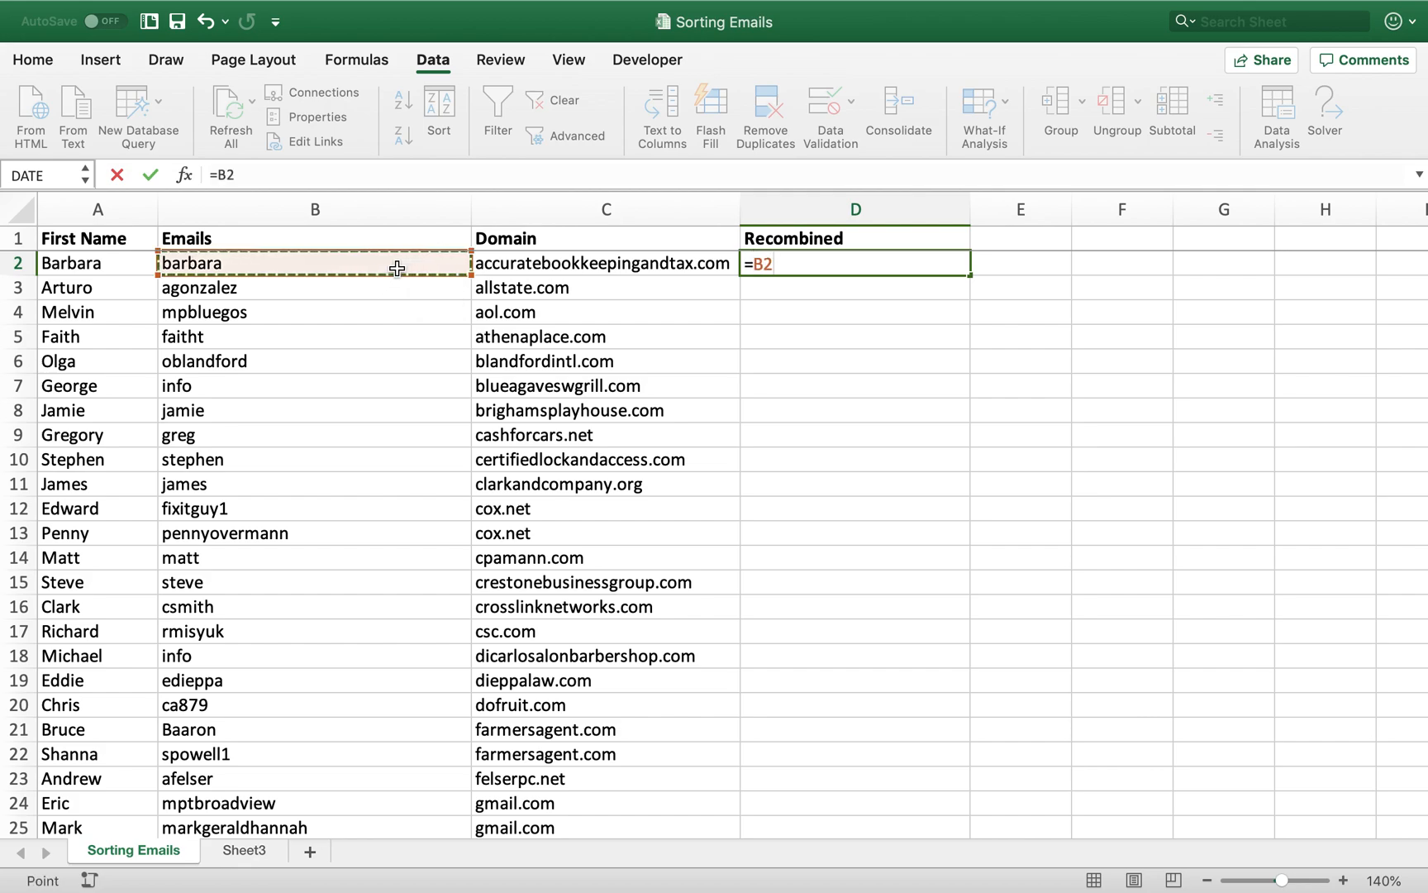
type("& \"")
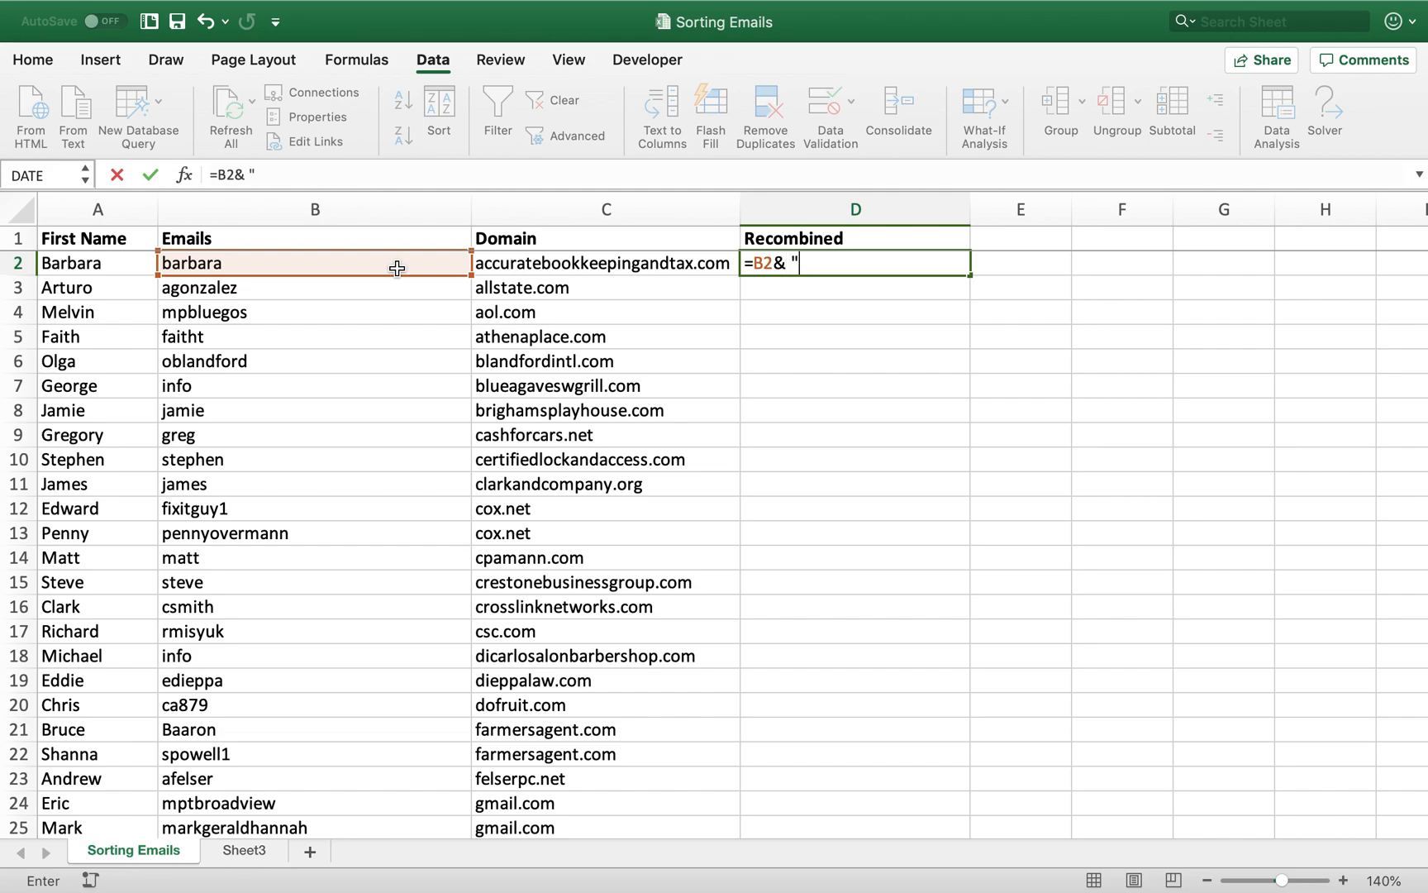
type("@\" &C2")
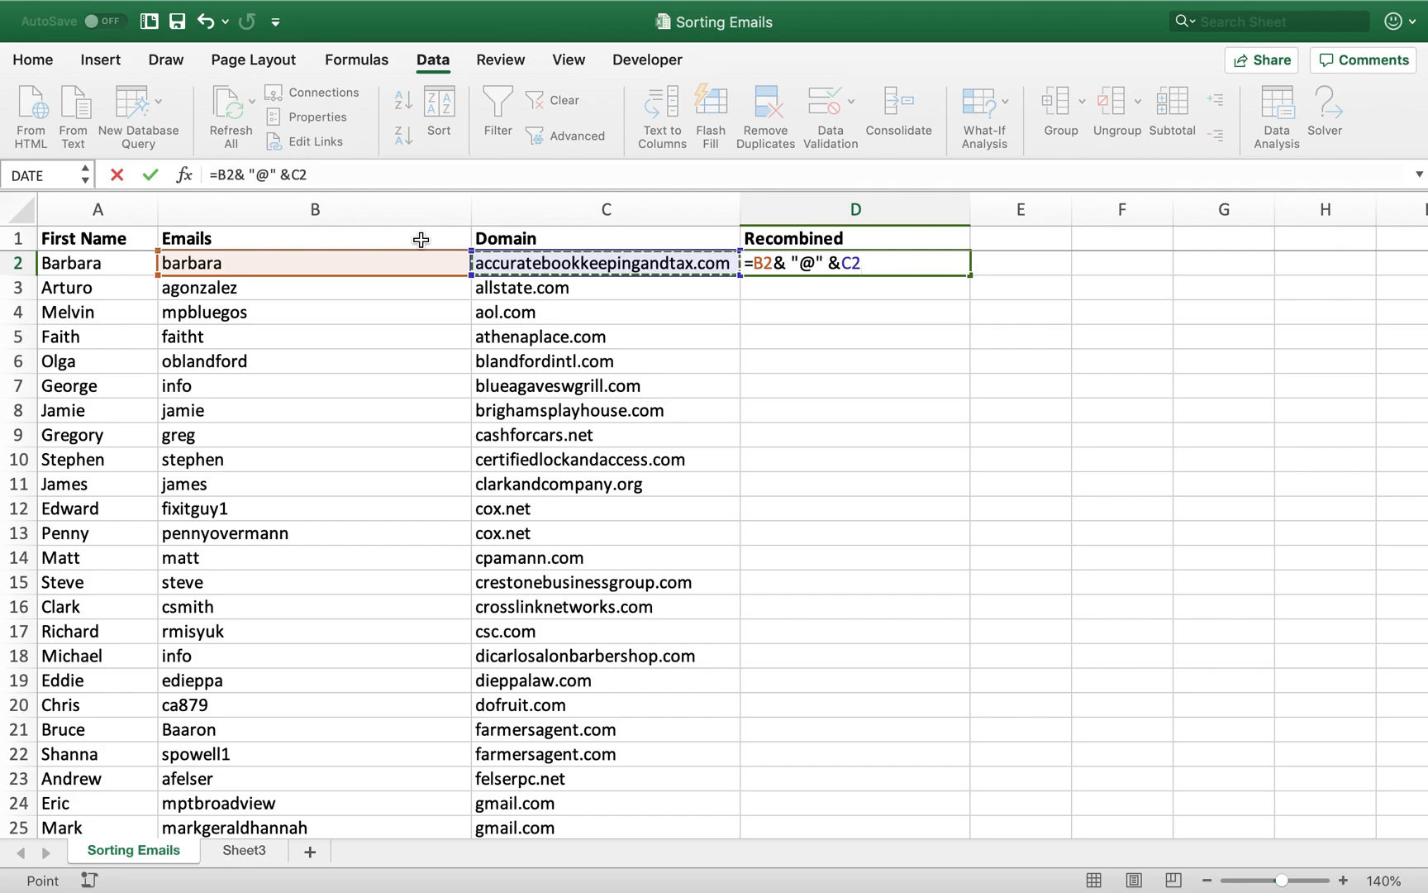
mouse_move(330, 266)
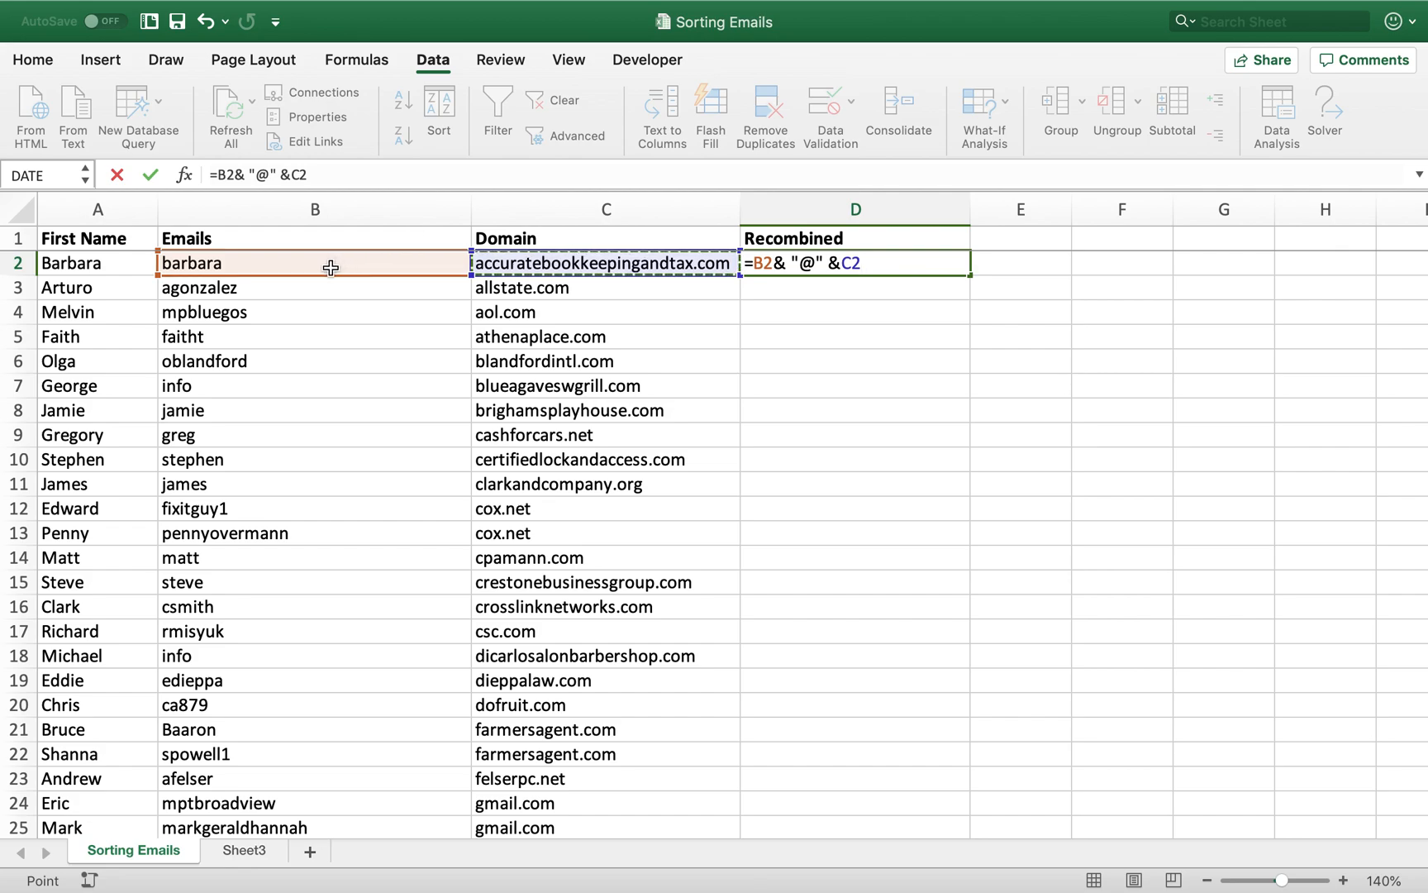
mouse_move(965, 329)
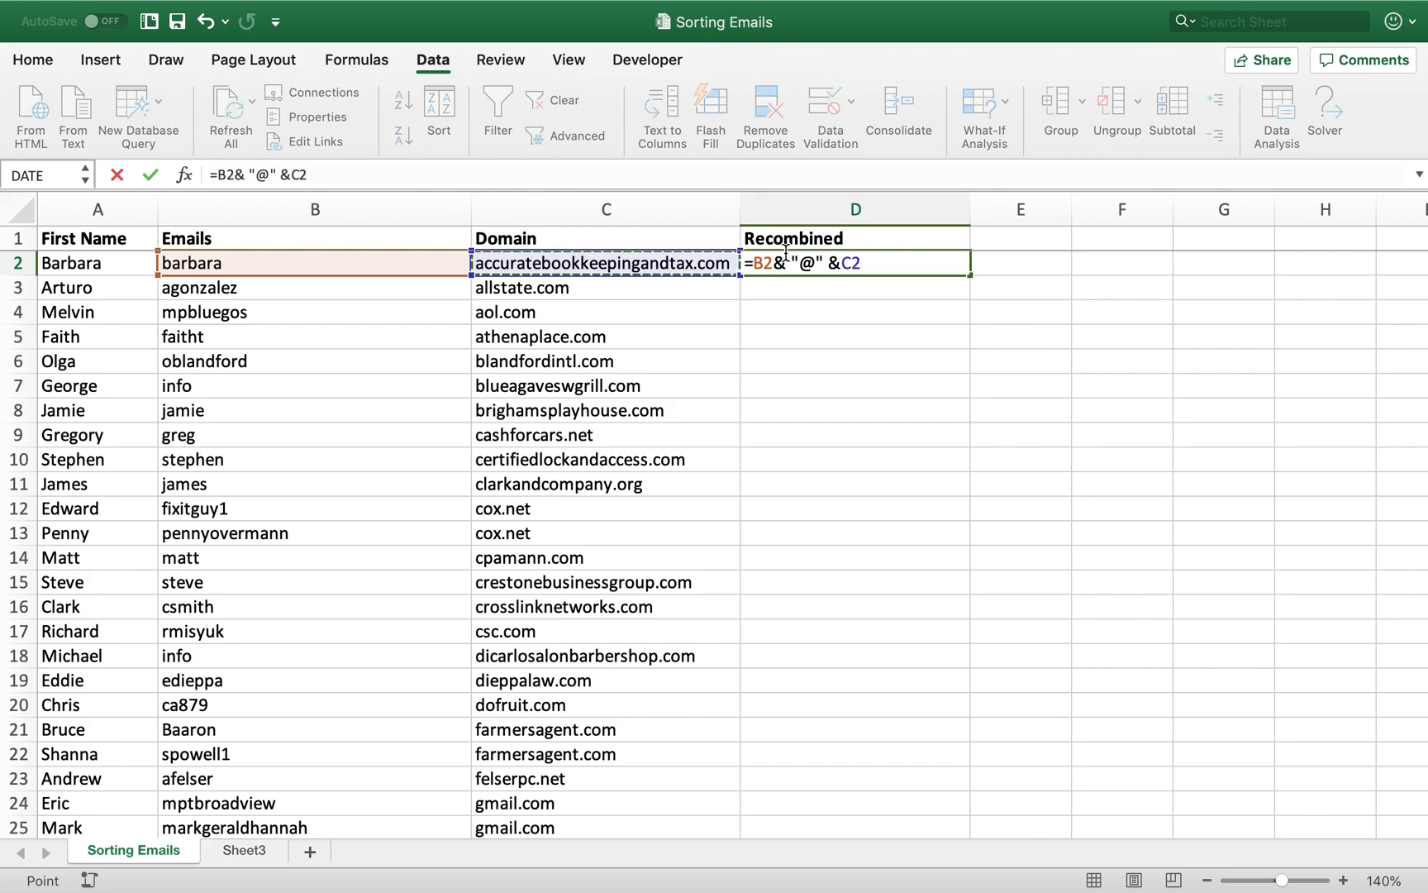
mouse_move(869, 274)
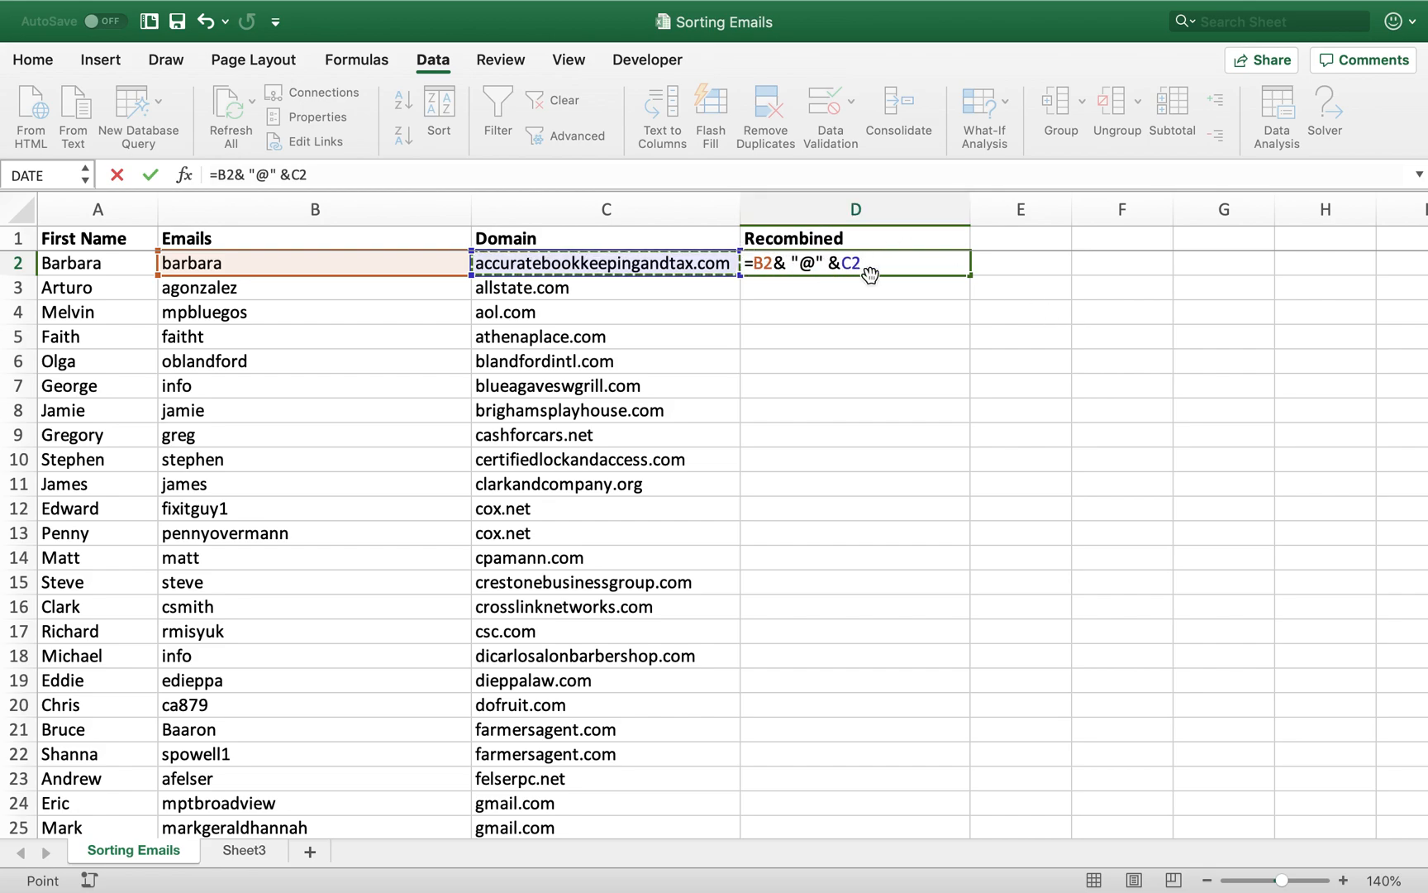
mouse_move(871, 266)
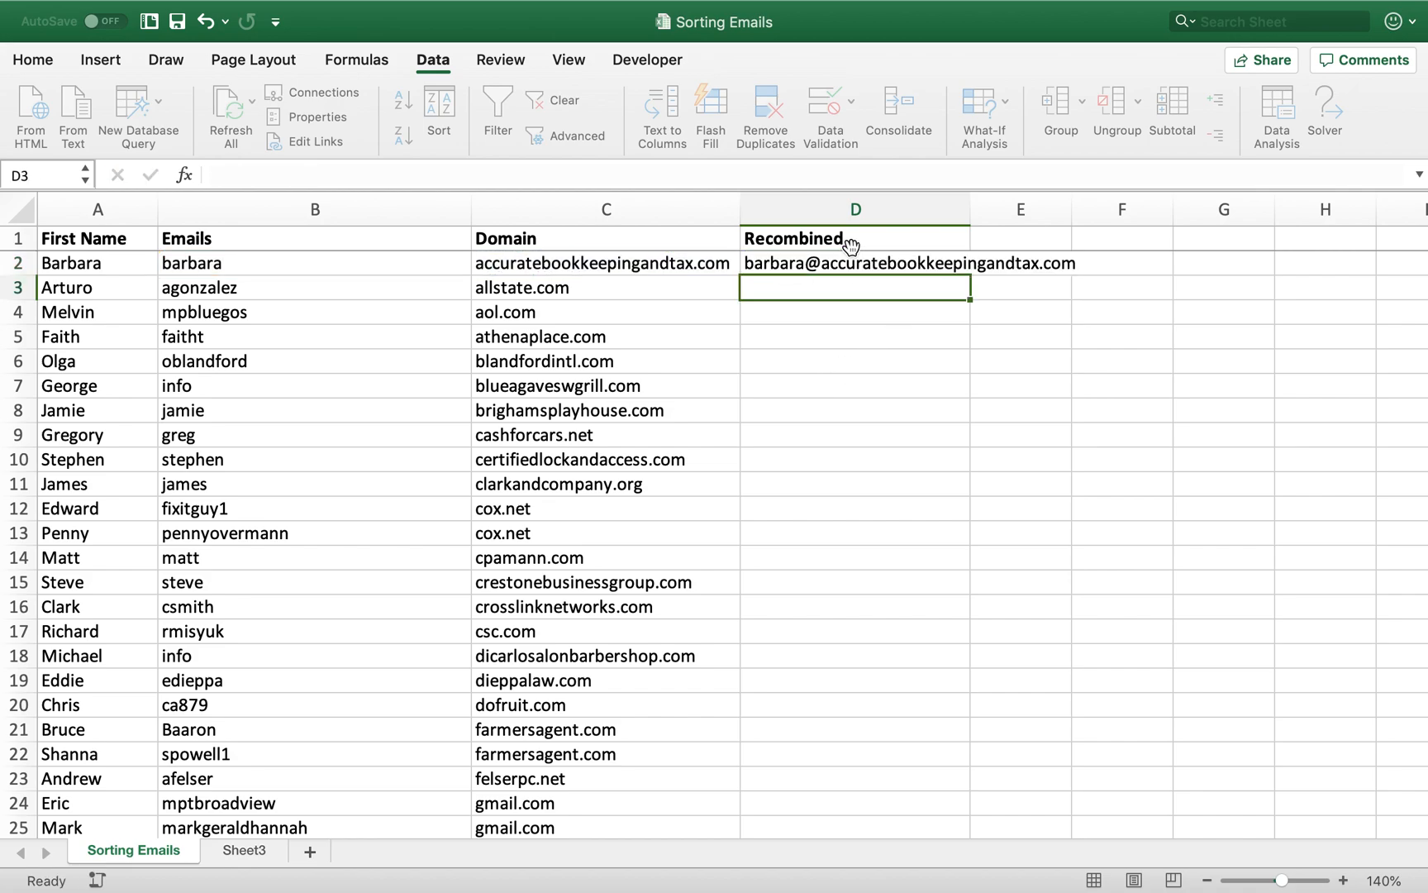
Fill the D2 joining formula down the whole Recombined column to the last row
left_click(853, 263)
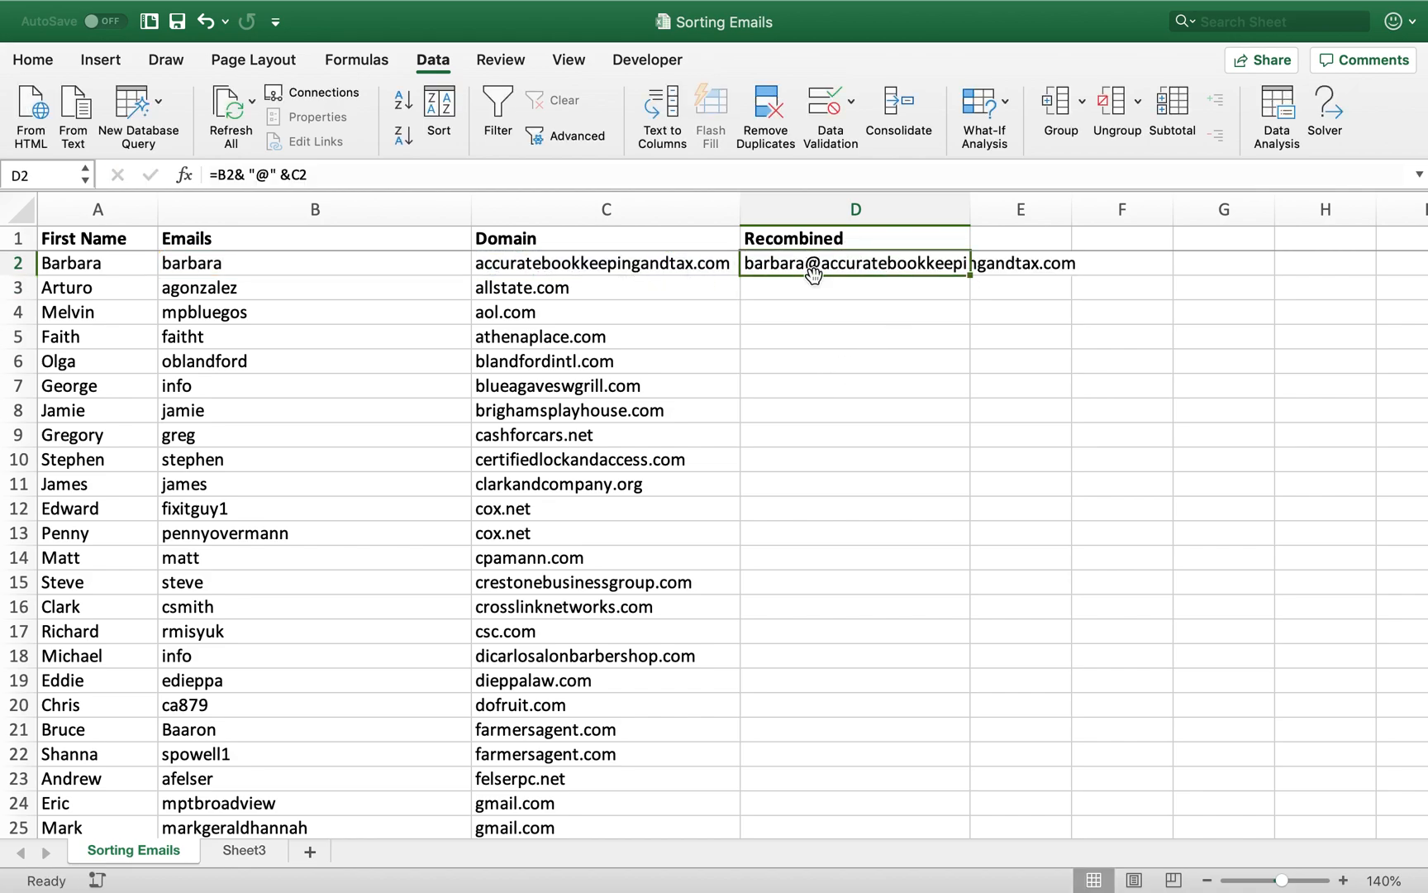
mouse_move(965, 279)
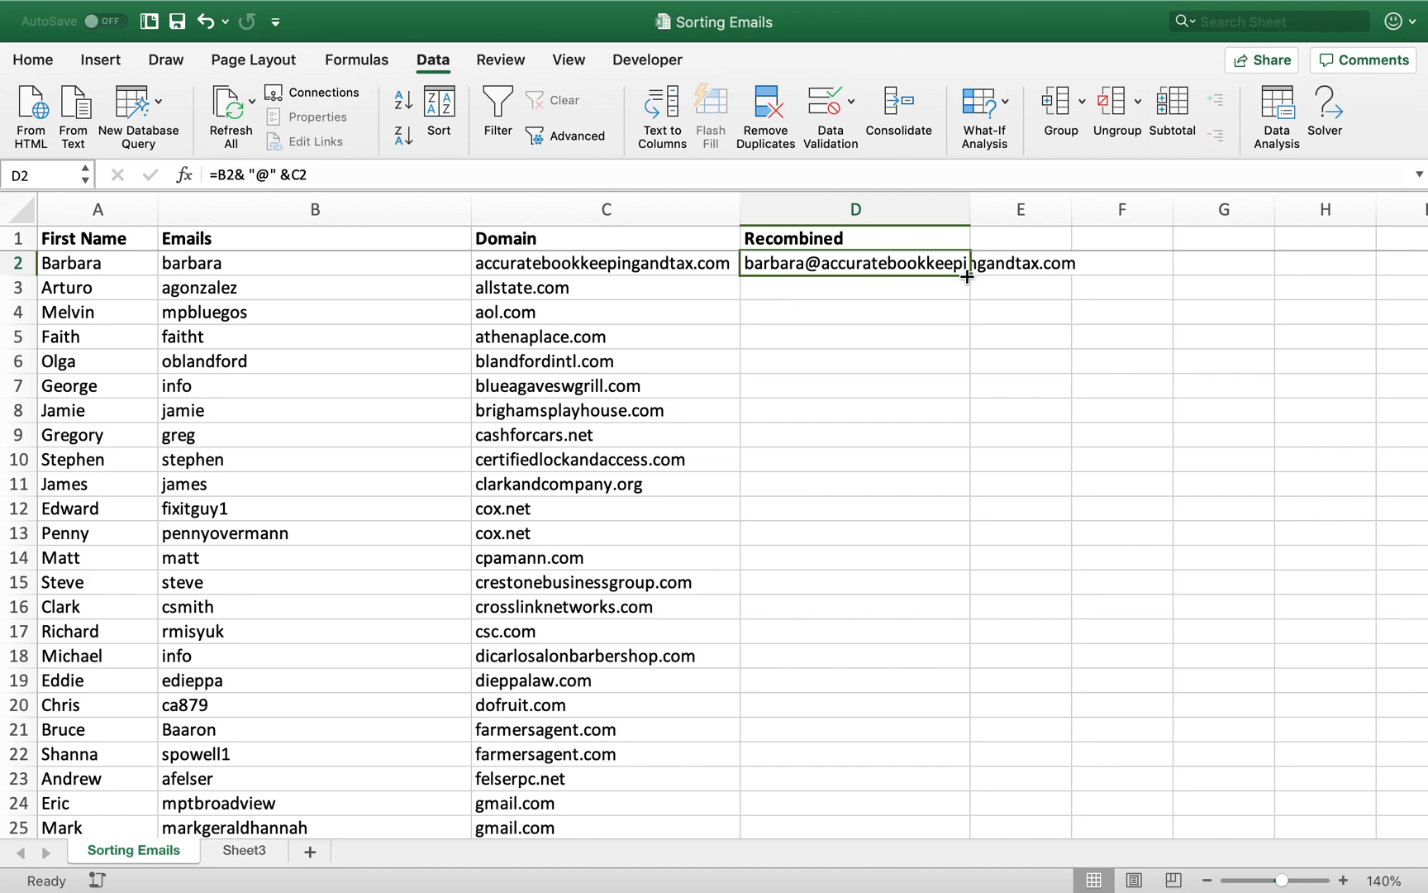
left_click_drag(967, 276, 967, 826)
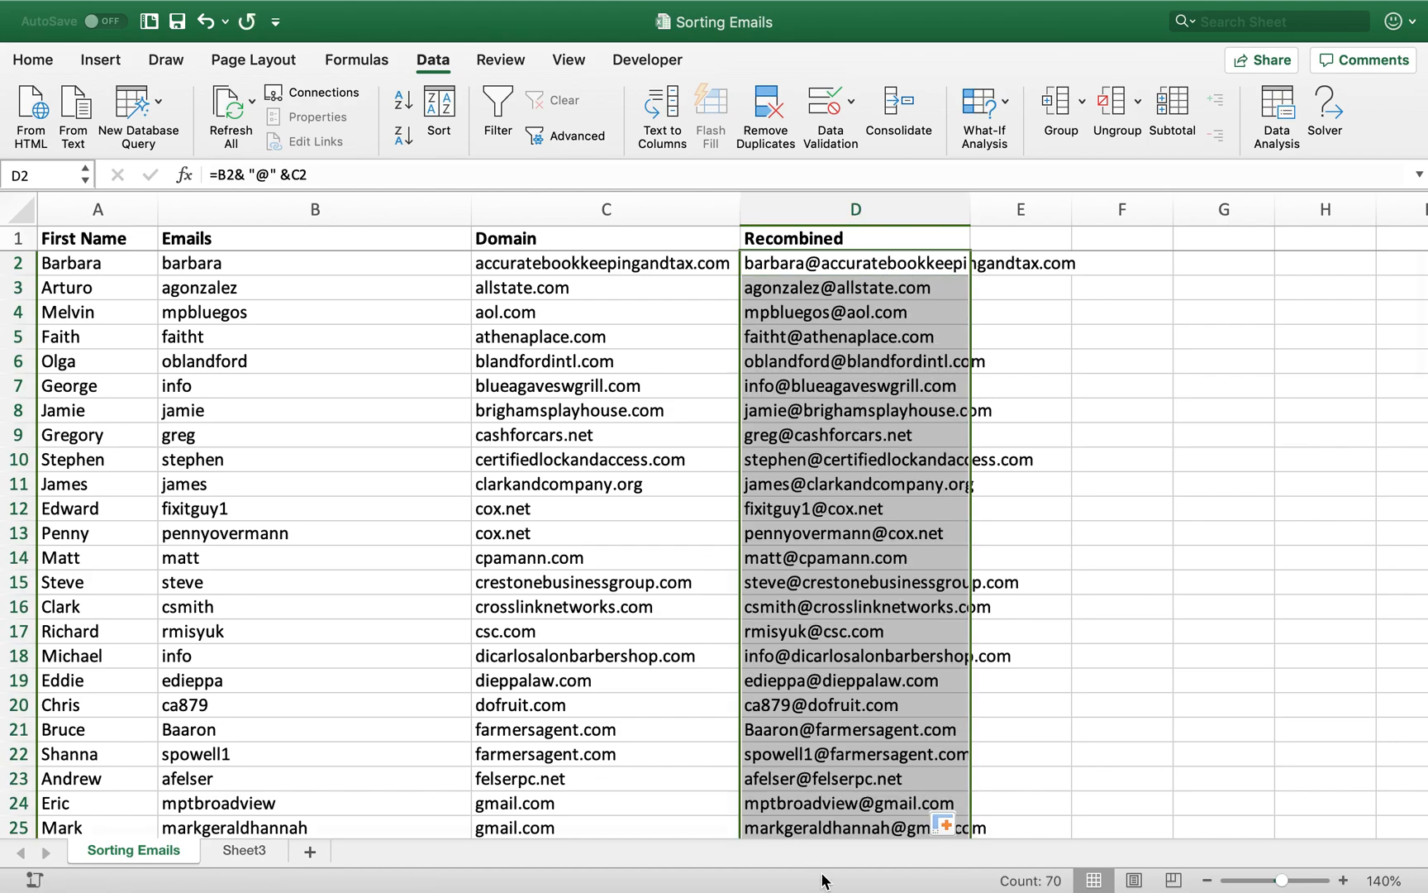
scroll("down", 3)
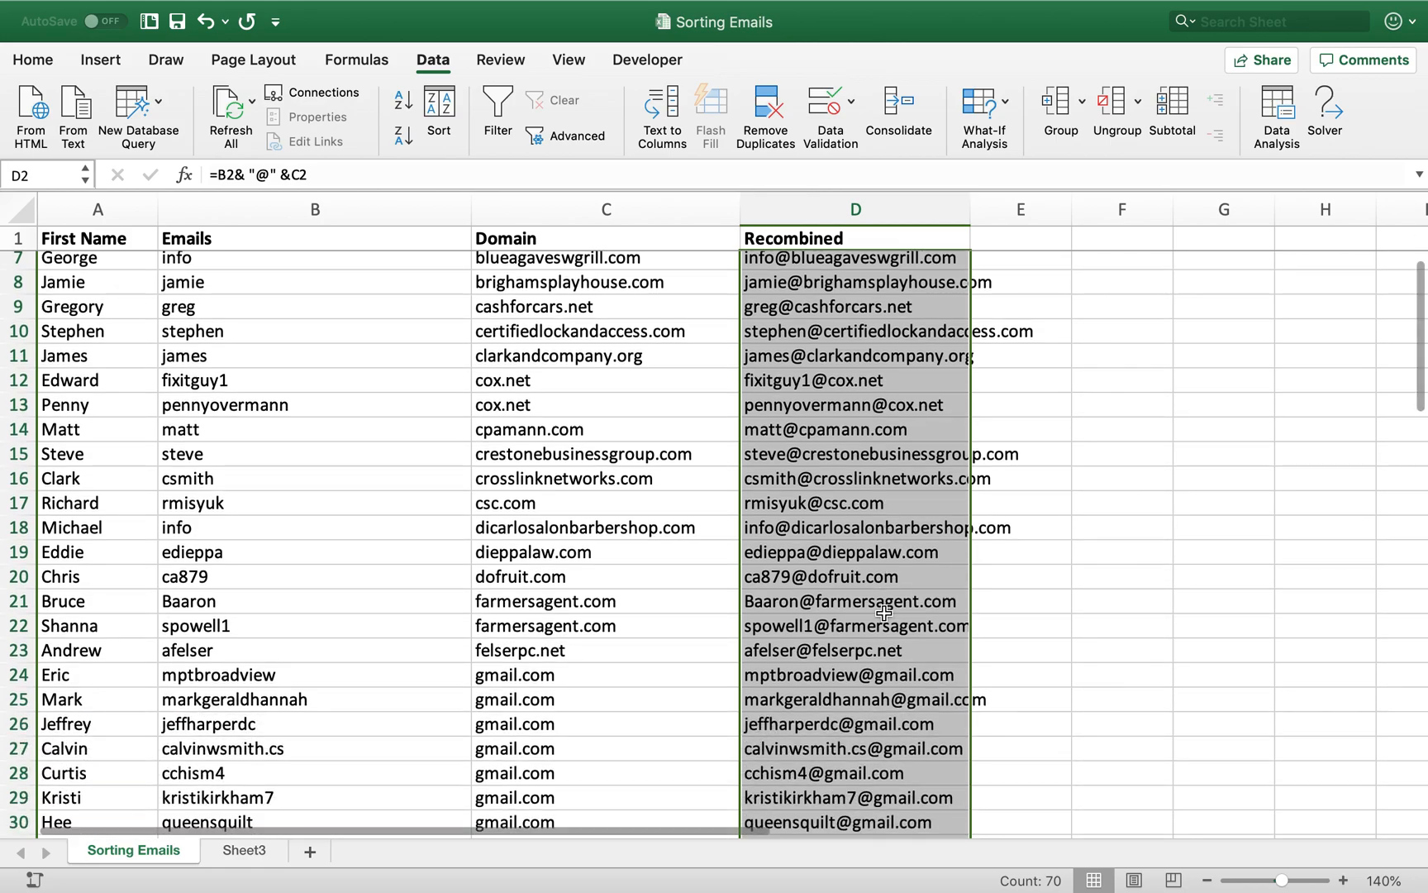
scroll("down", 3)
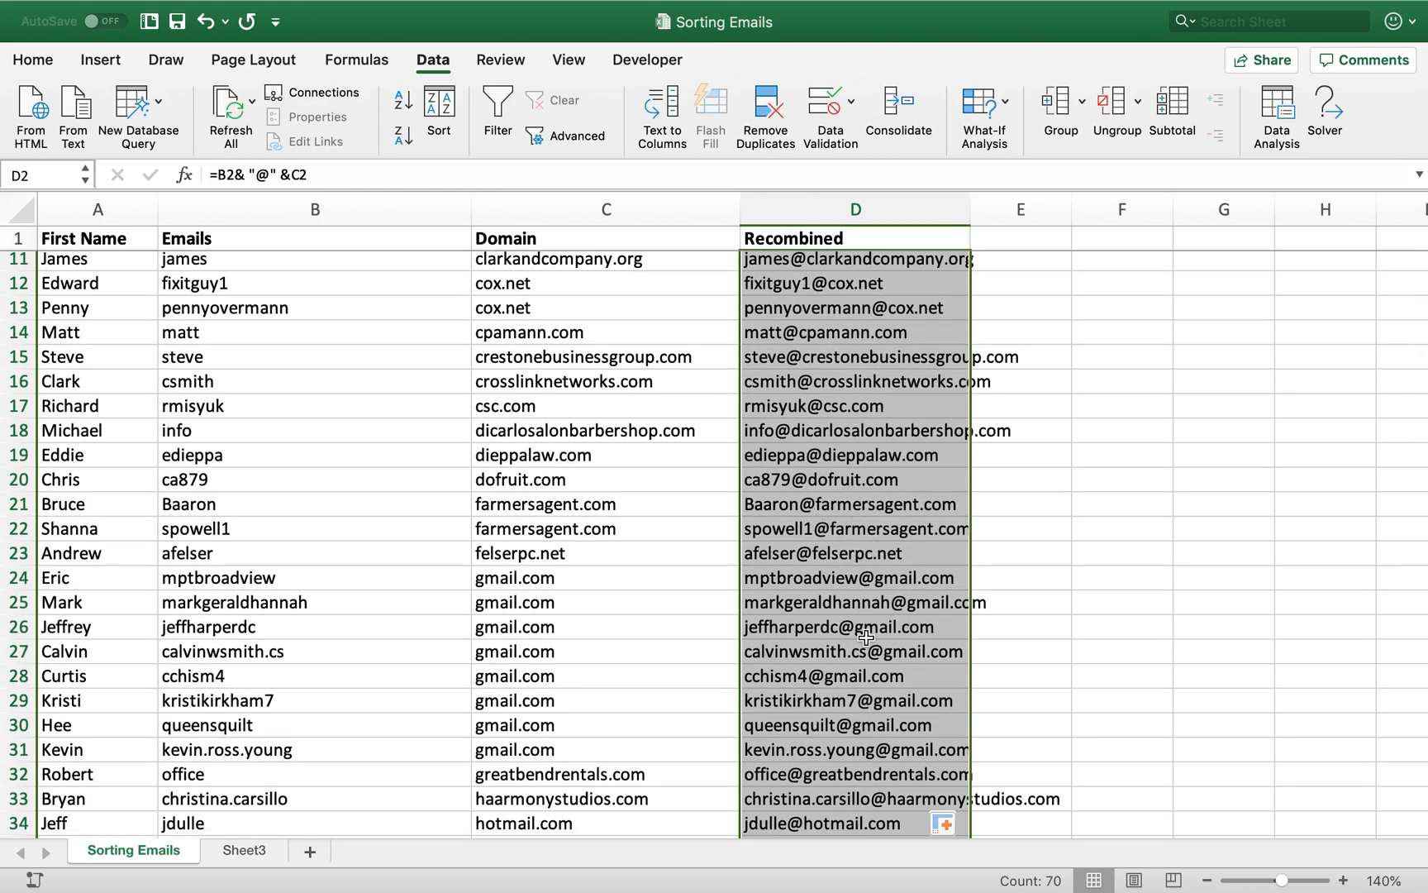
scroll("down", 3)
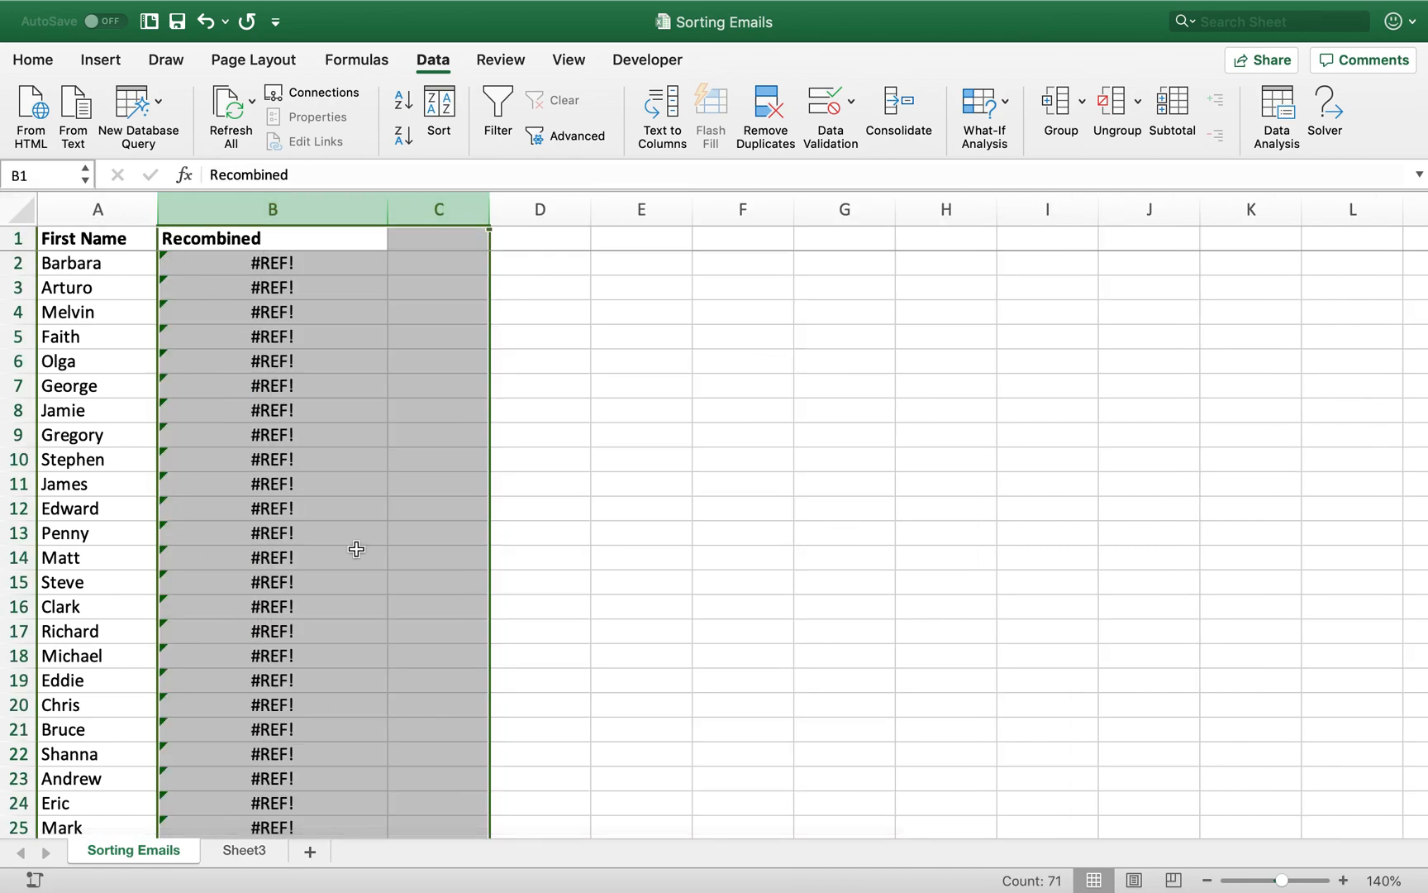
mouse_move(278, 384)
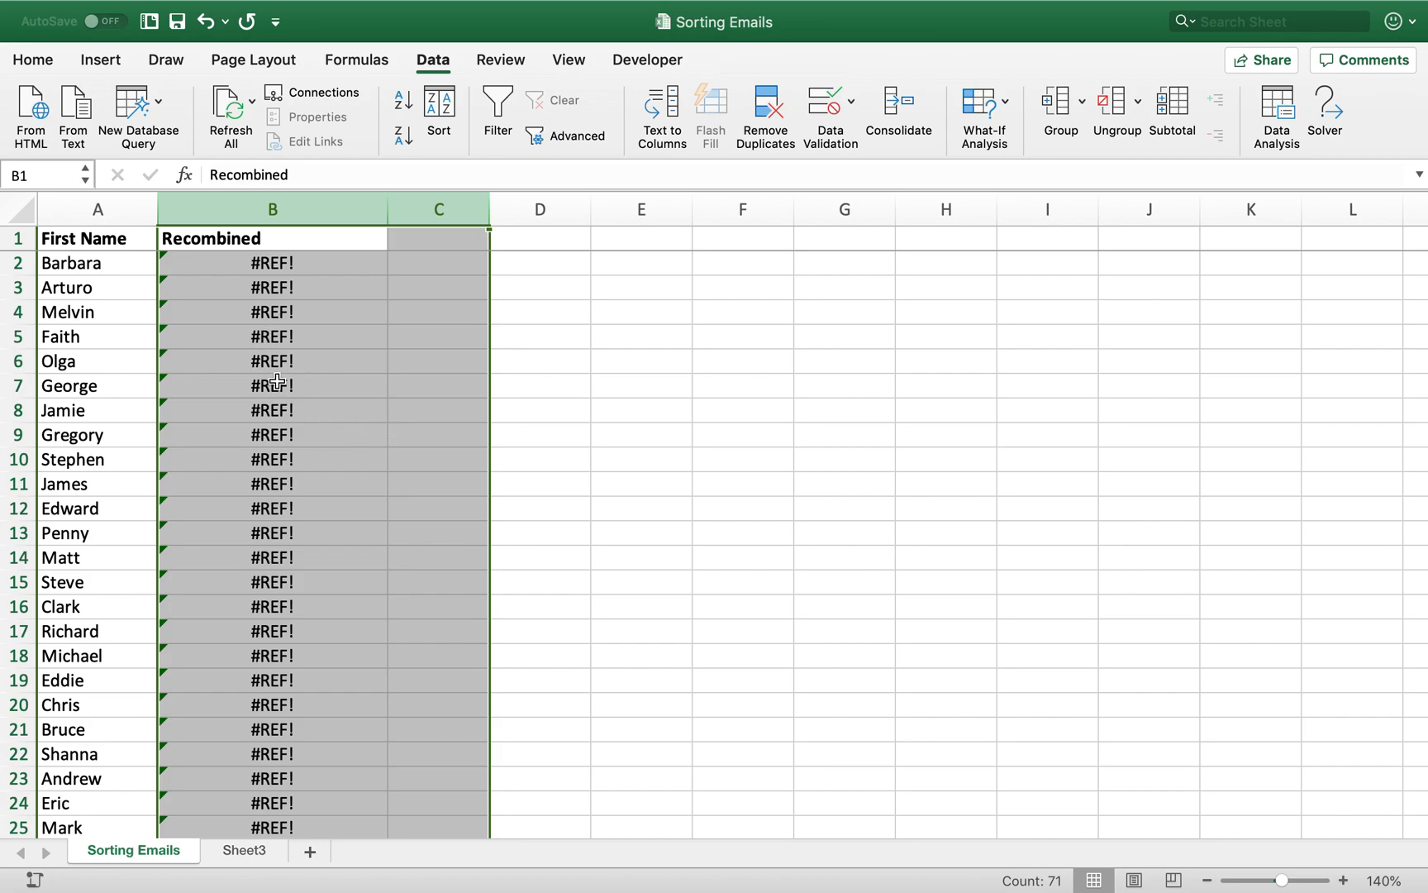
mouse_move(362, 332)
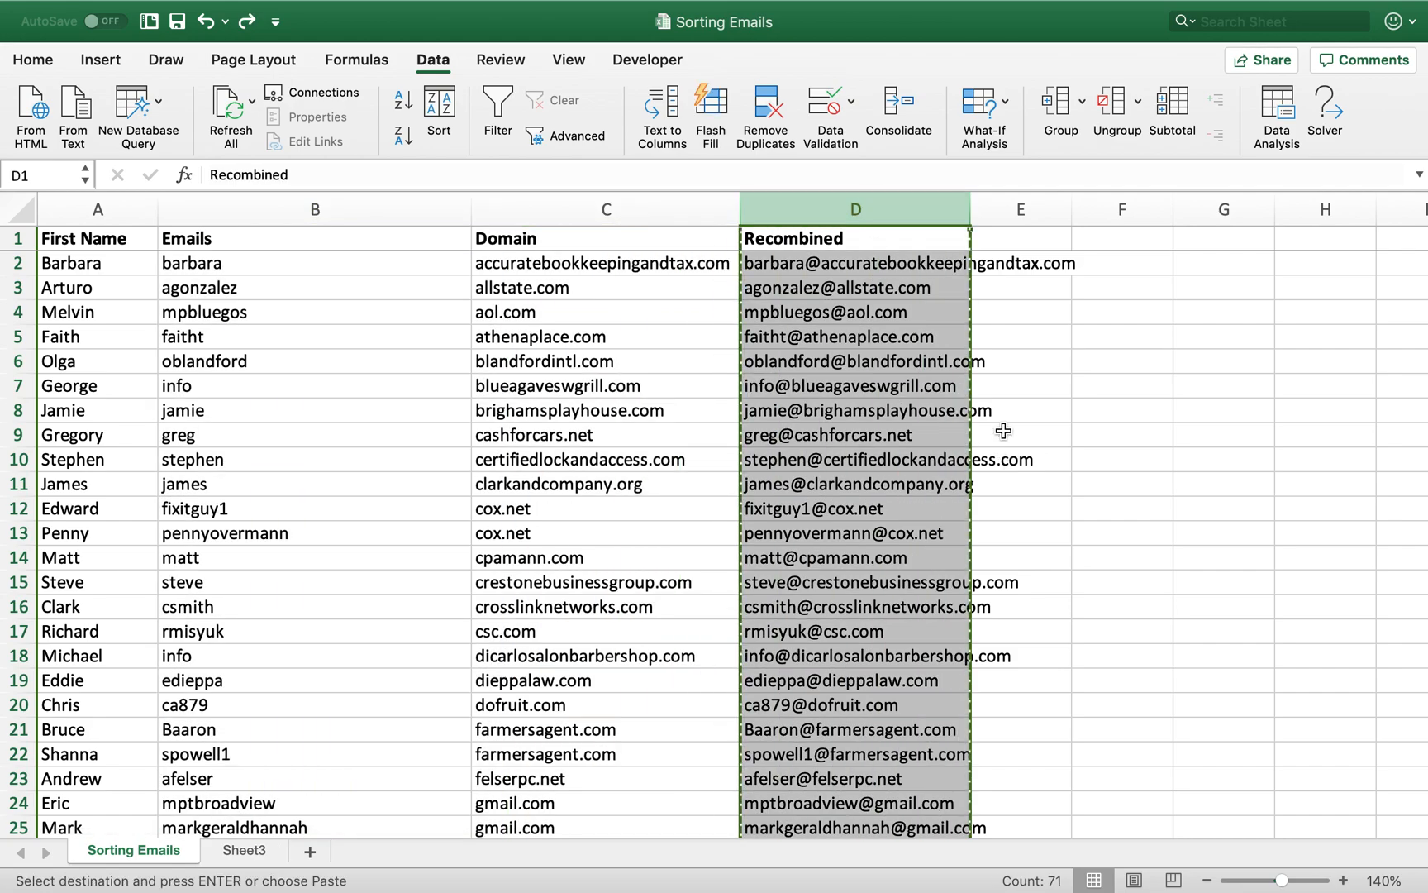
mouse_move(987, 638)
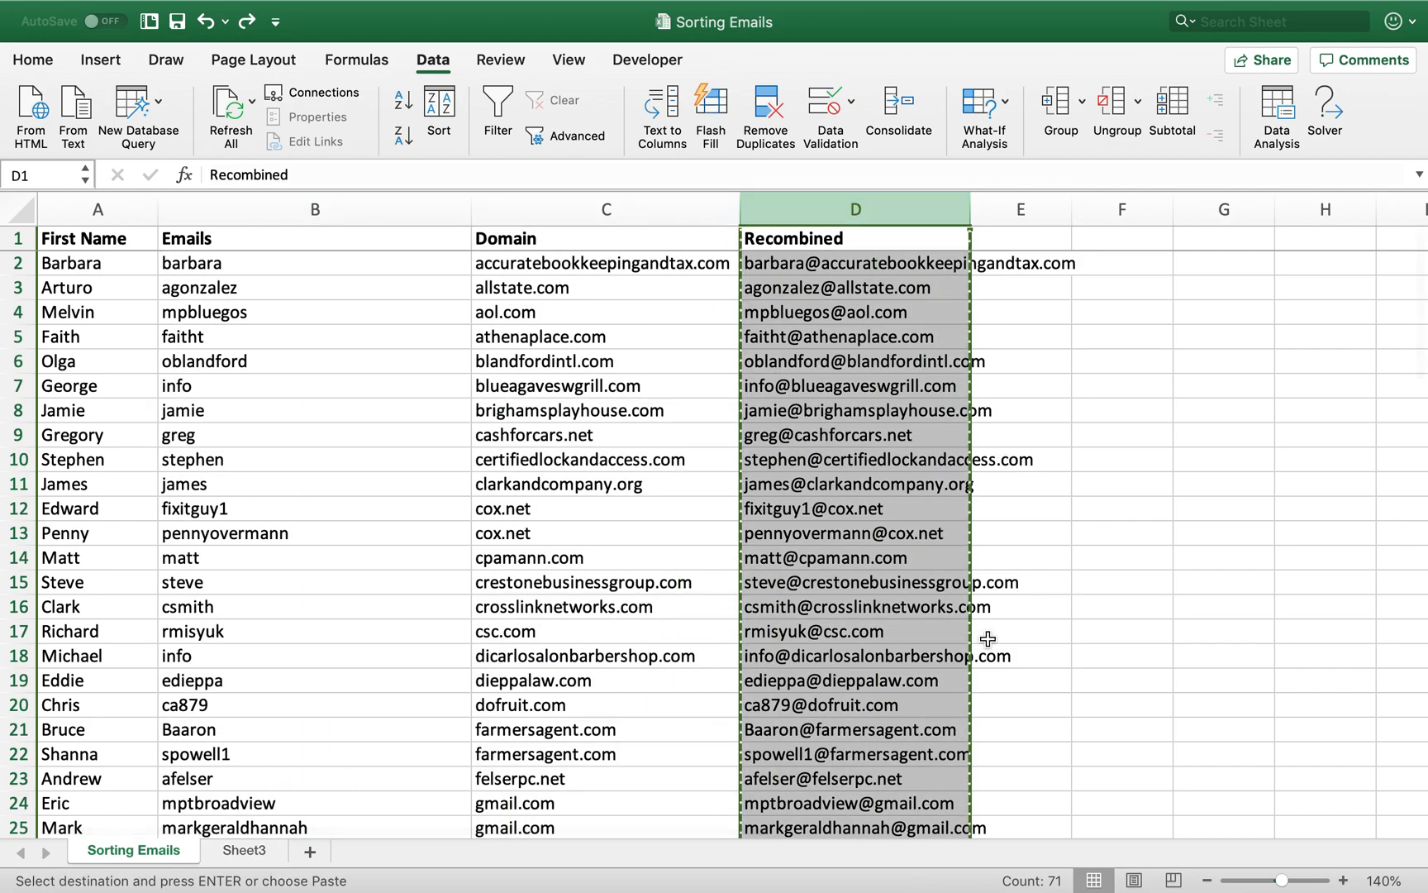
Paste the copied Recombined column over itself as Values only via Paste Special
right_click(898, 273)
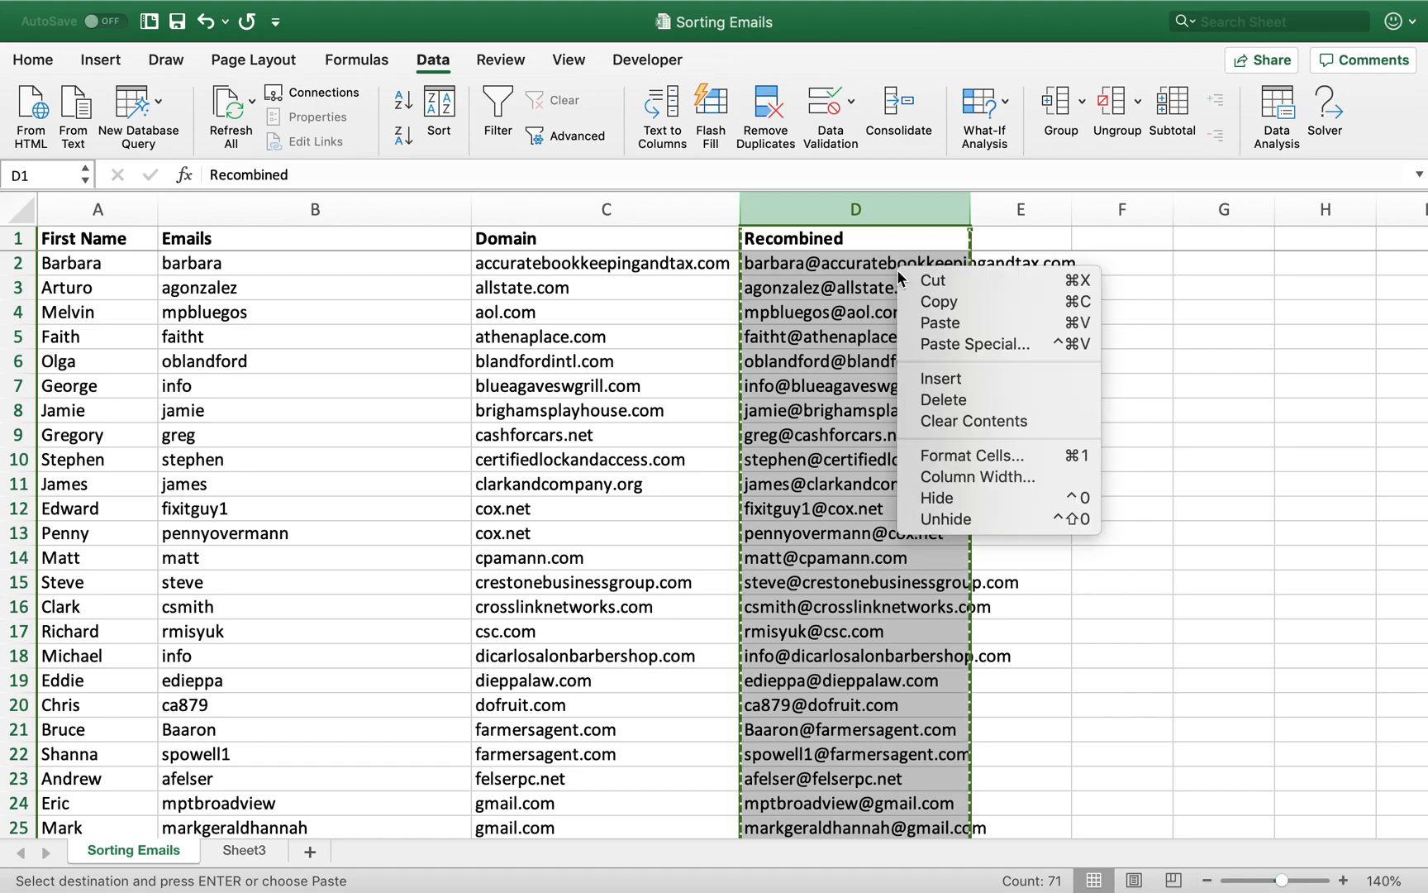
left_click(975, 344)
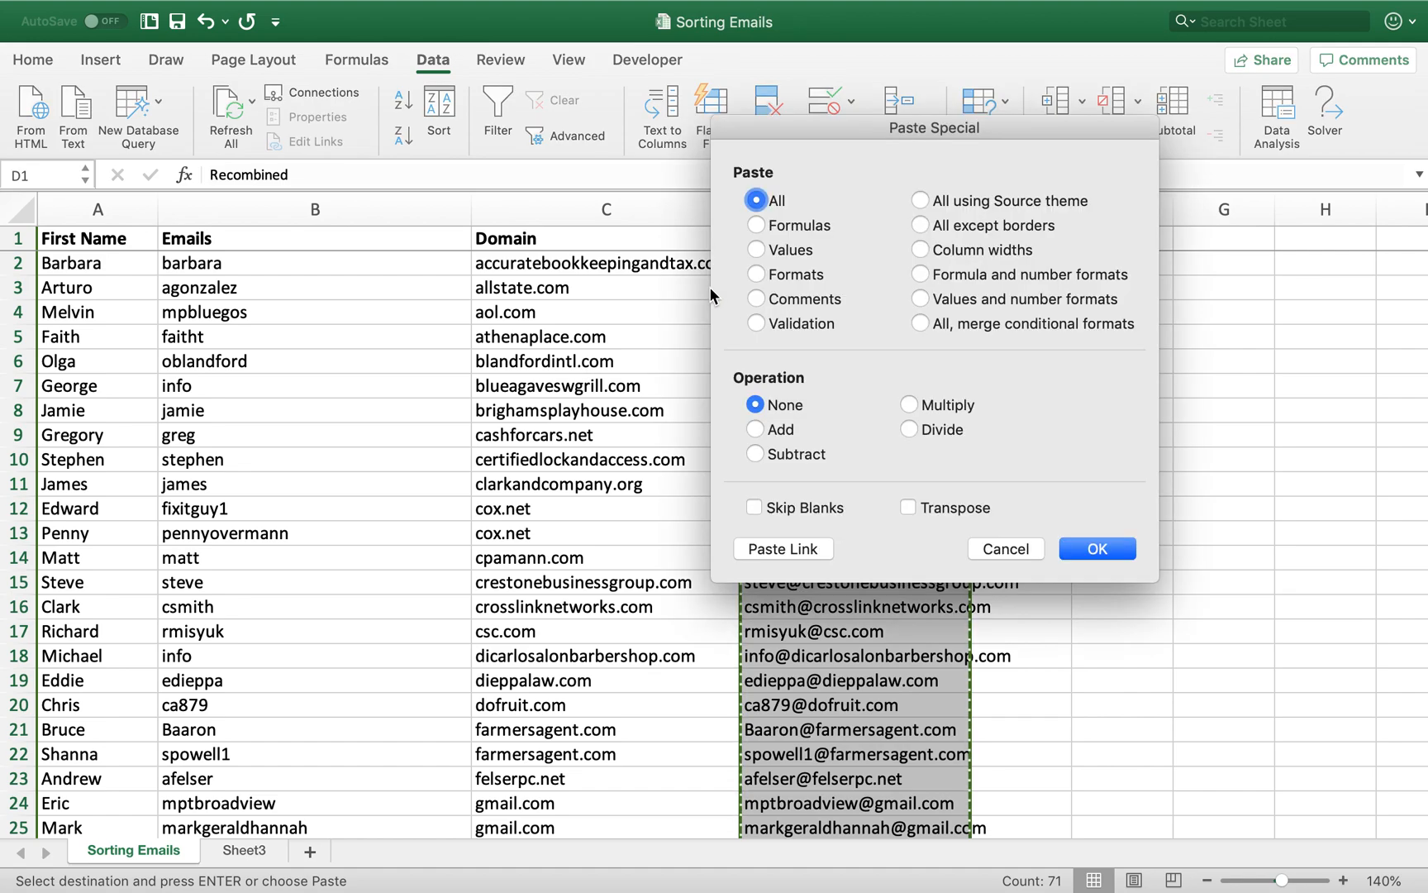
left_click(755, 250)
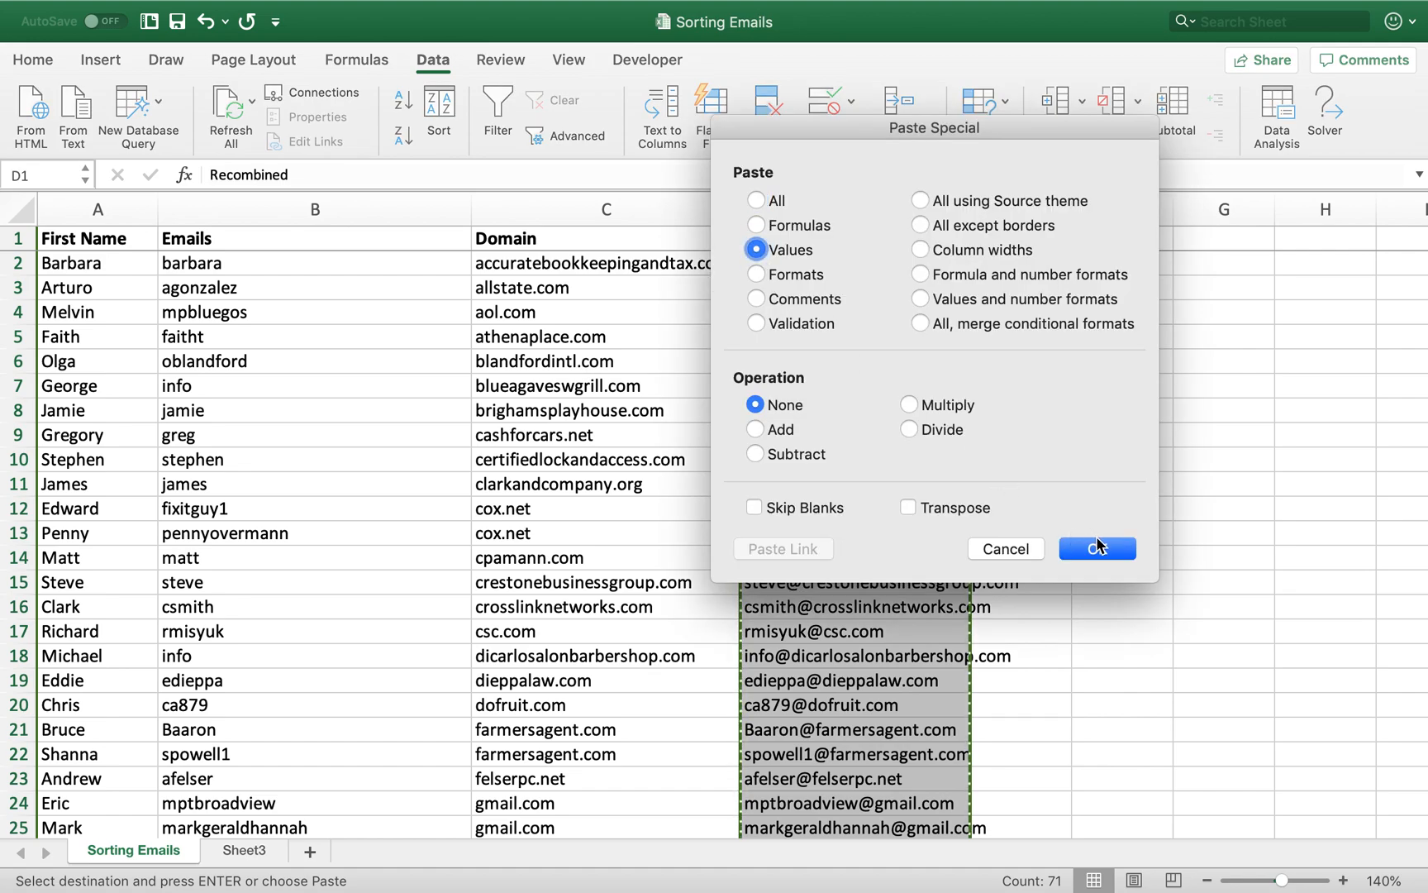
left_click(1096, 549)
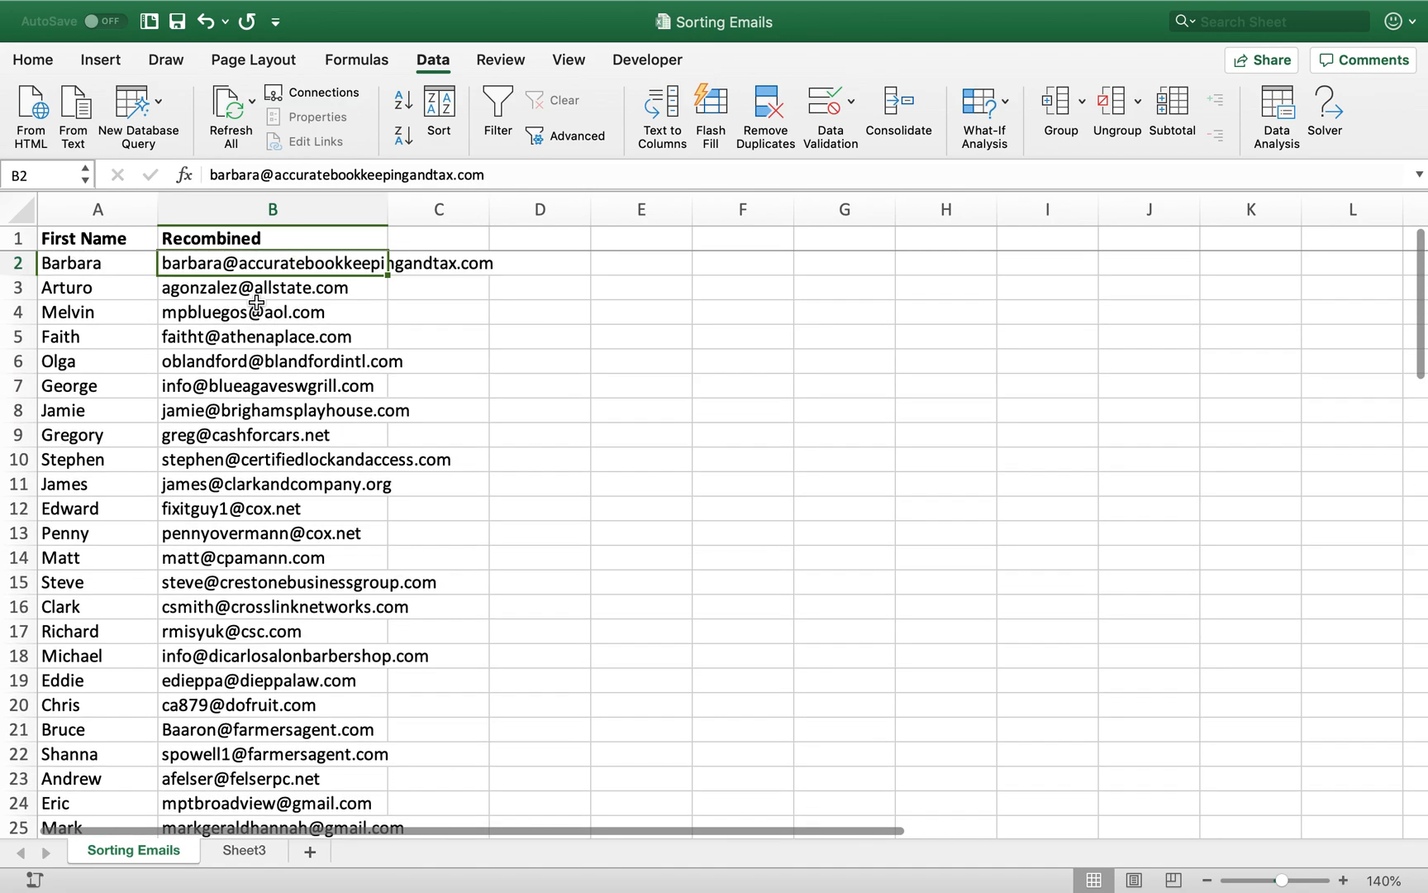
mouse_move(431, 195)
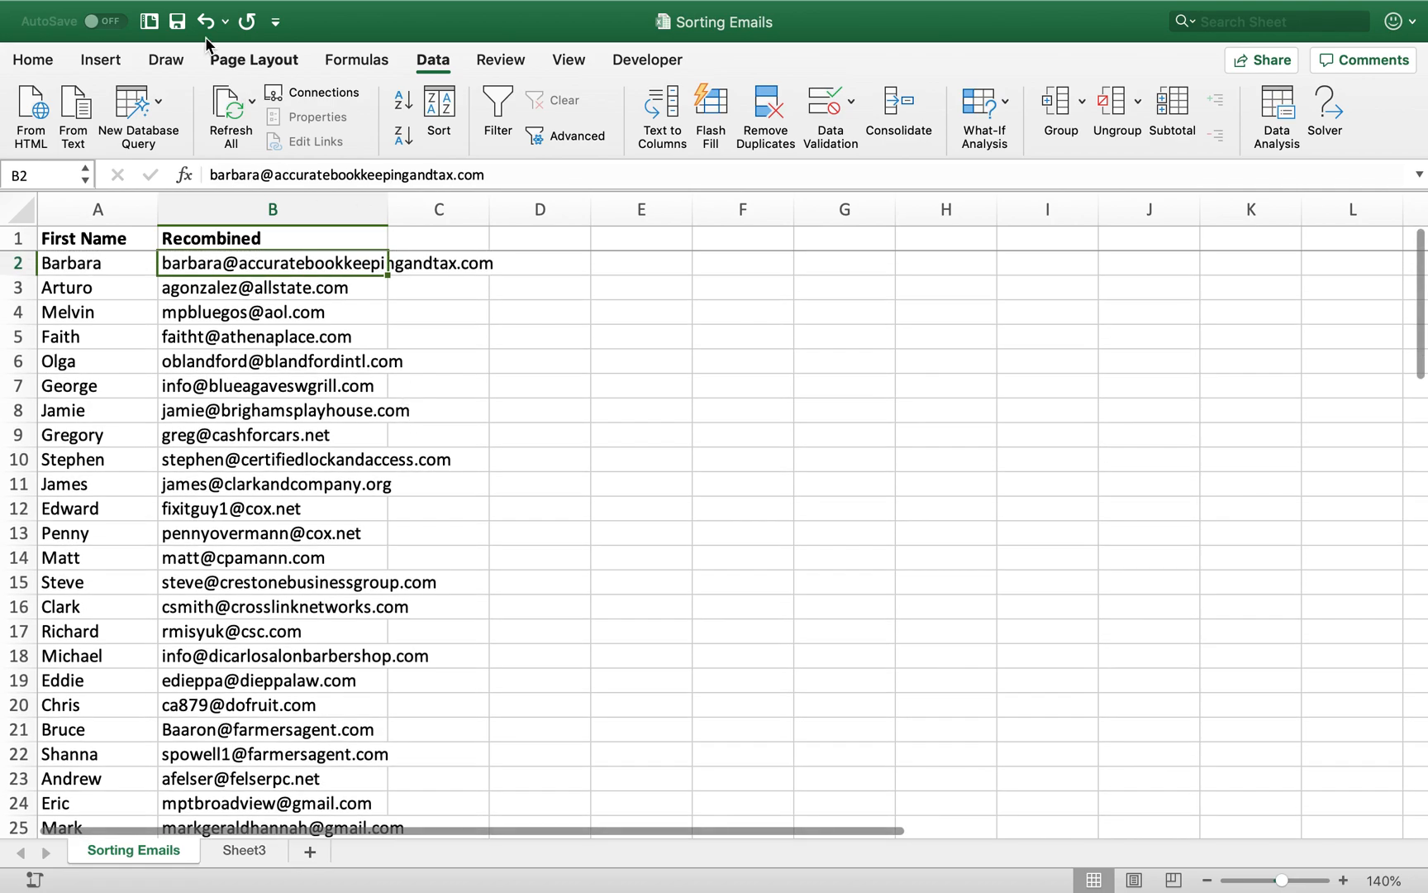
mouse_move(306, 301)
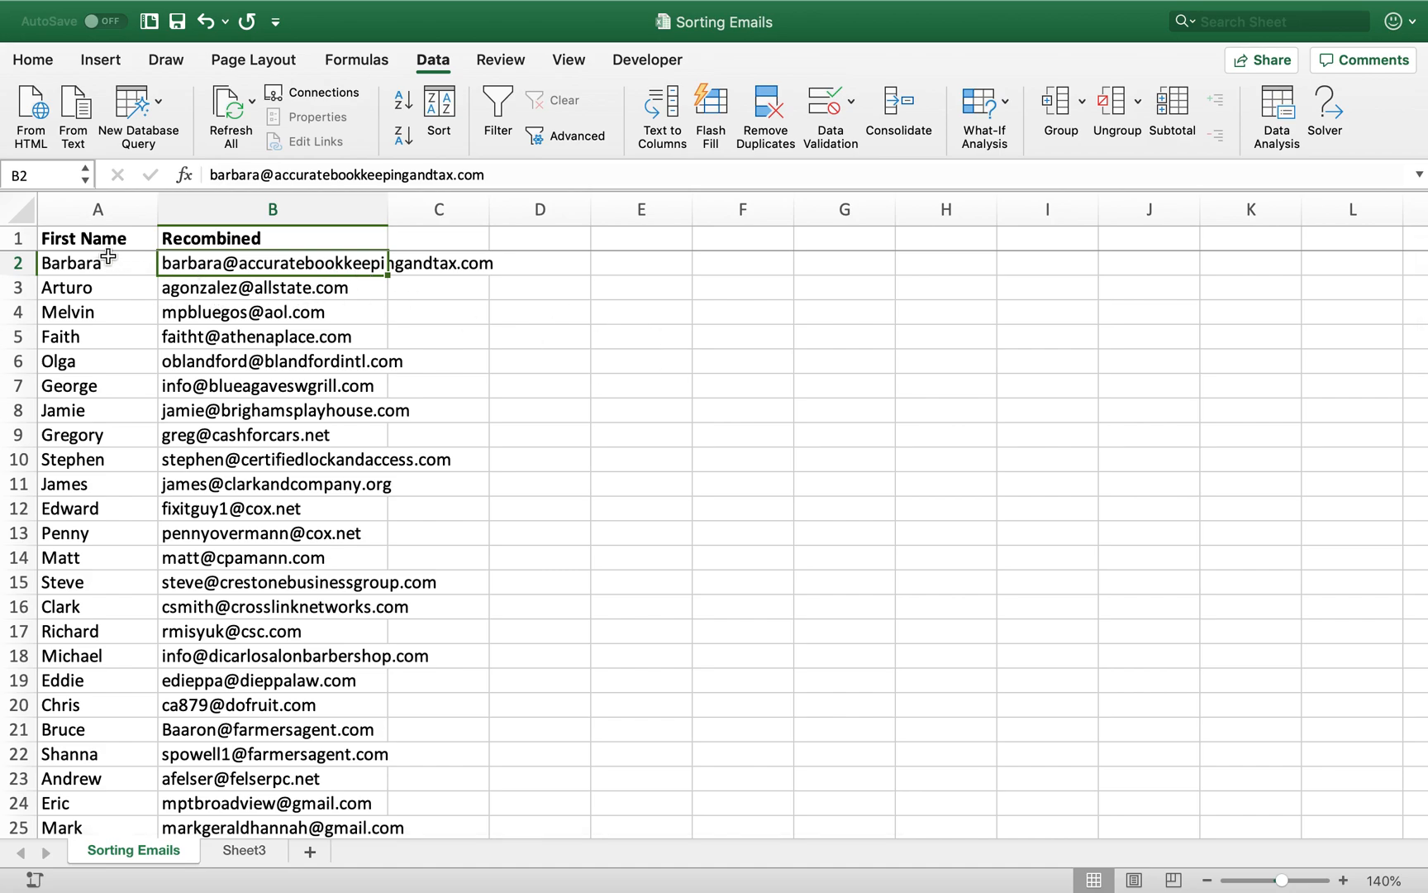
Select cell A2 after removing the Emails and Domain helper columns
left_click(98, 263)
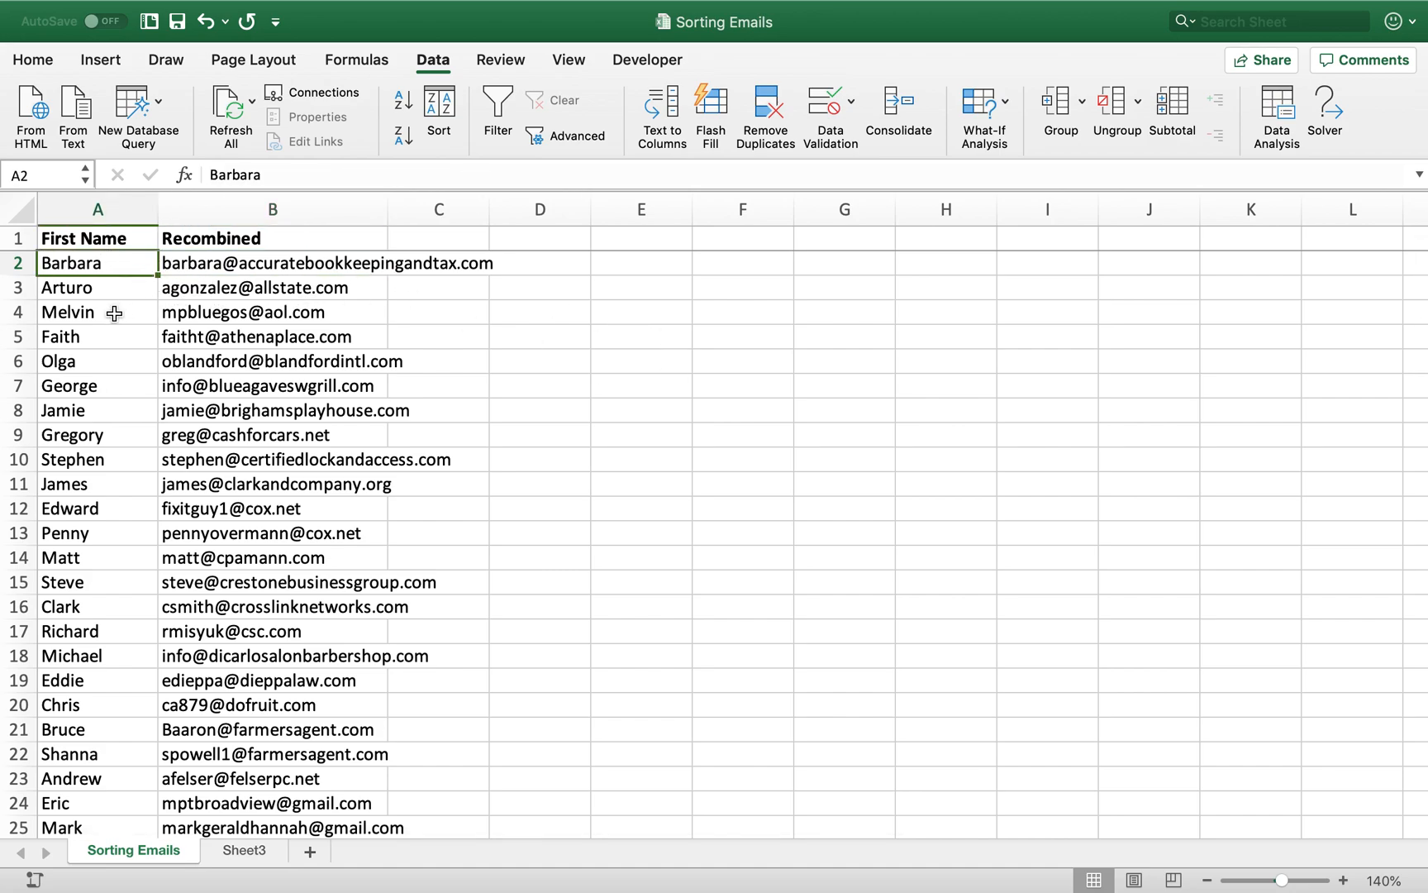
mouse_move(181, 369)
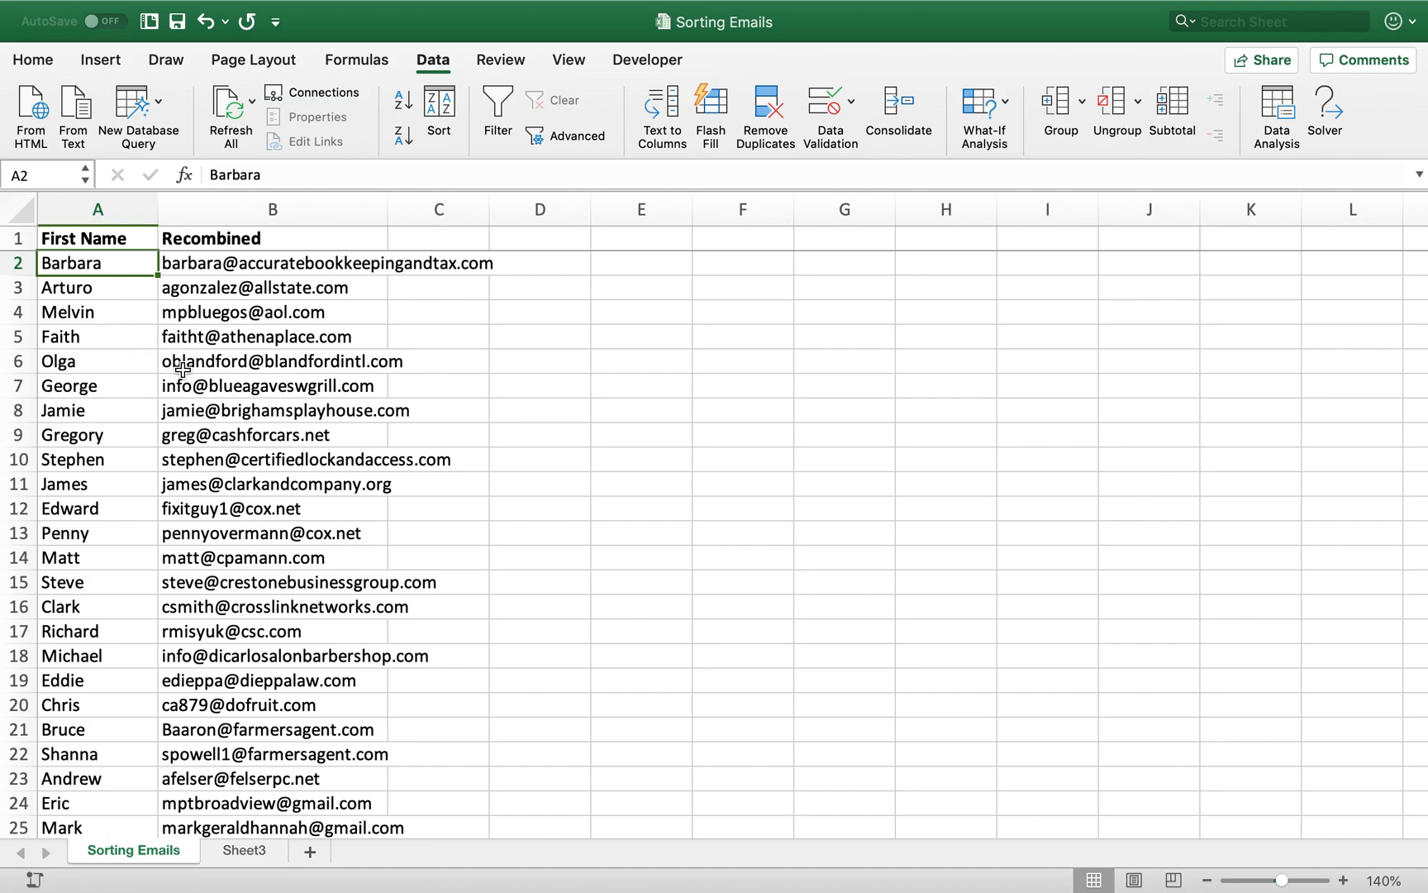
mouse_move(134, 431)
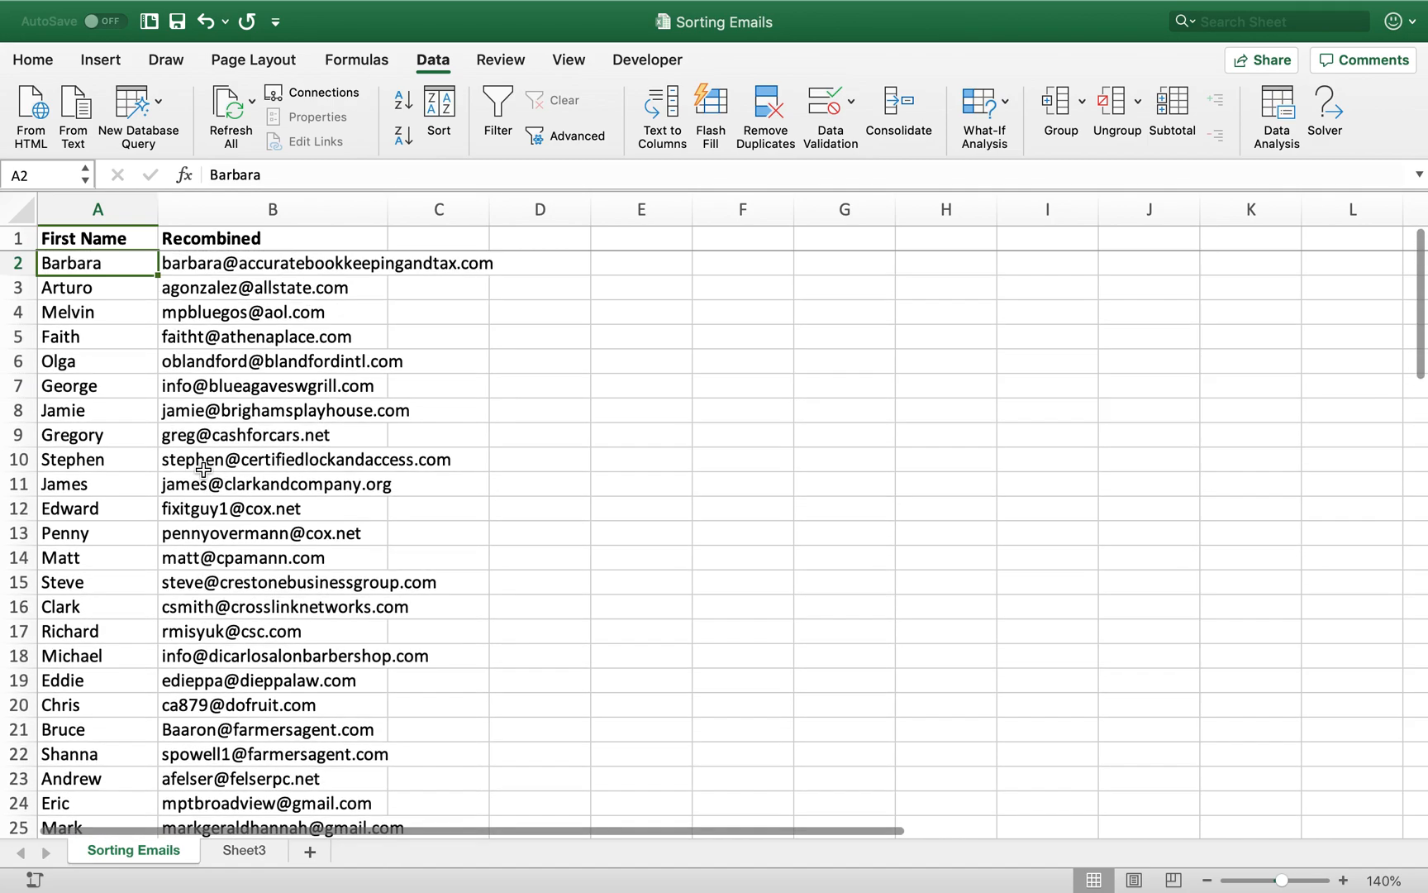
mouse_move(562, 374)
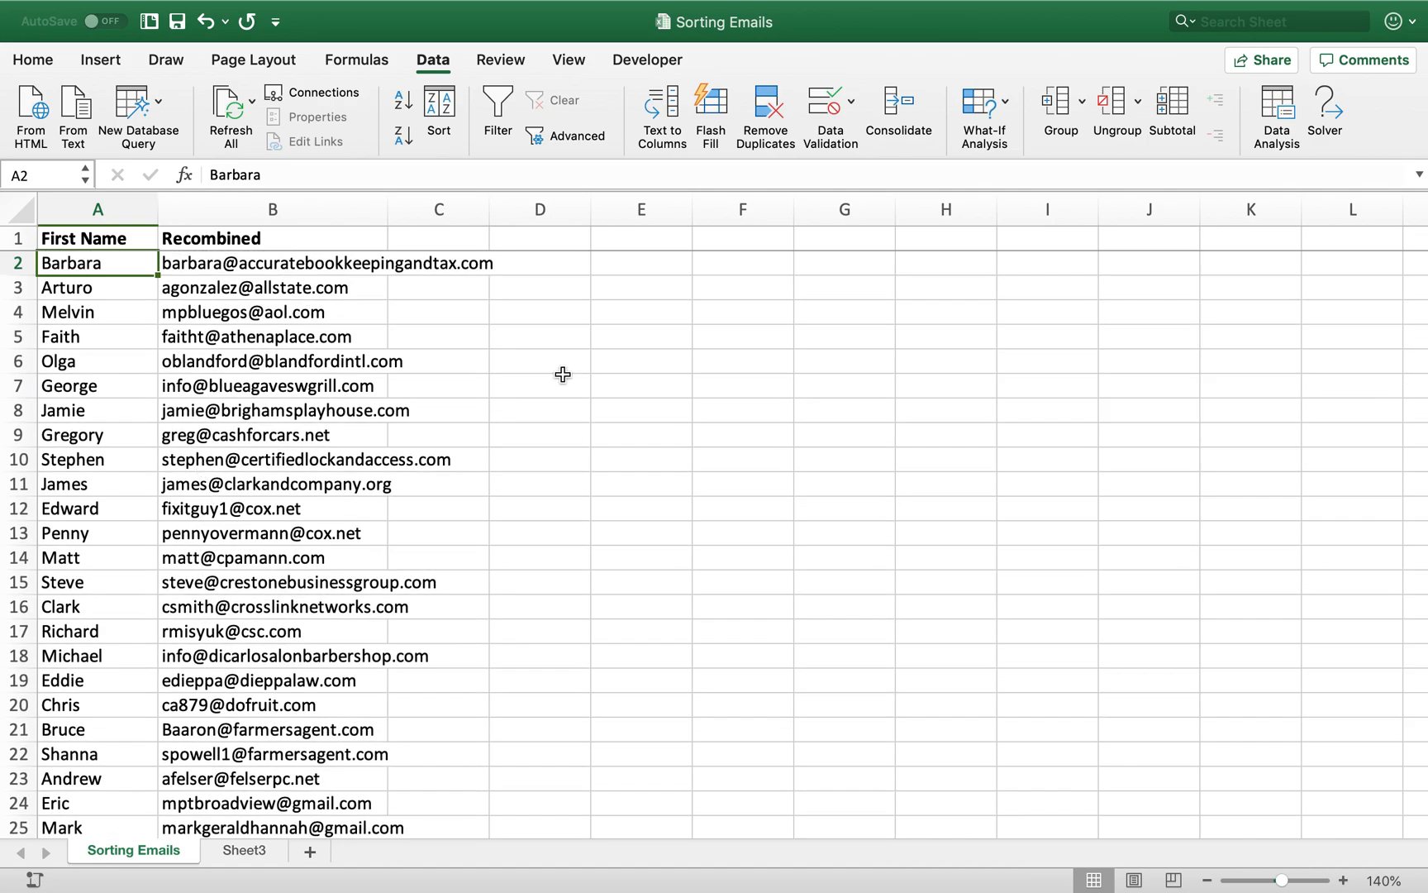